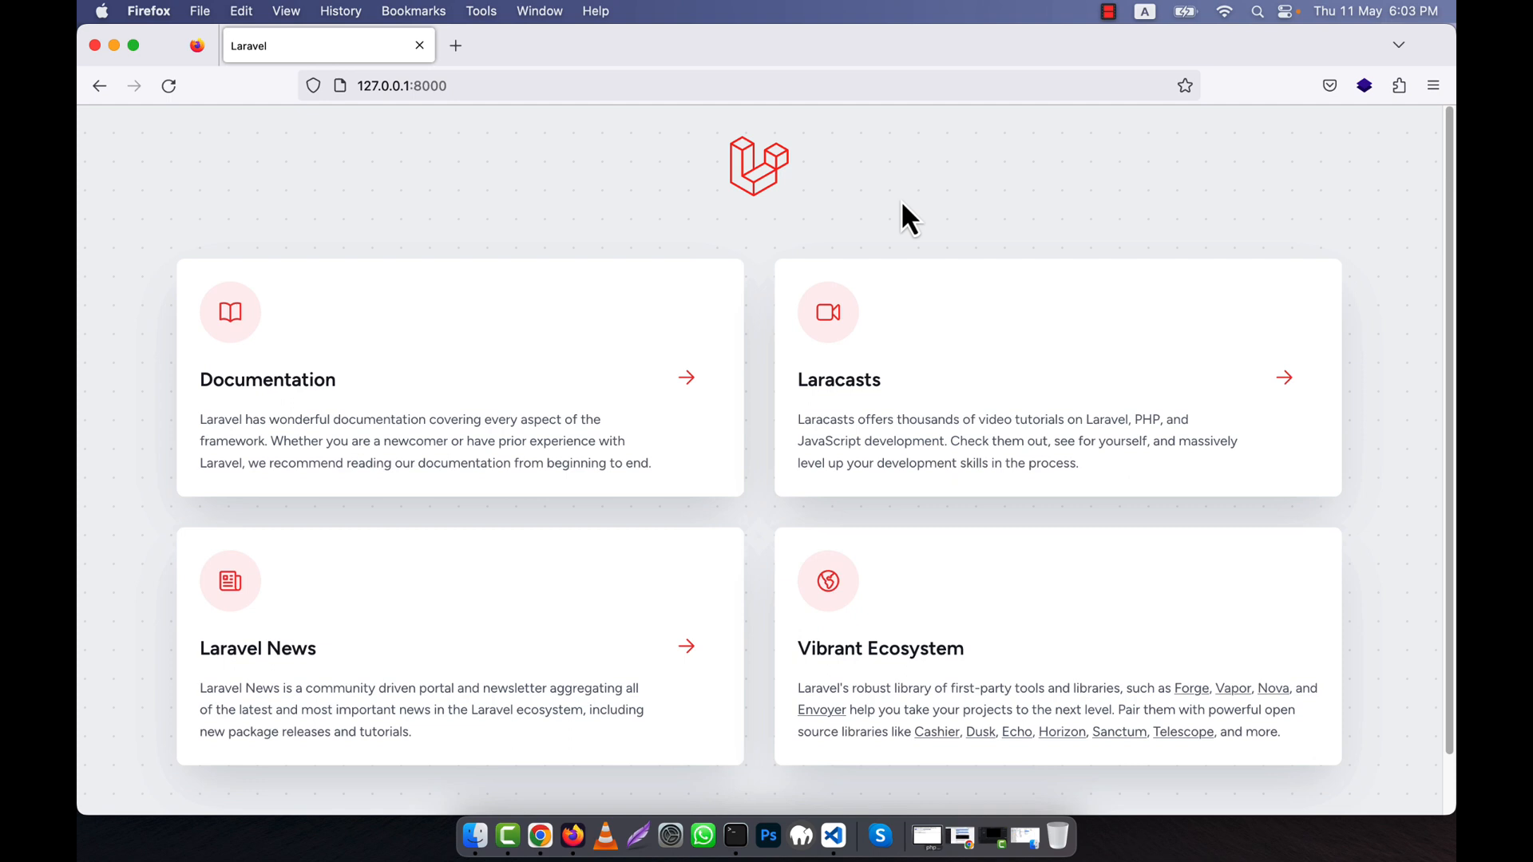
pyautogui.moveTo(813, 281)
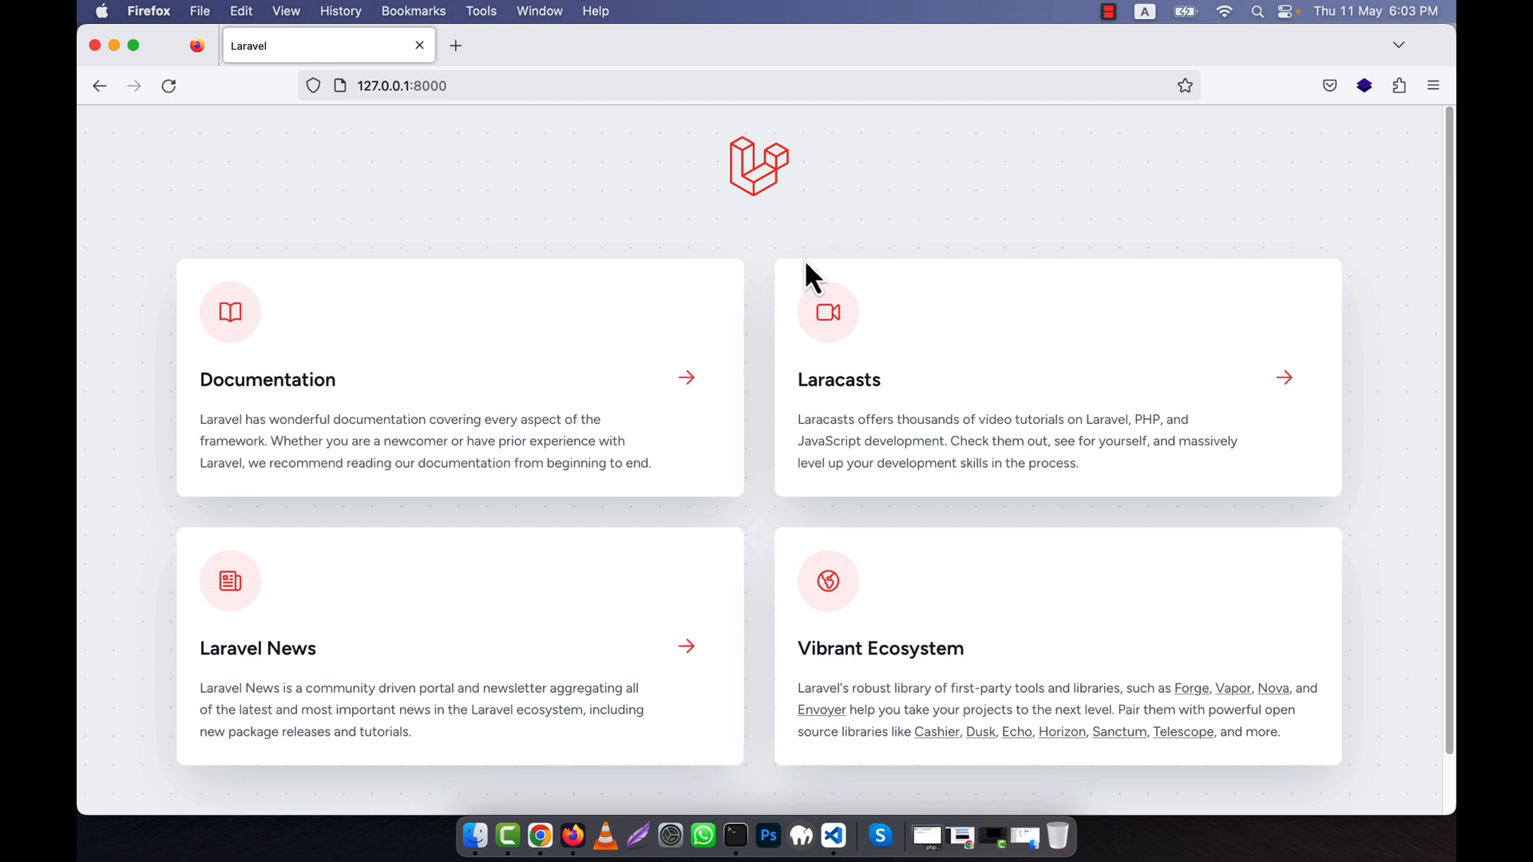
pyautogui.moveTo(789, 286)
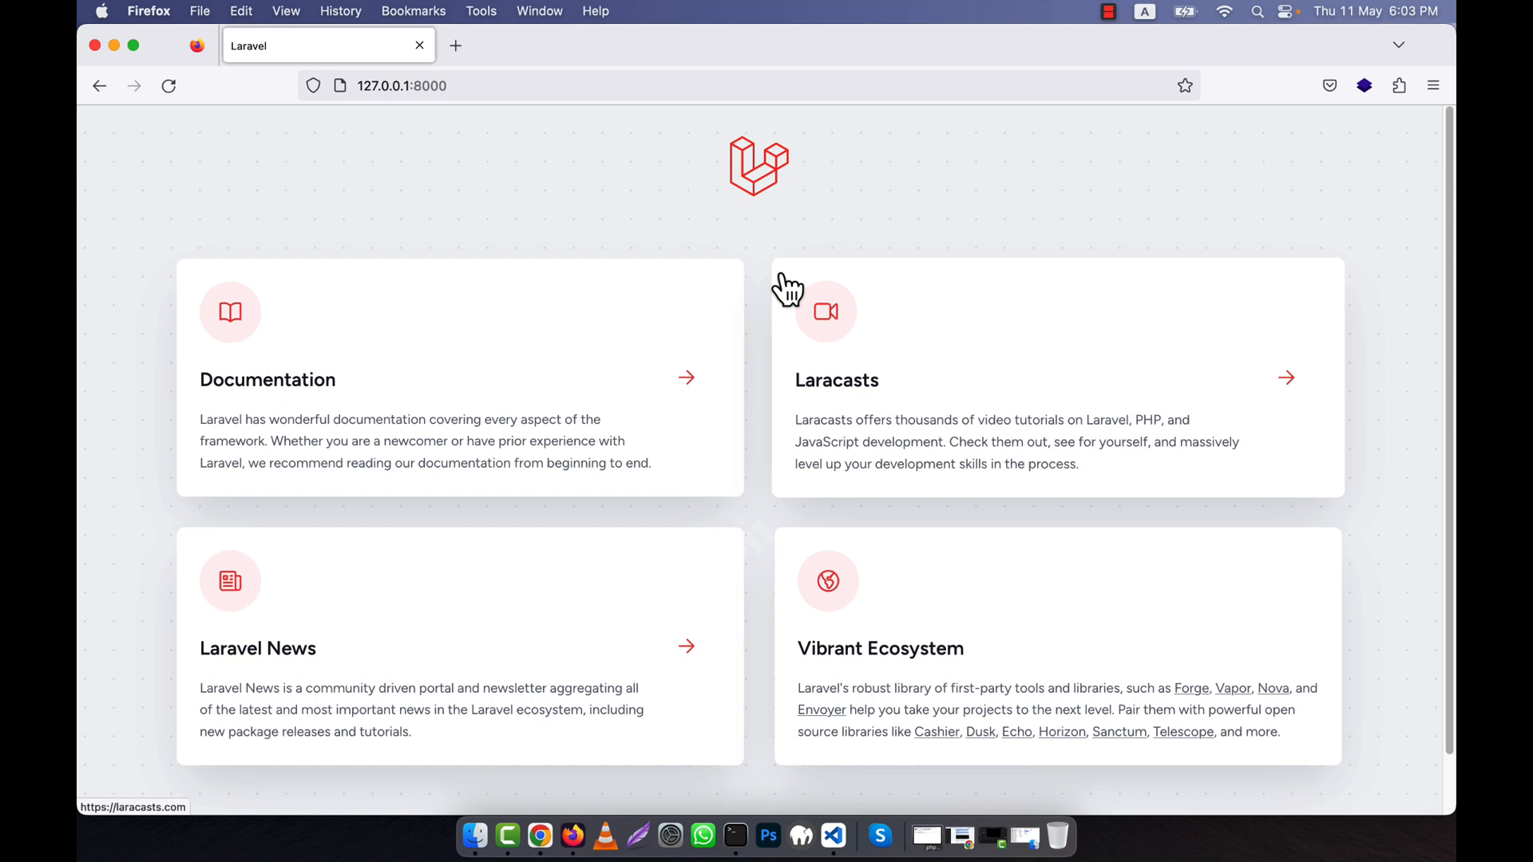
pyautogui.moveTo(1091, 650)
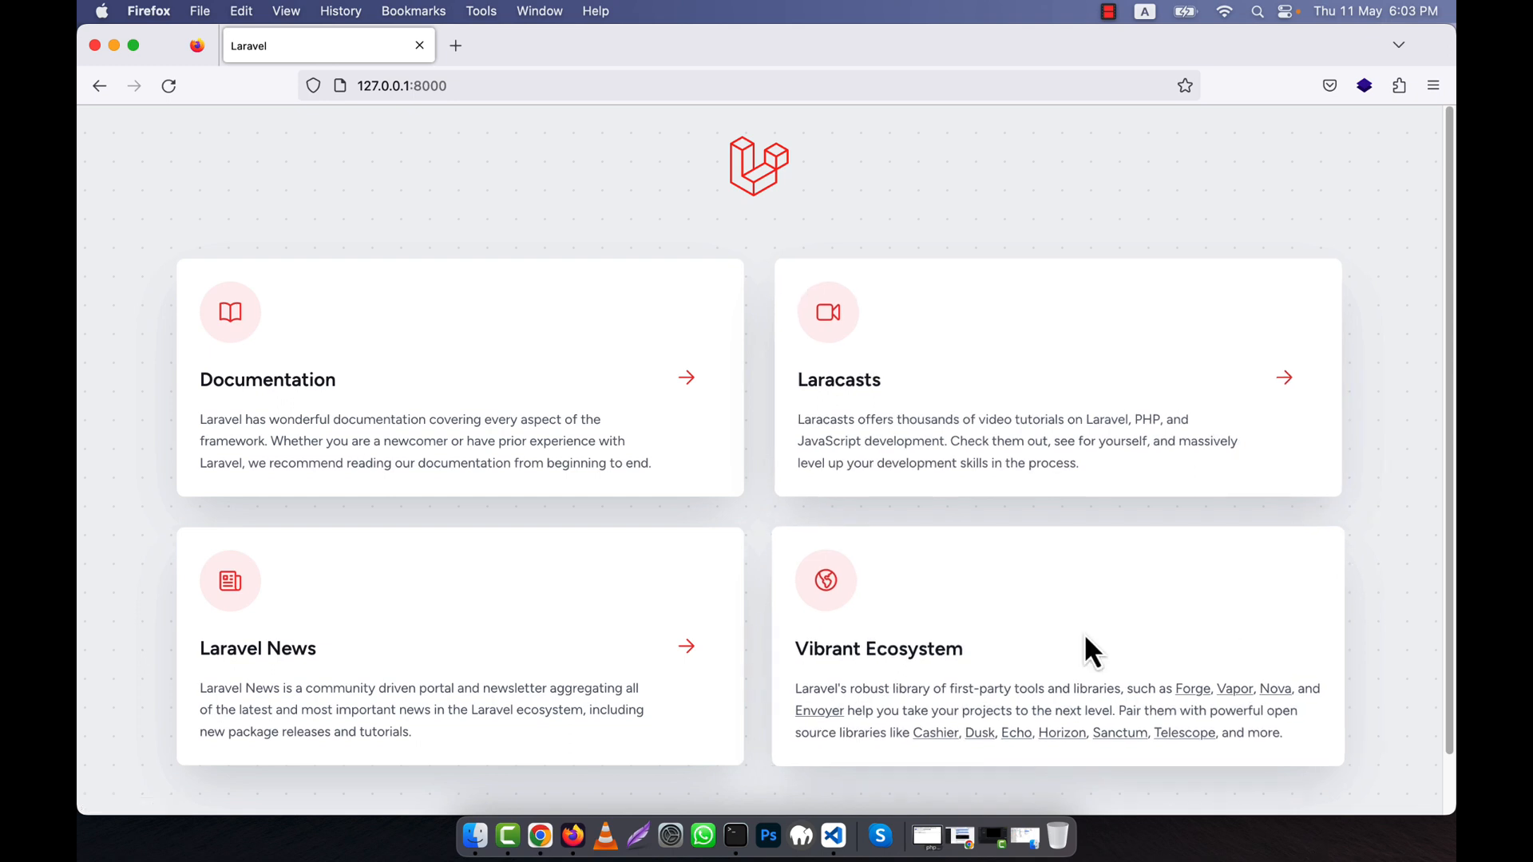
# Switch to VS Code and expand the routes folder to reveal web.php.
pyautogui.click(832, 835)
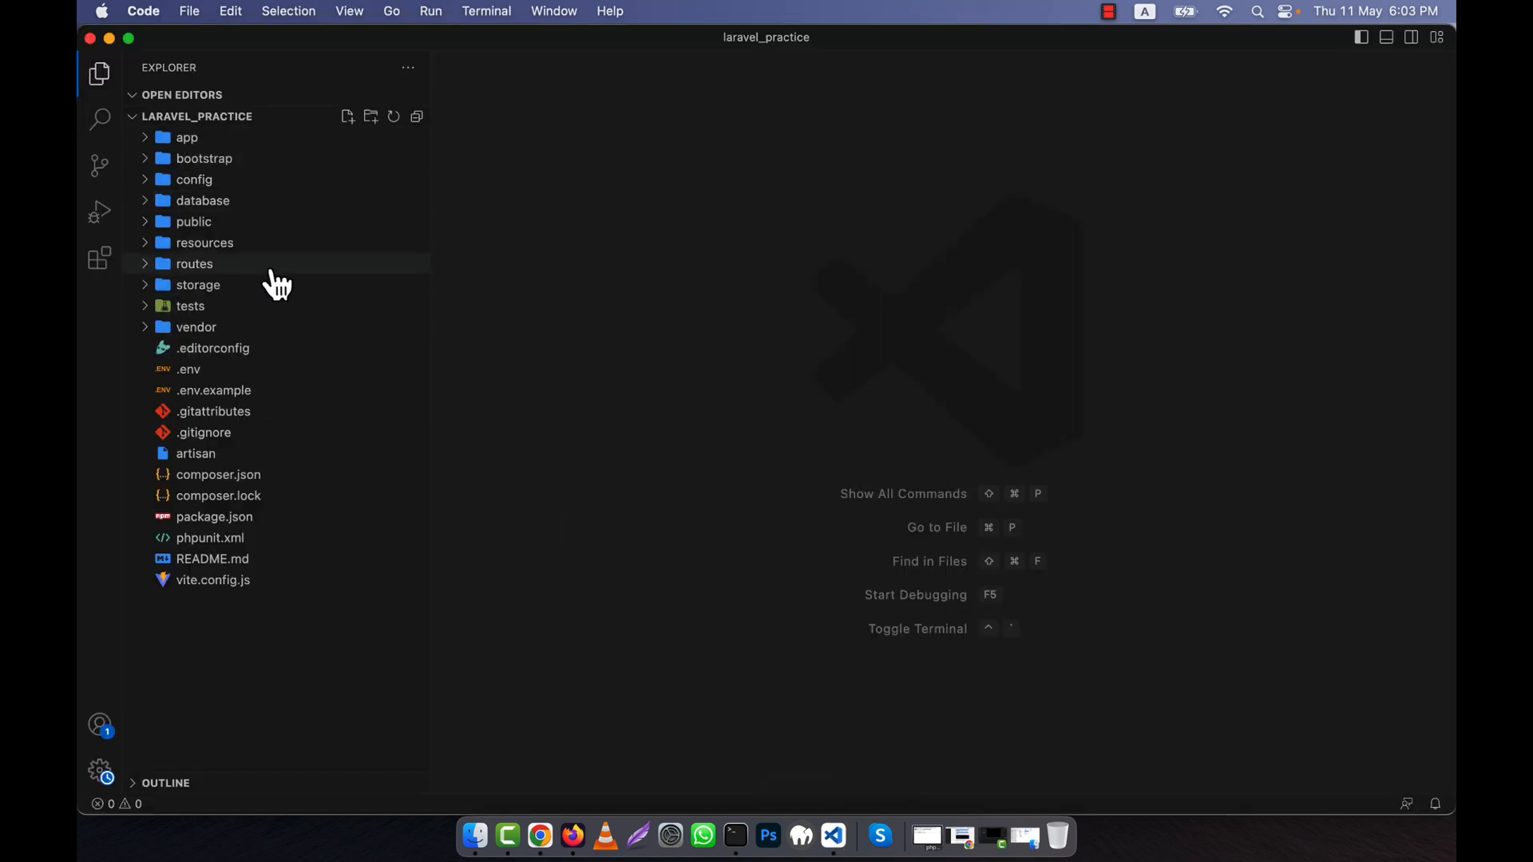
pyautogui.moveTo(171, 137)
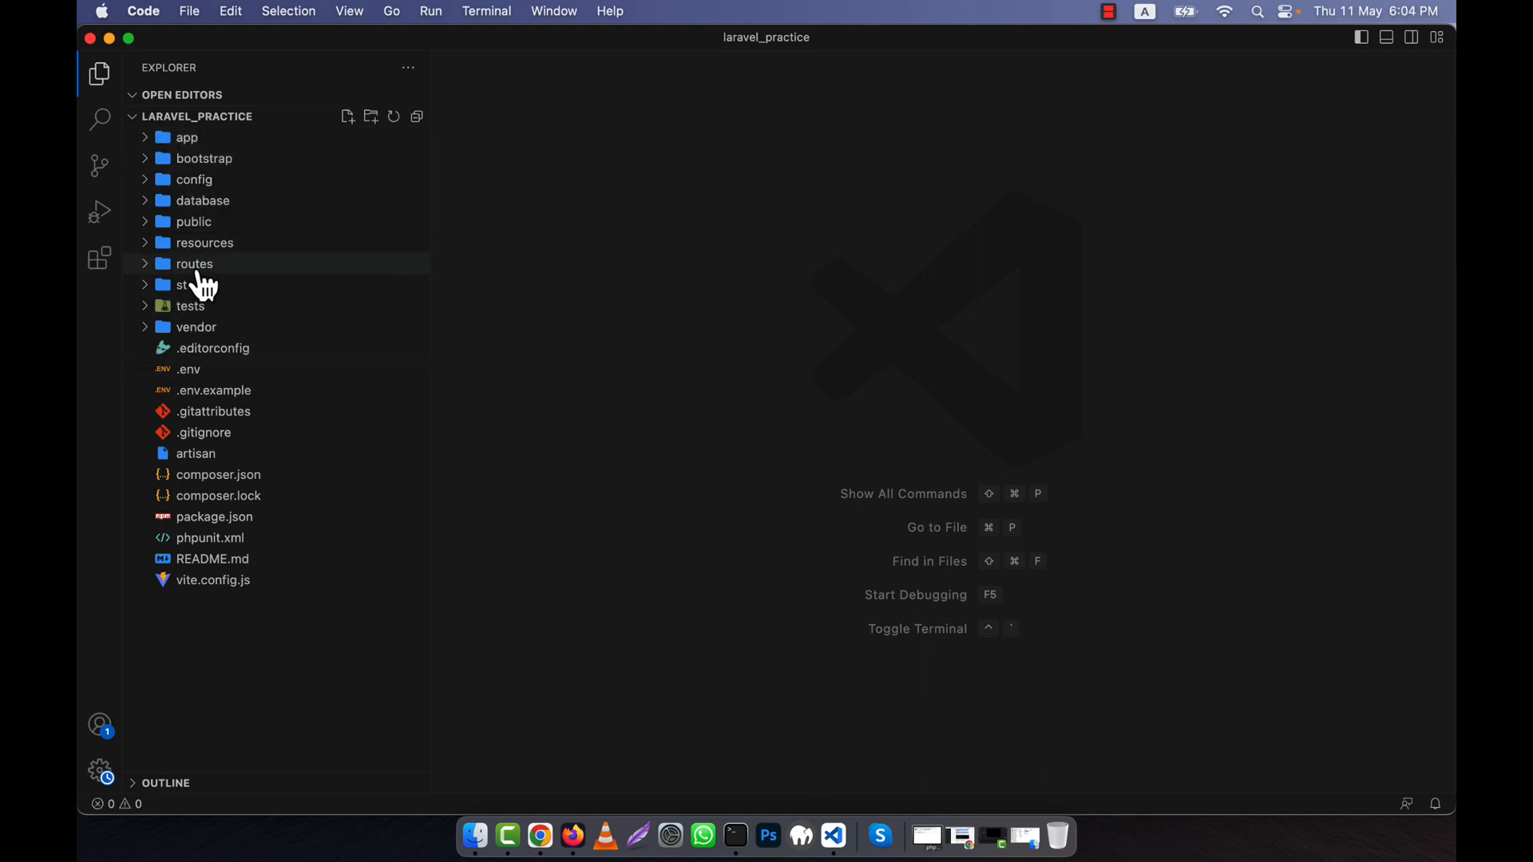
pyautogui.click(194, 264)
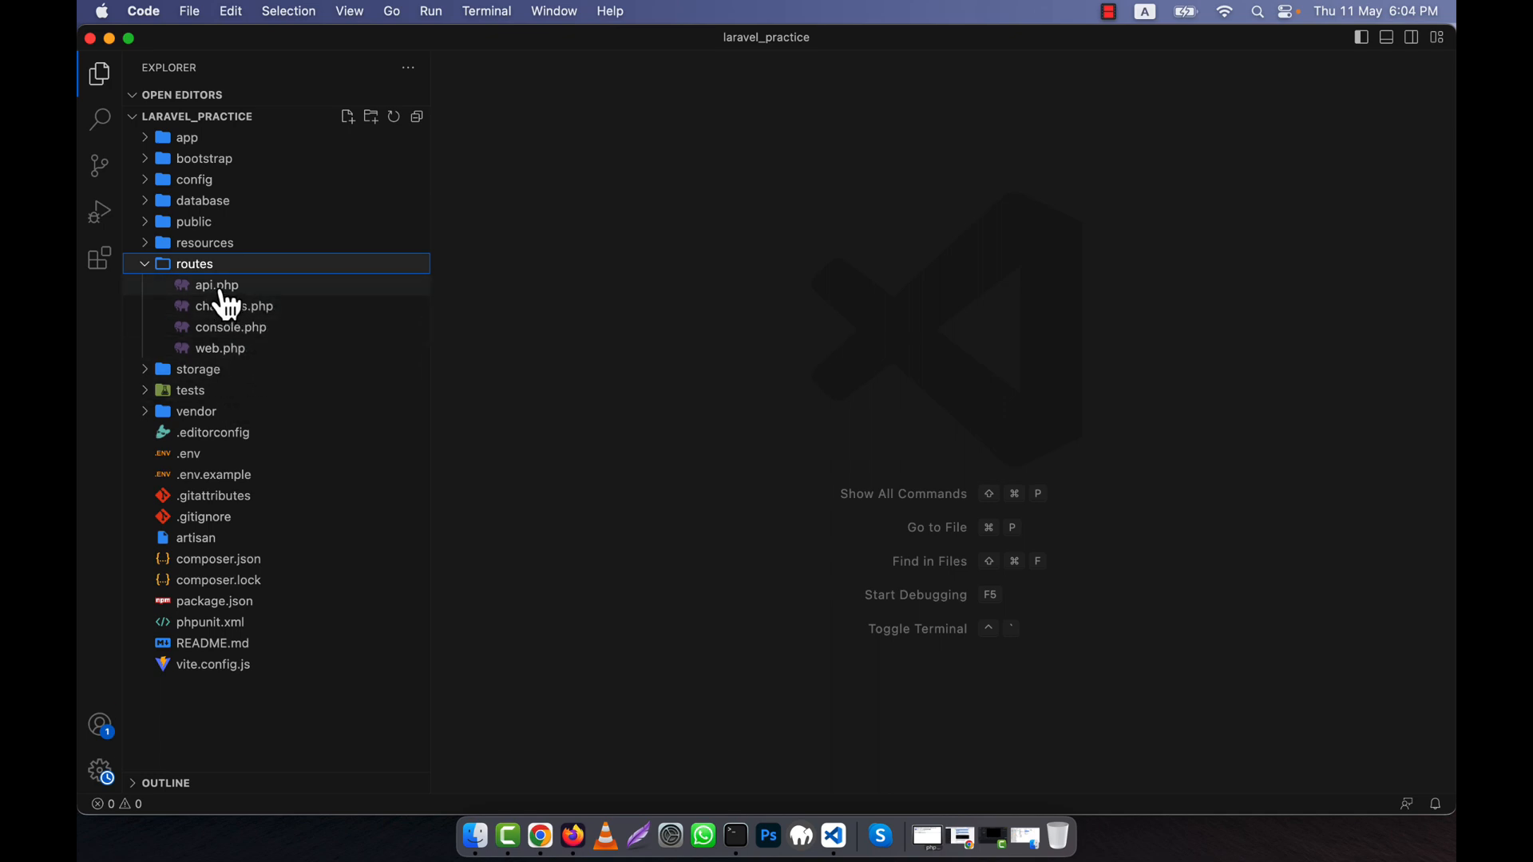
pyautogui.moveTo(216, 284)
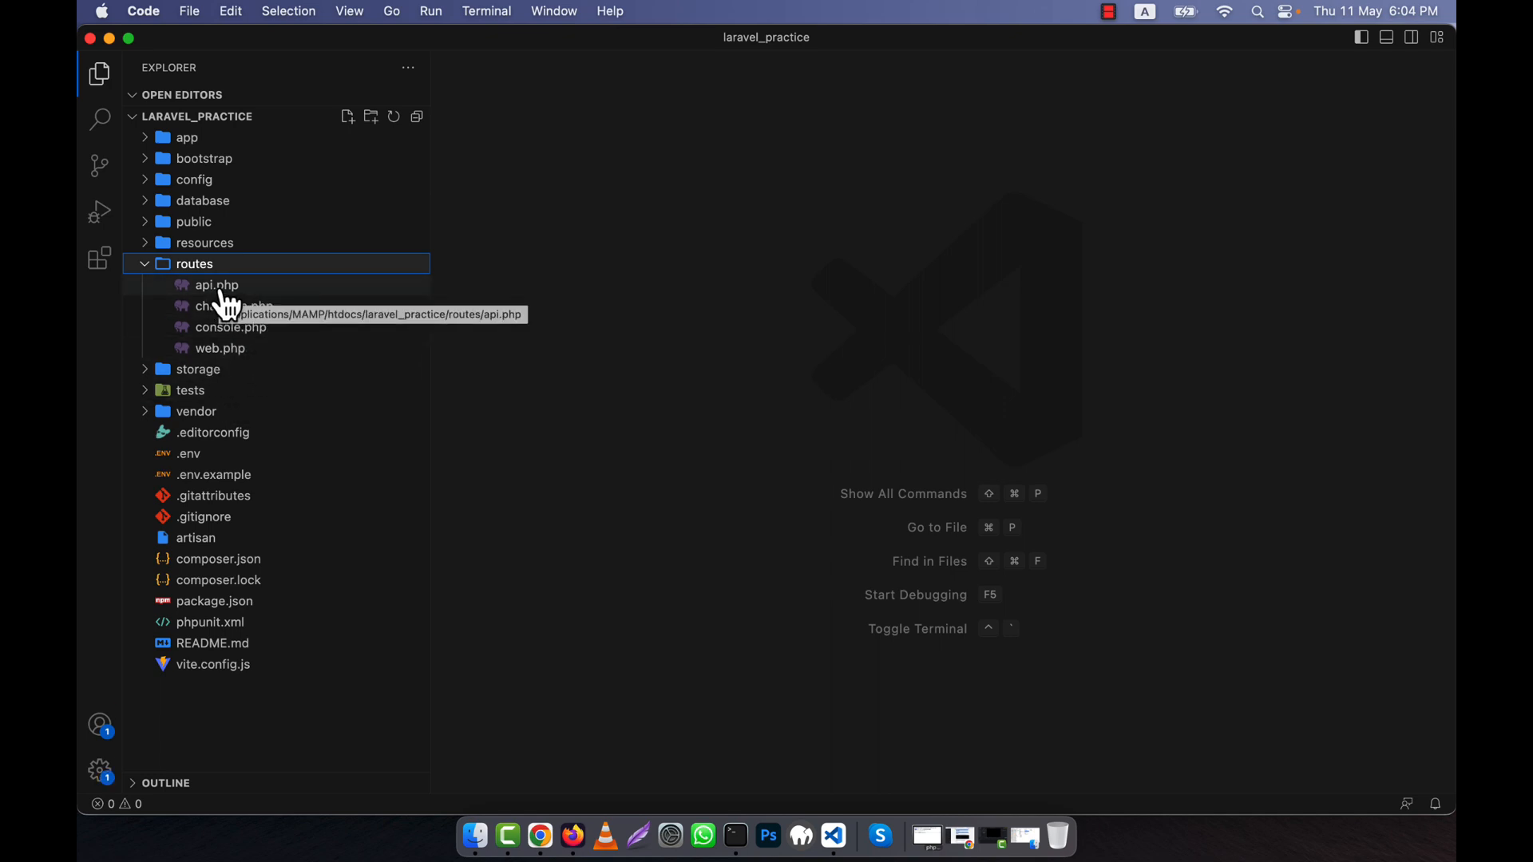
pyautogui.moveTo(655, 451)
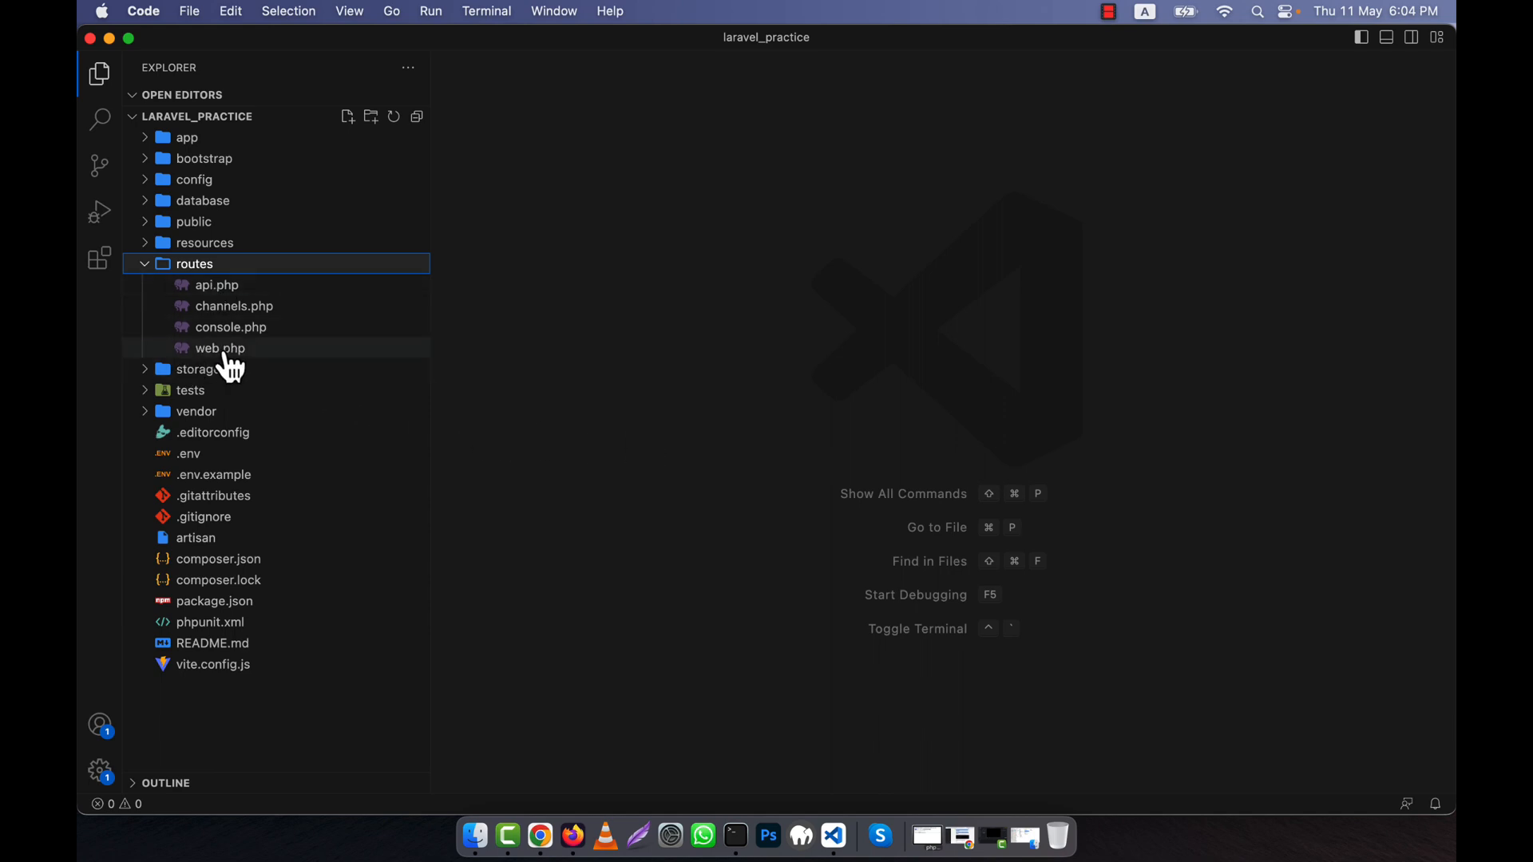
pyautogui.moveTo(219, 348)
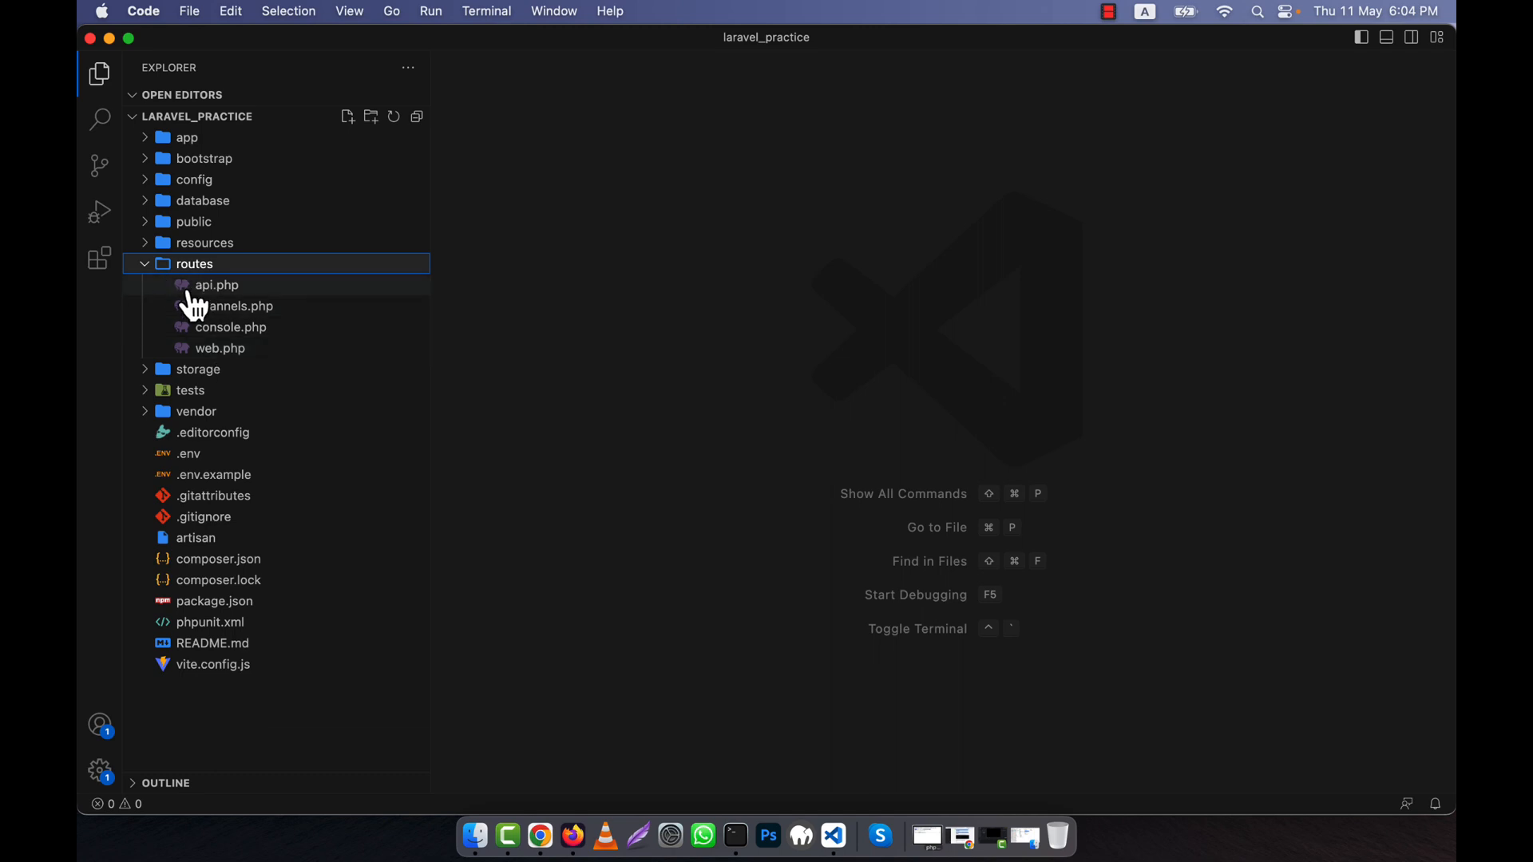
pyautogui.moveTo(216, 284)
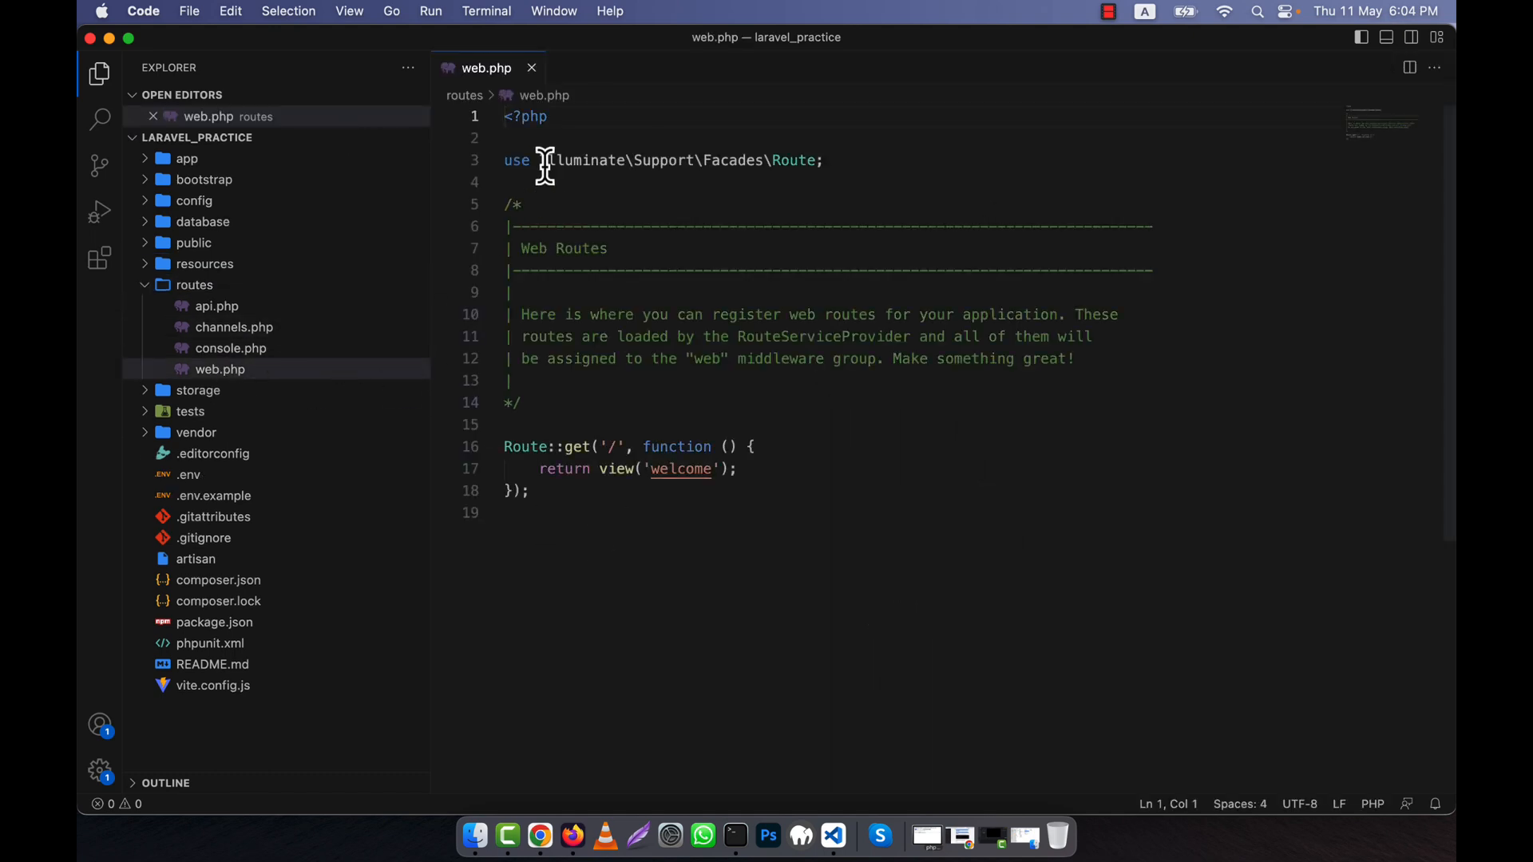
pyautogui.moveTo(572, 835)
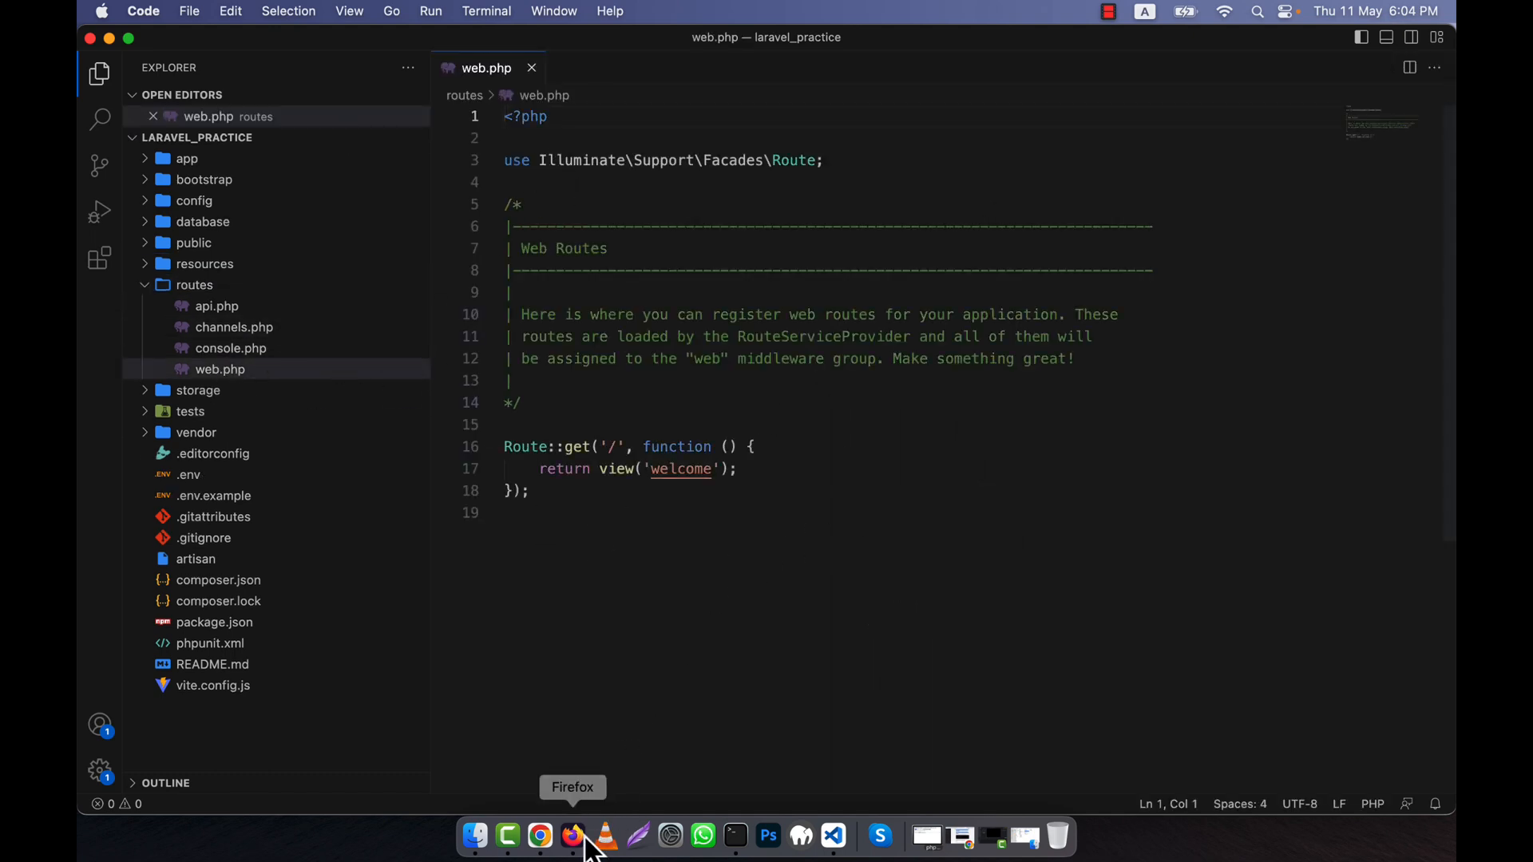
pyautogui.click(572, 835)
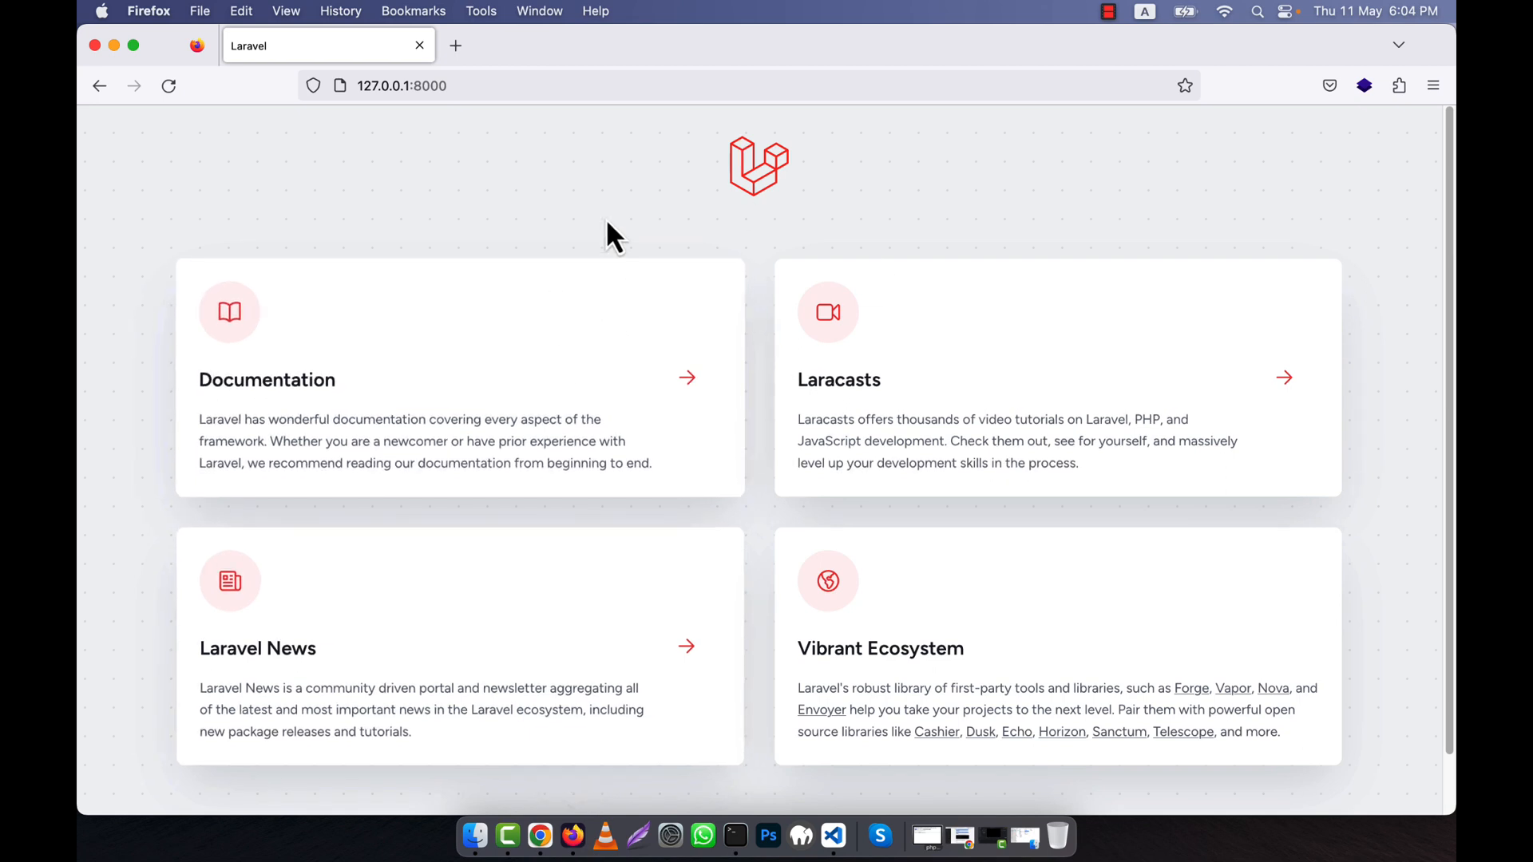
pyautogui.moveTo(281, 146)
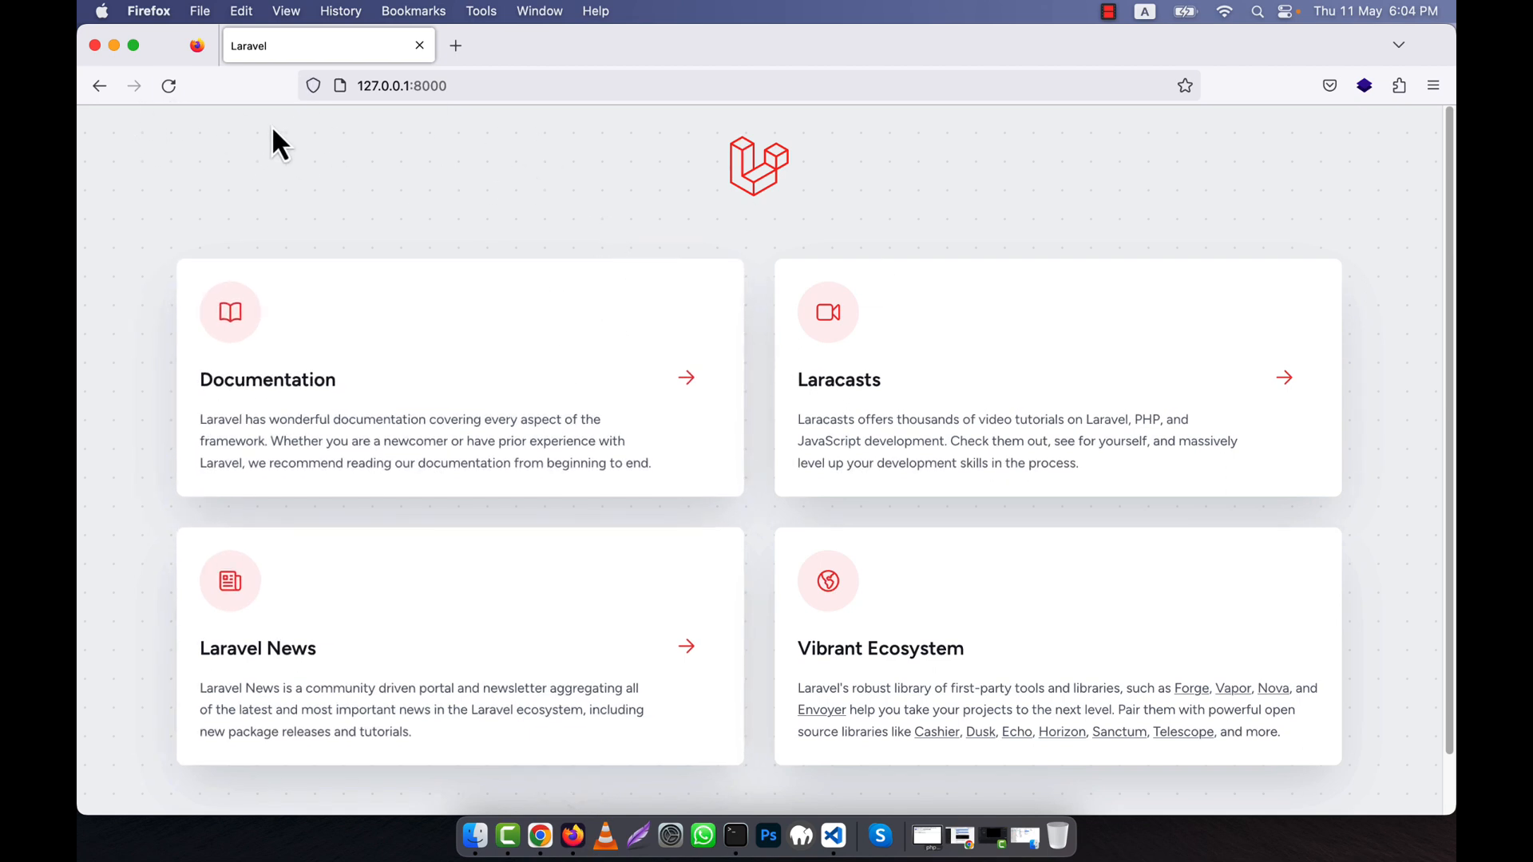
pyautogui.moveTo(516, 134)
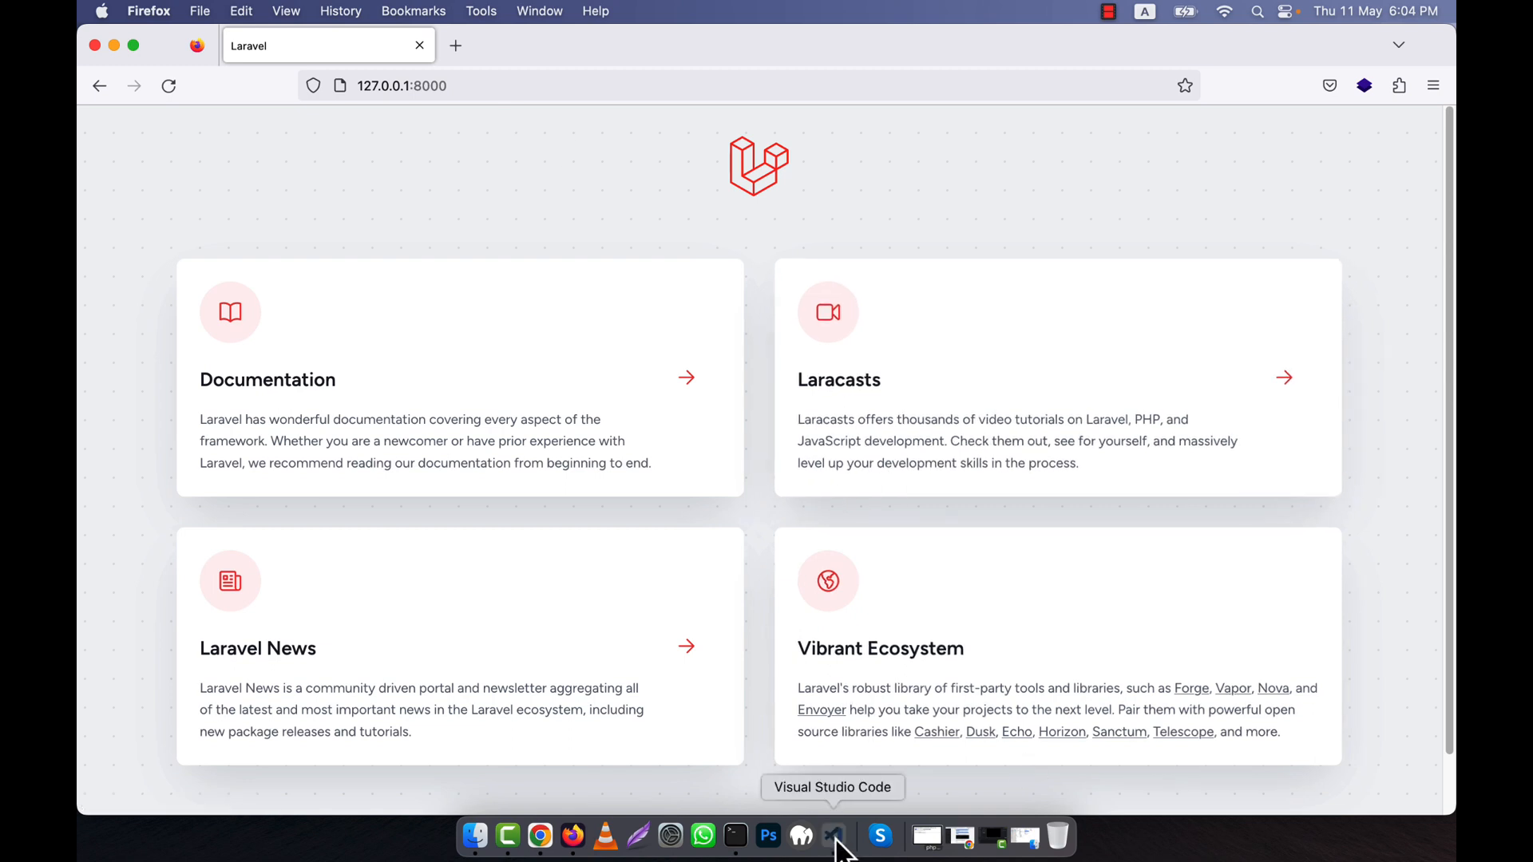
pyautogui.click(832, 836)
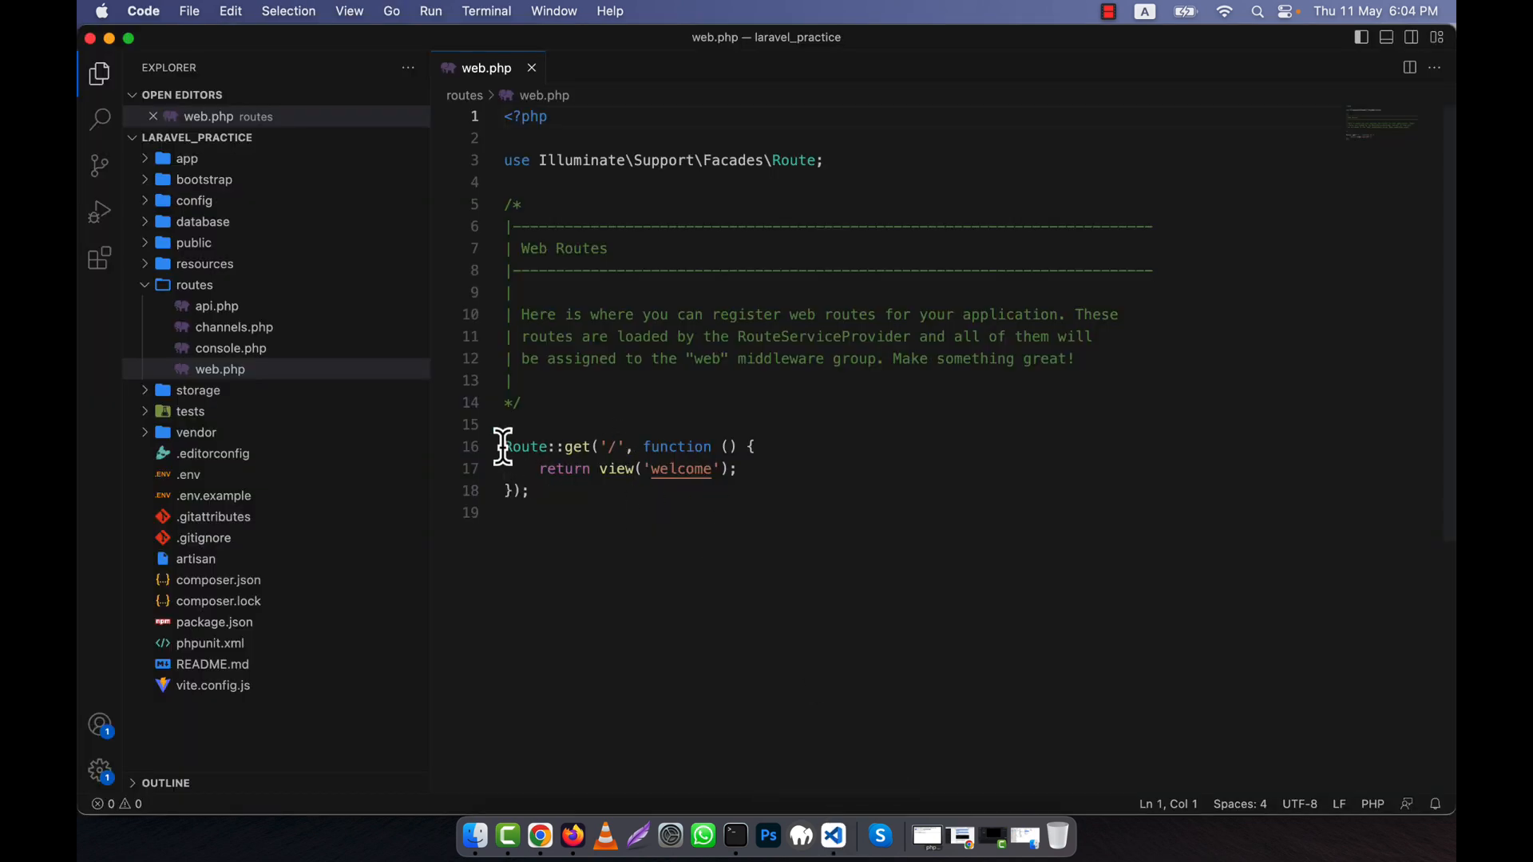
pyautogui.click(536, 490)
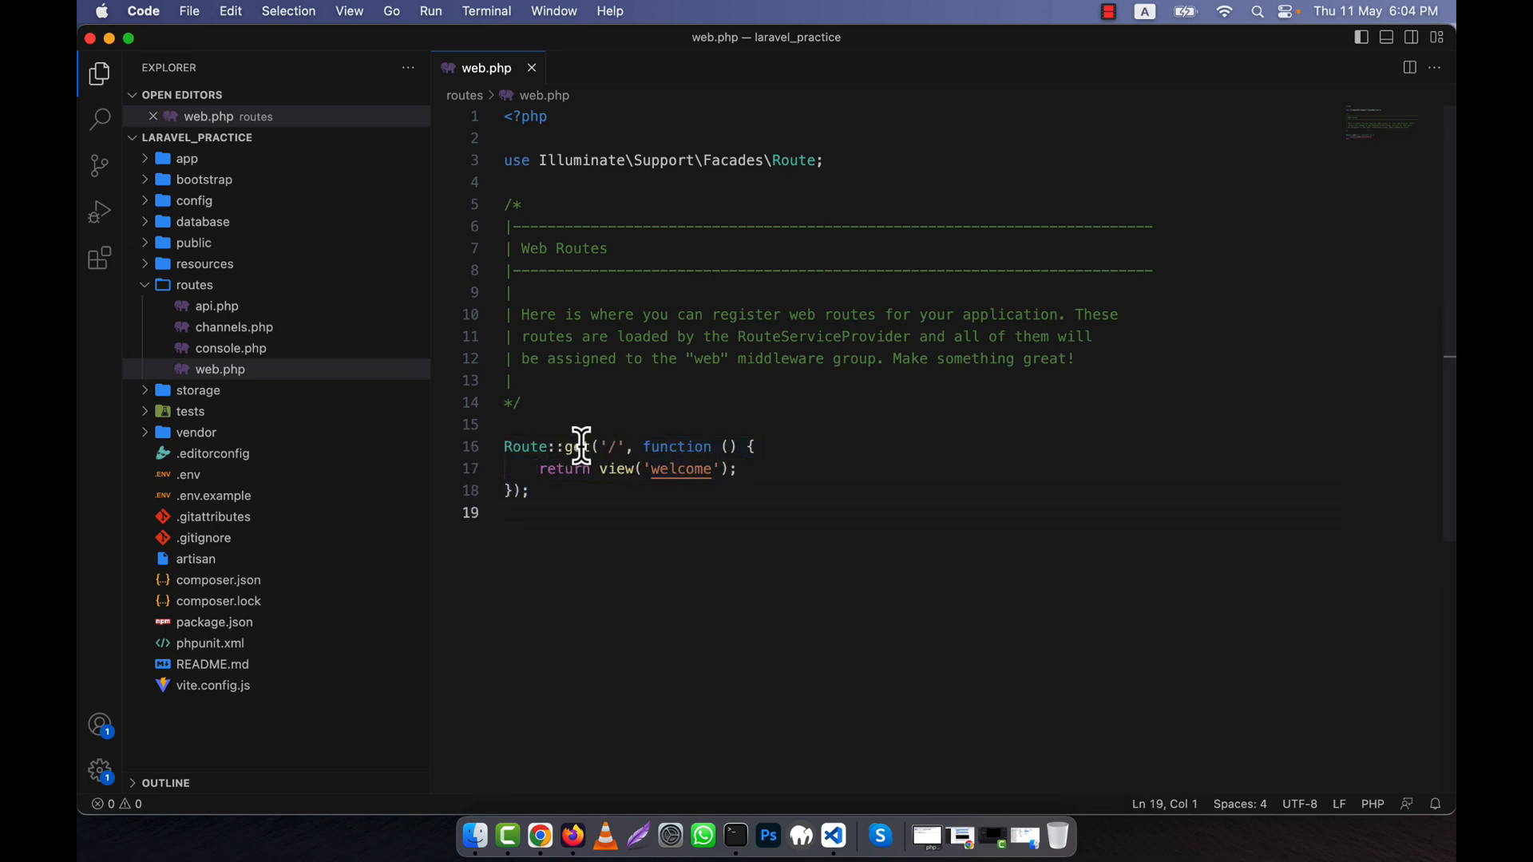
pyautogui.doubleClick(577, 447)
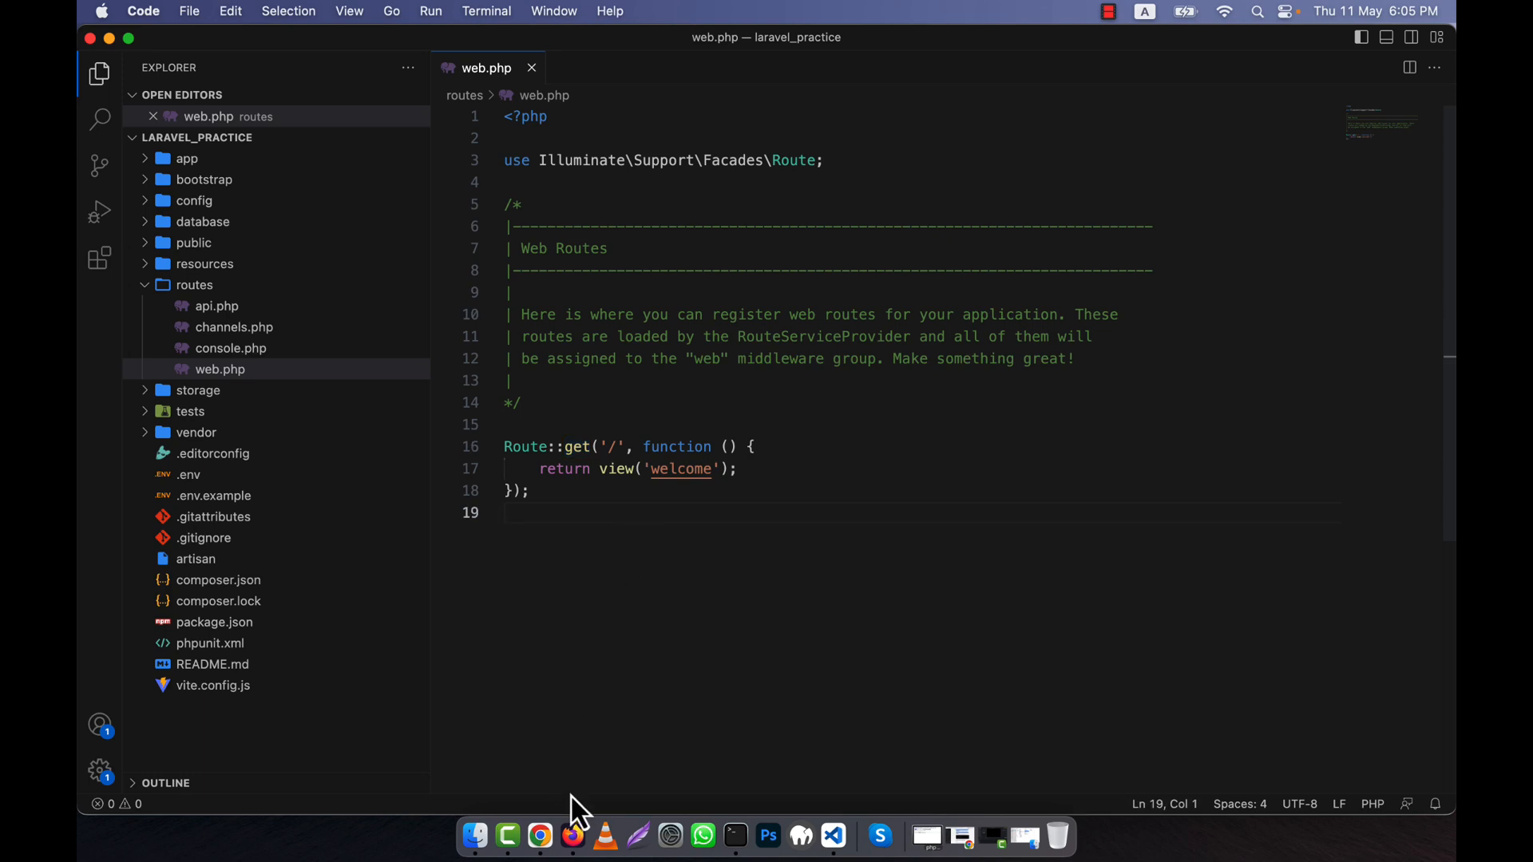
pyautogui.click(539, 838)
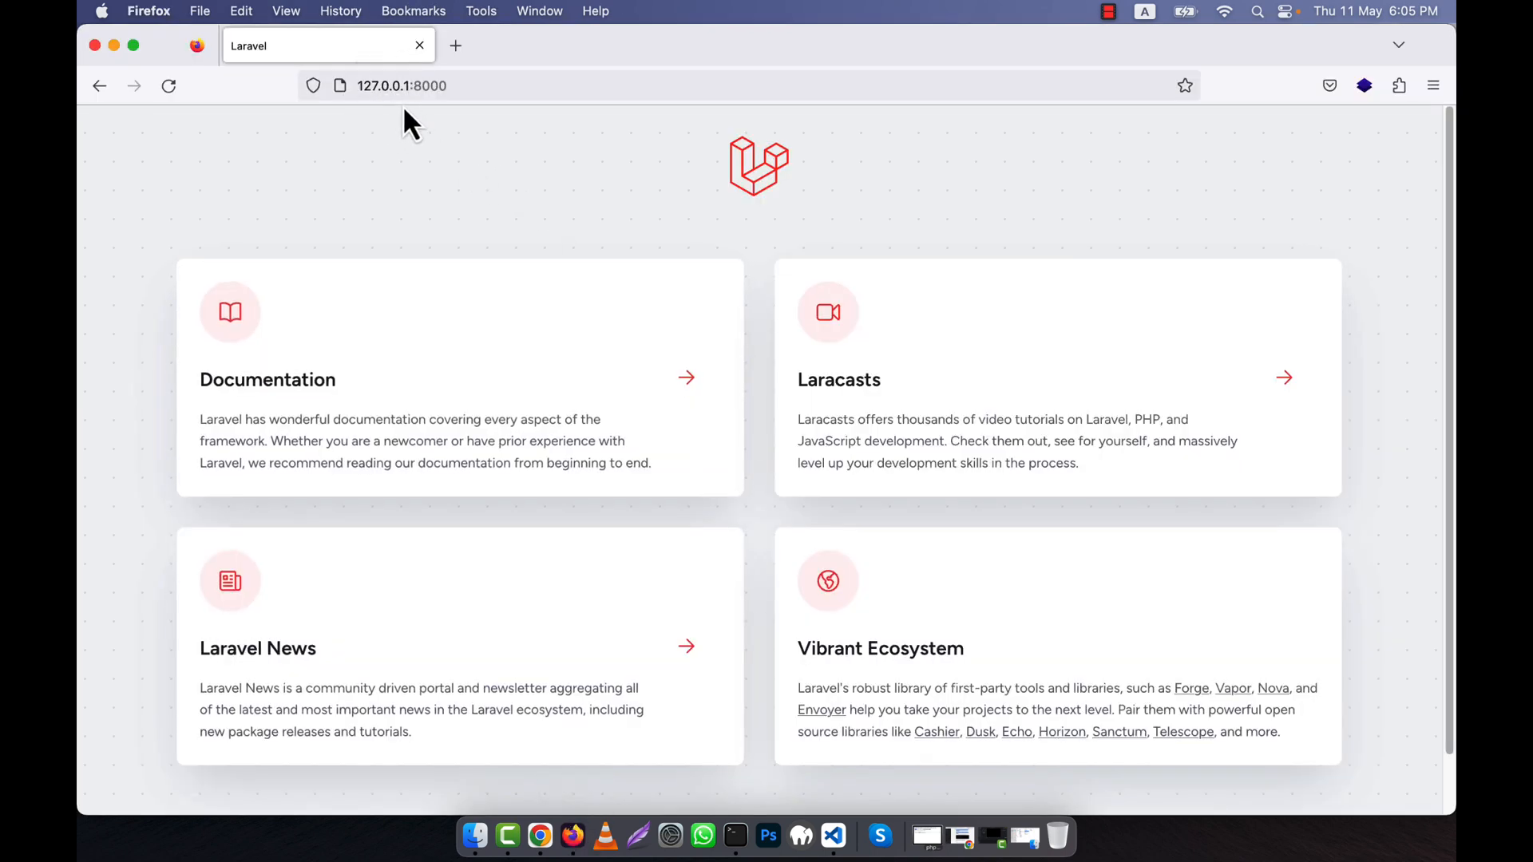
pyautogui.moveTo(857, 807)
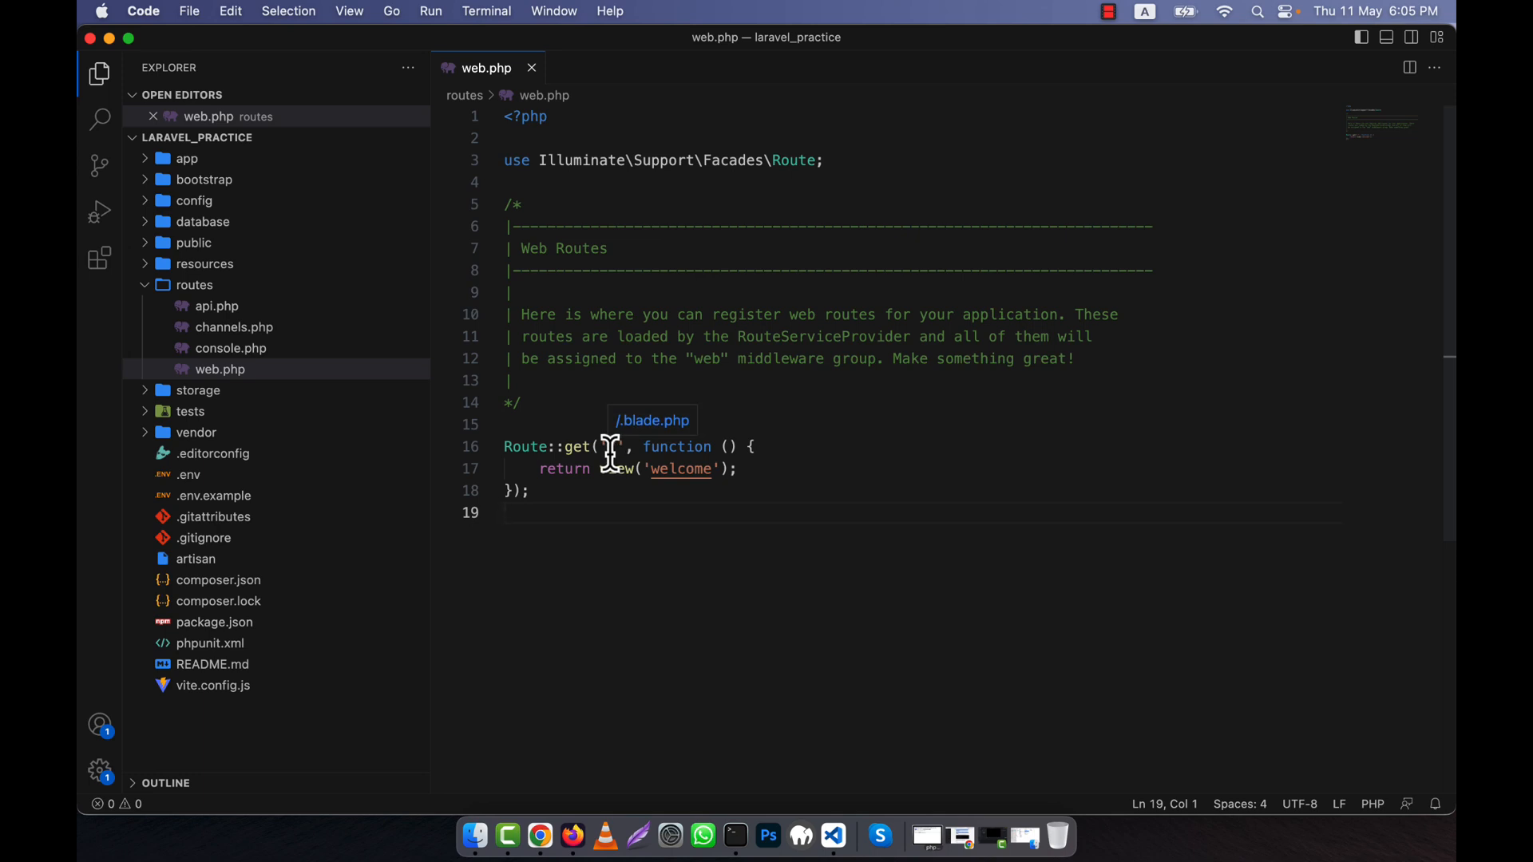
pyautogui.moveTo(641, 448); pyautogui.dragTo(732, 468)
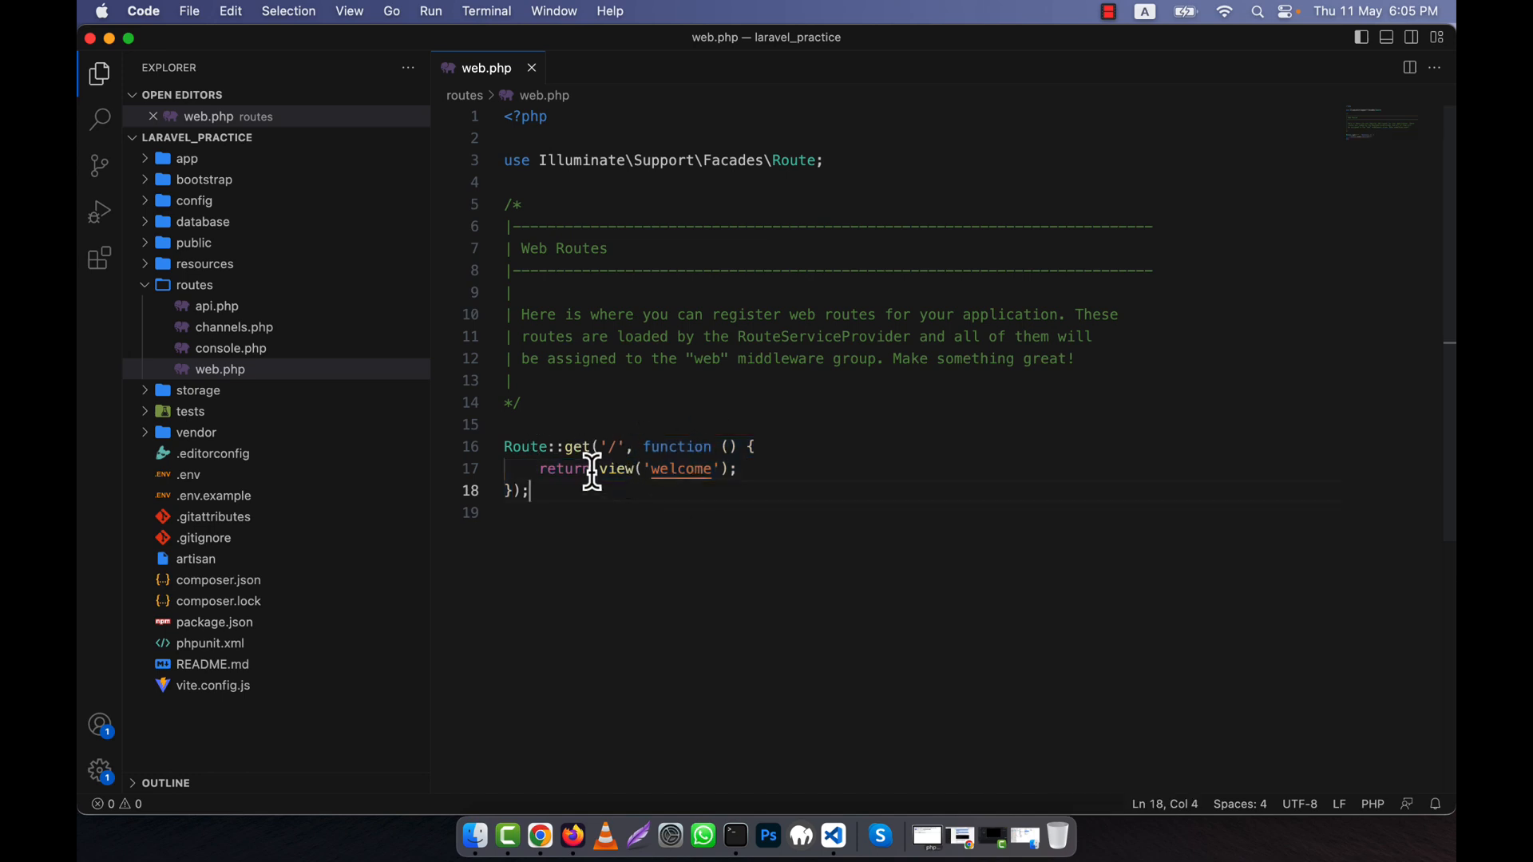
pyautogui.moveTo(612, 468)
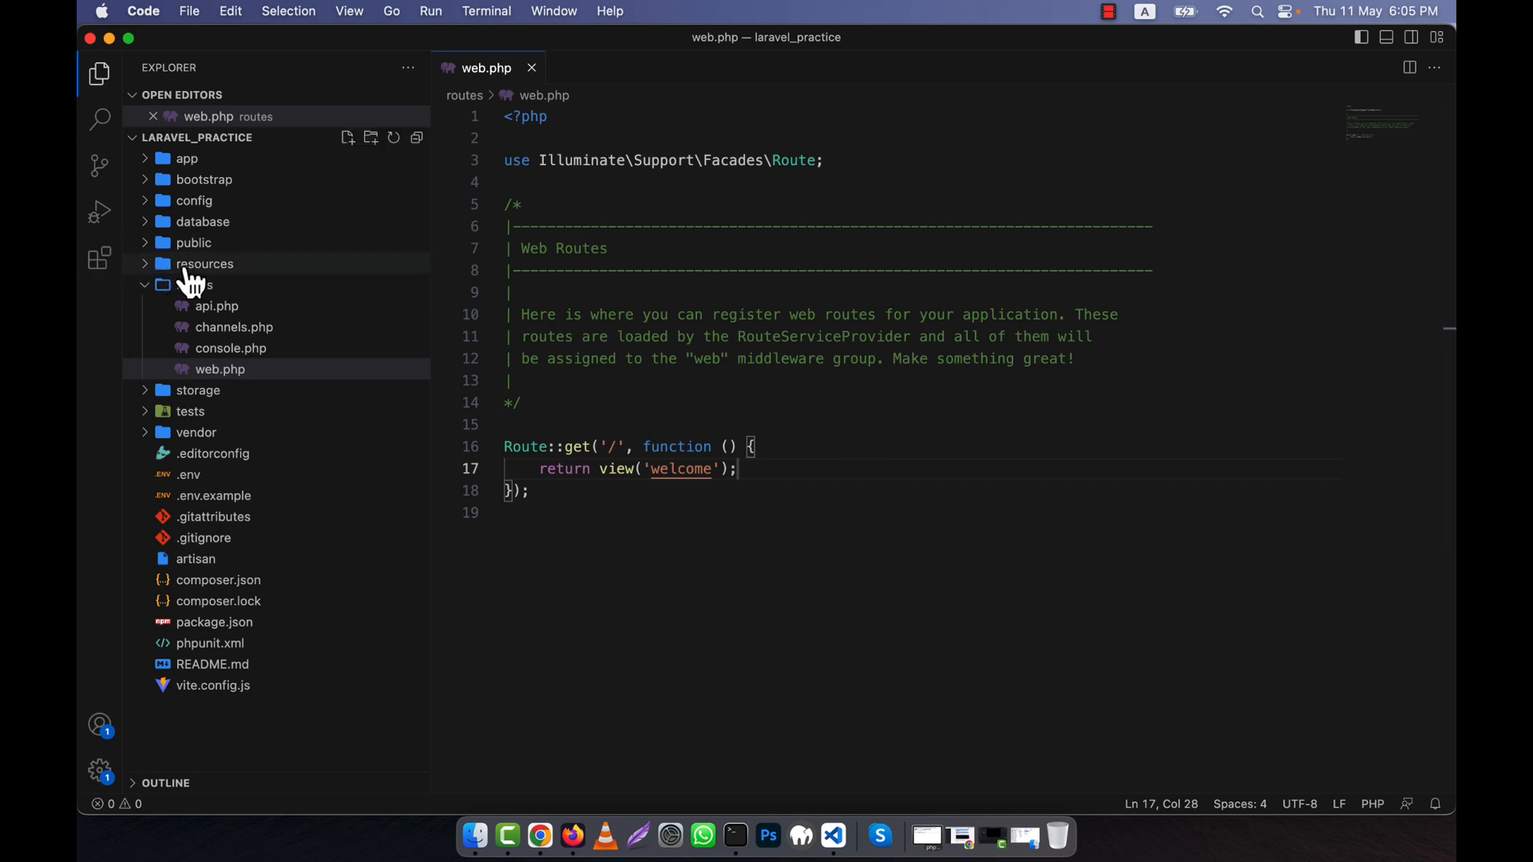
# Expand resources/views and select the welcome view name in the route.
pyautogui.click(205, 263)
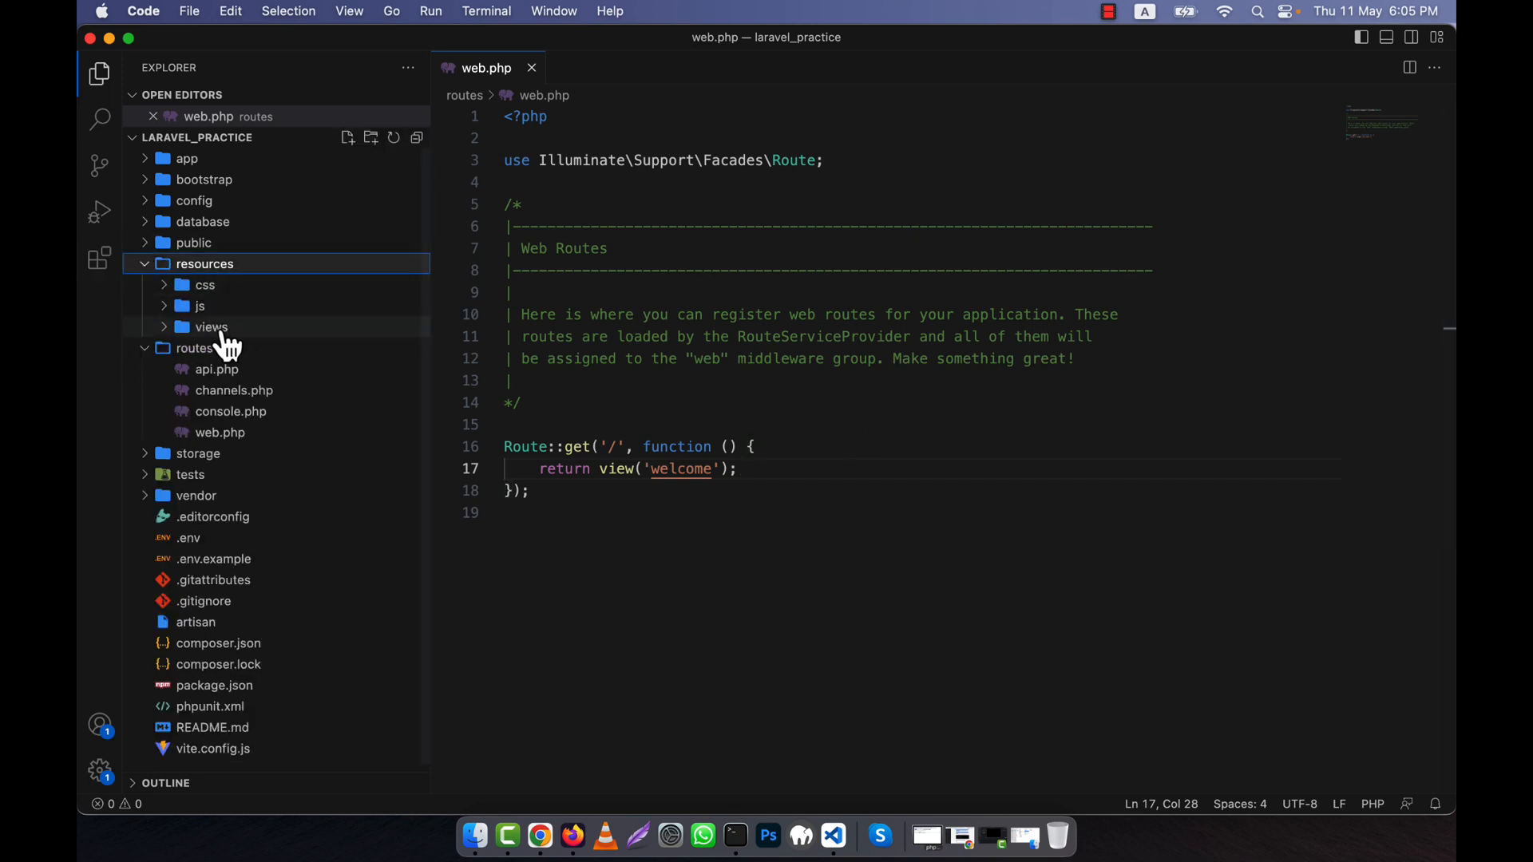
pyautogui.click(211, 326)
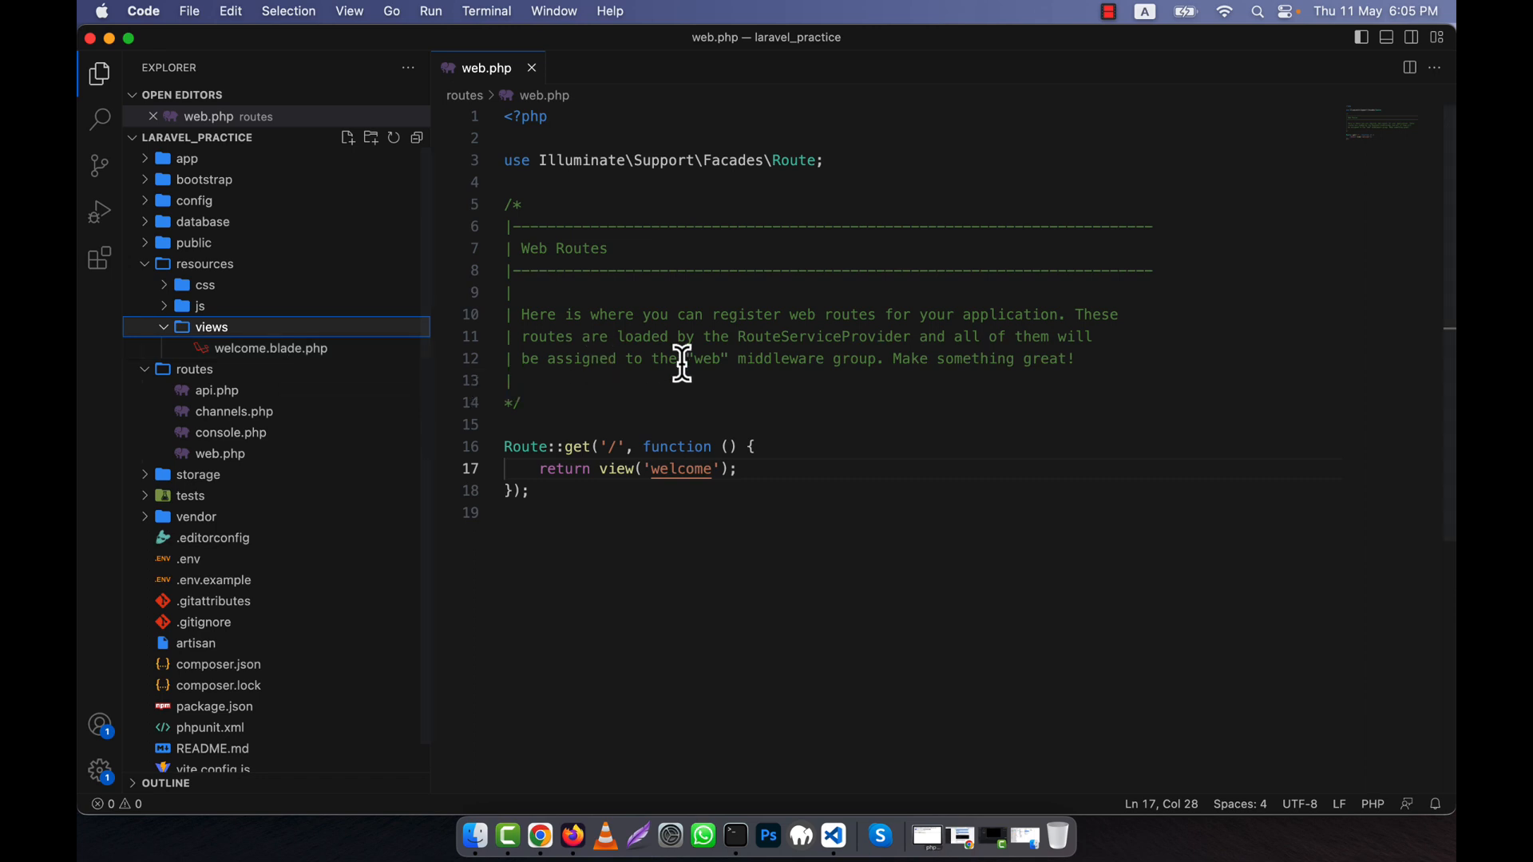
pyautogui.moveTo(680, 382)
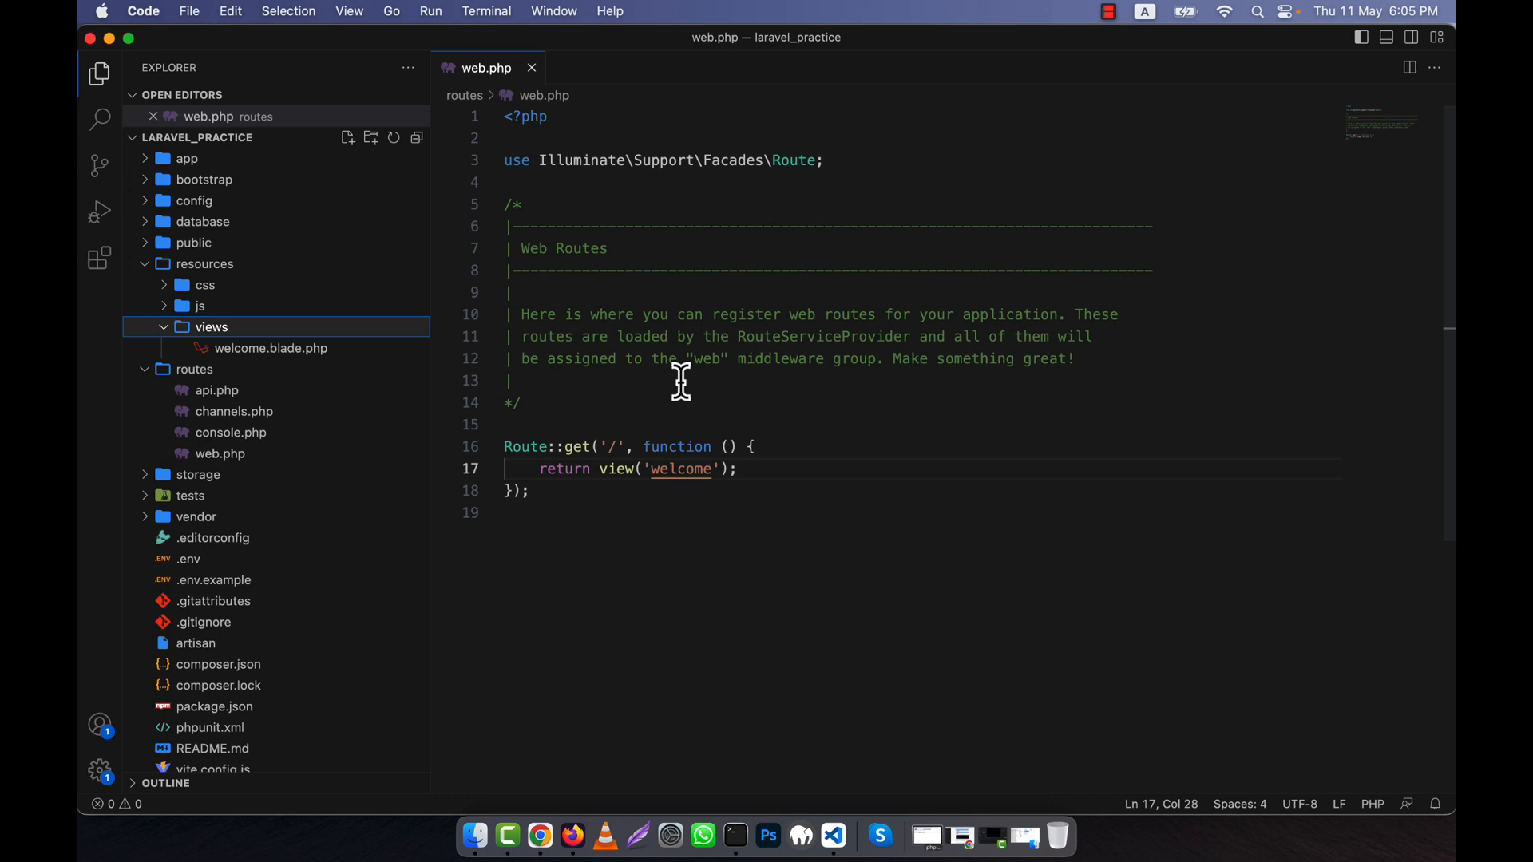
pyautogui.moveTo(273, 348)
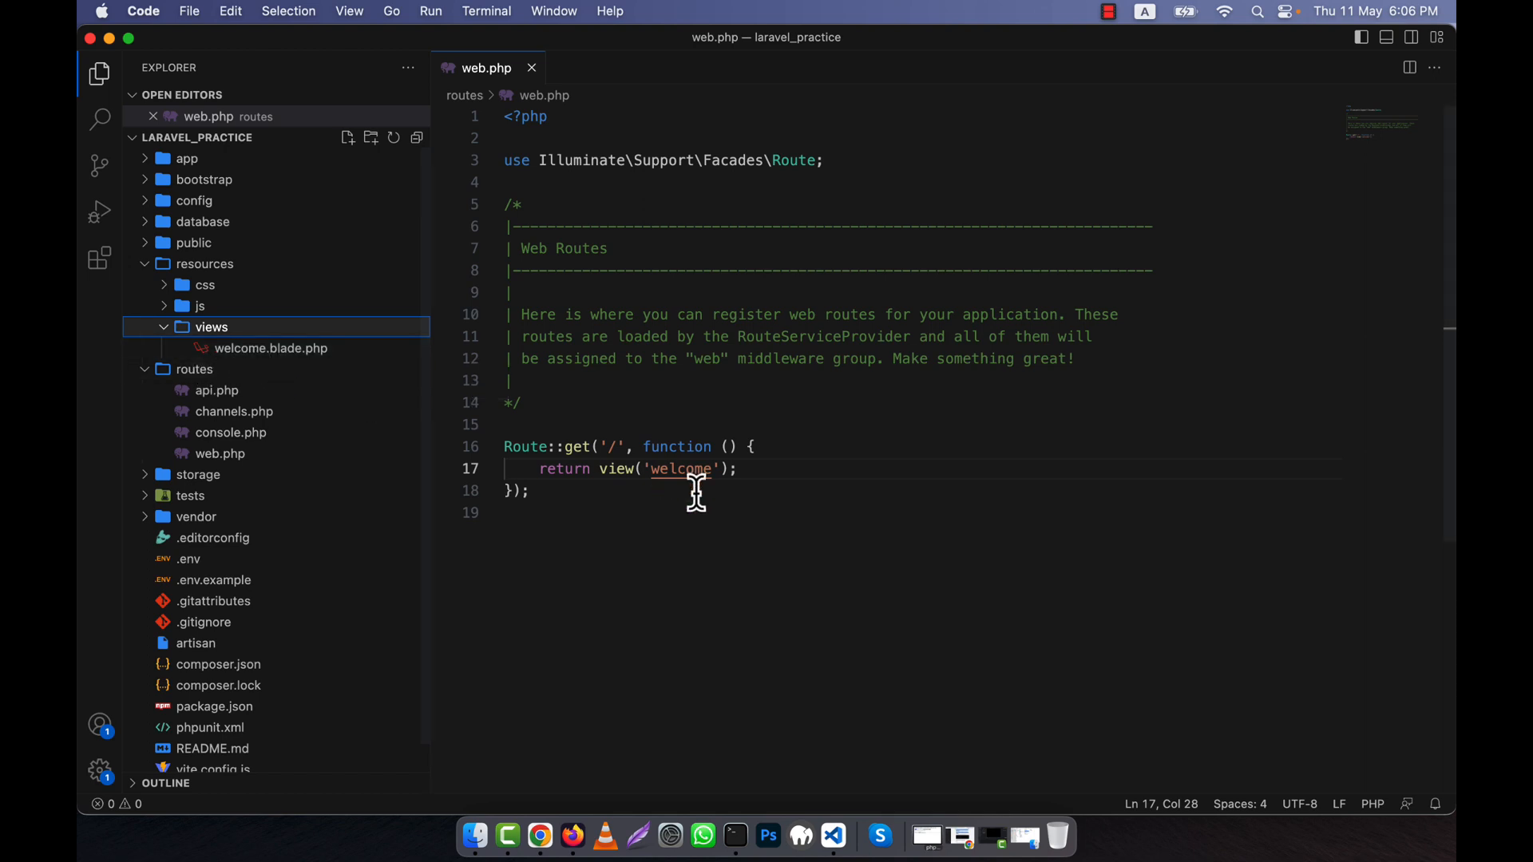
pyautogui.doubleClick(684, 468)
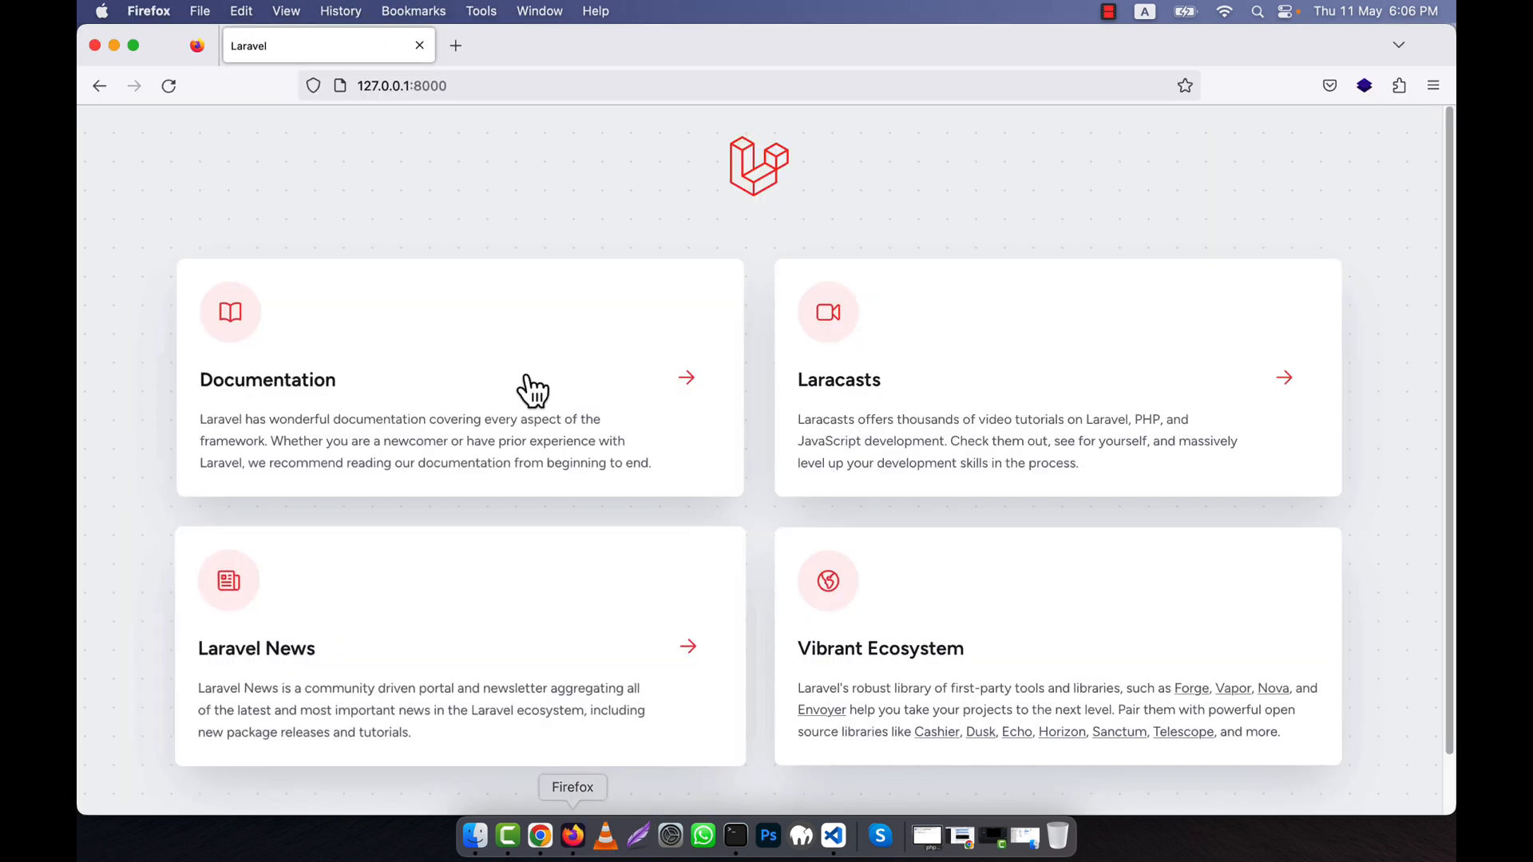
pyautogui.moveTo(898, 816)
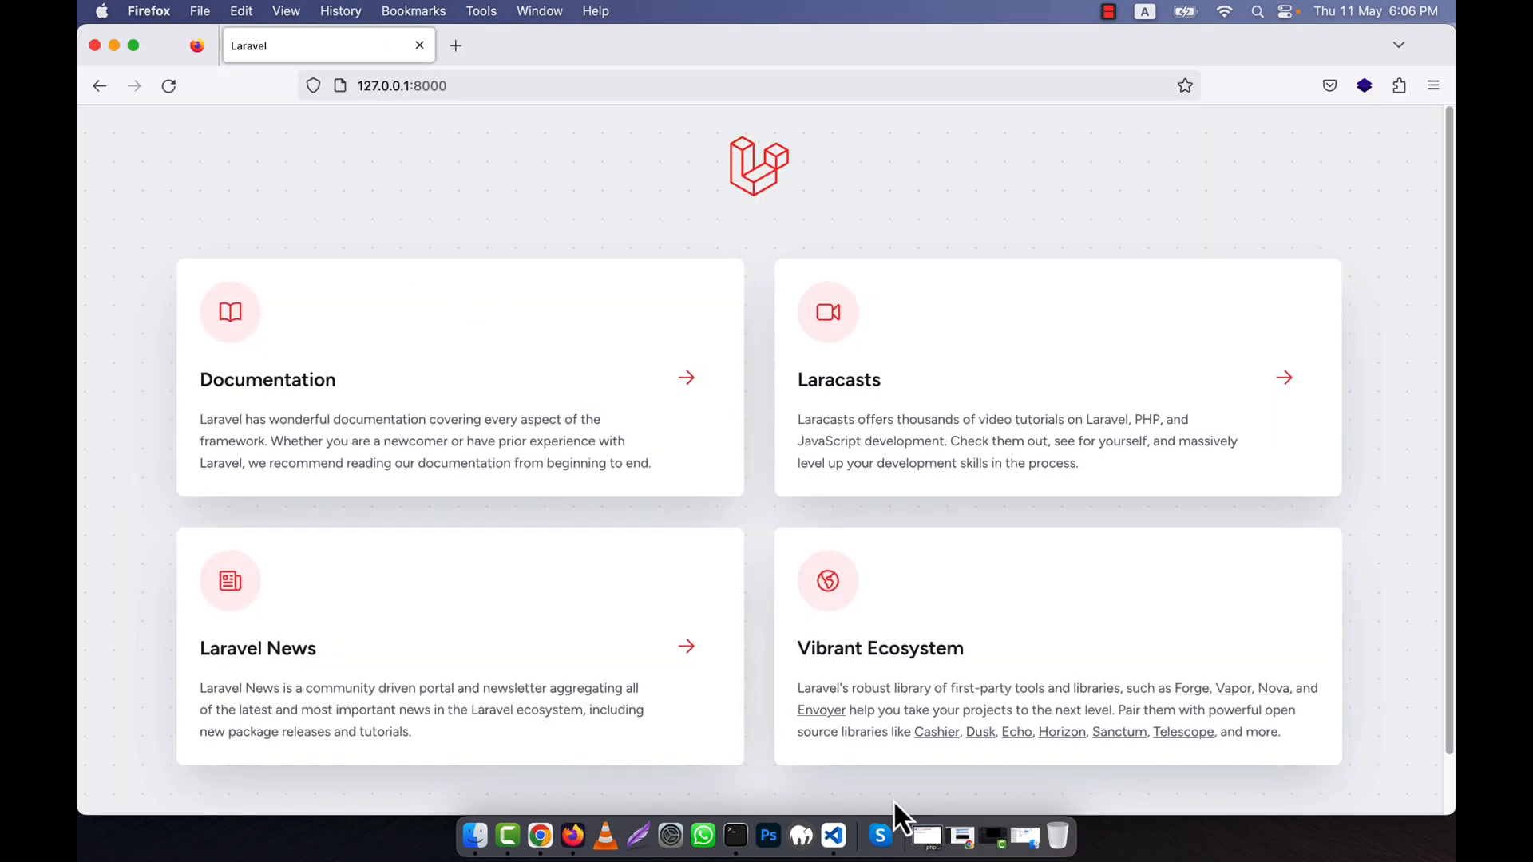
pyautogui.moveTo(836, 836)
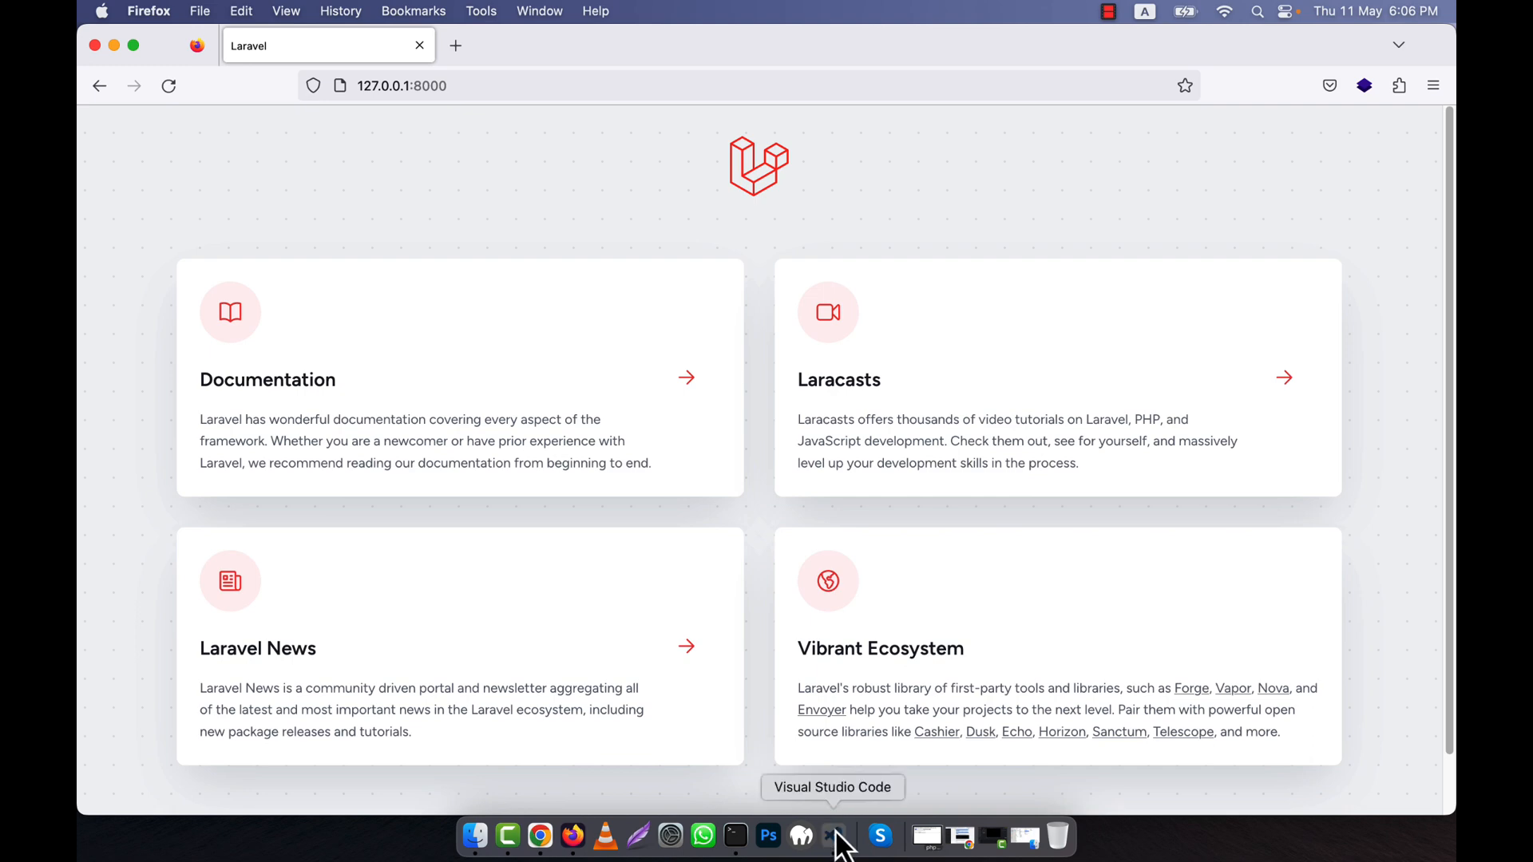
pyautogui.click(832, 835)
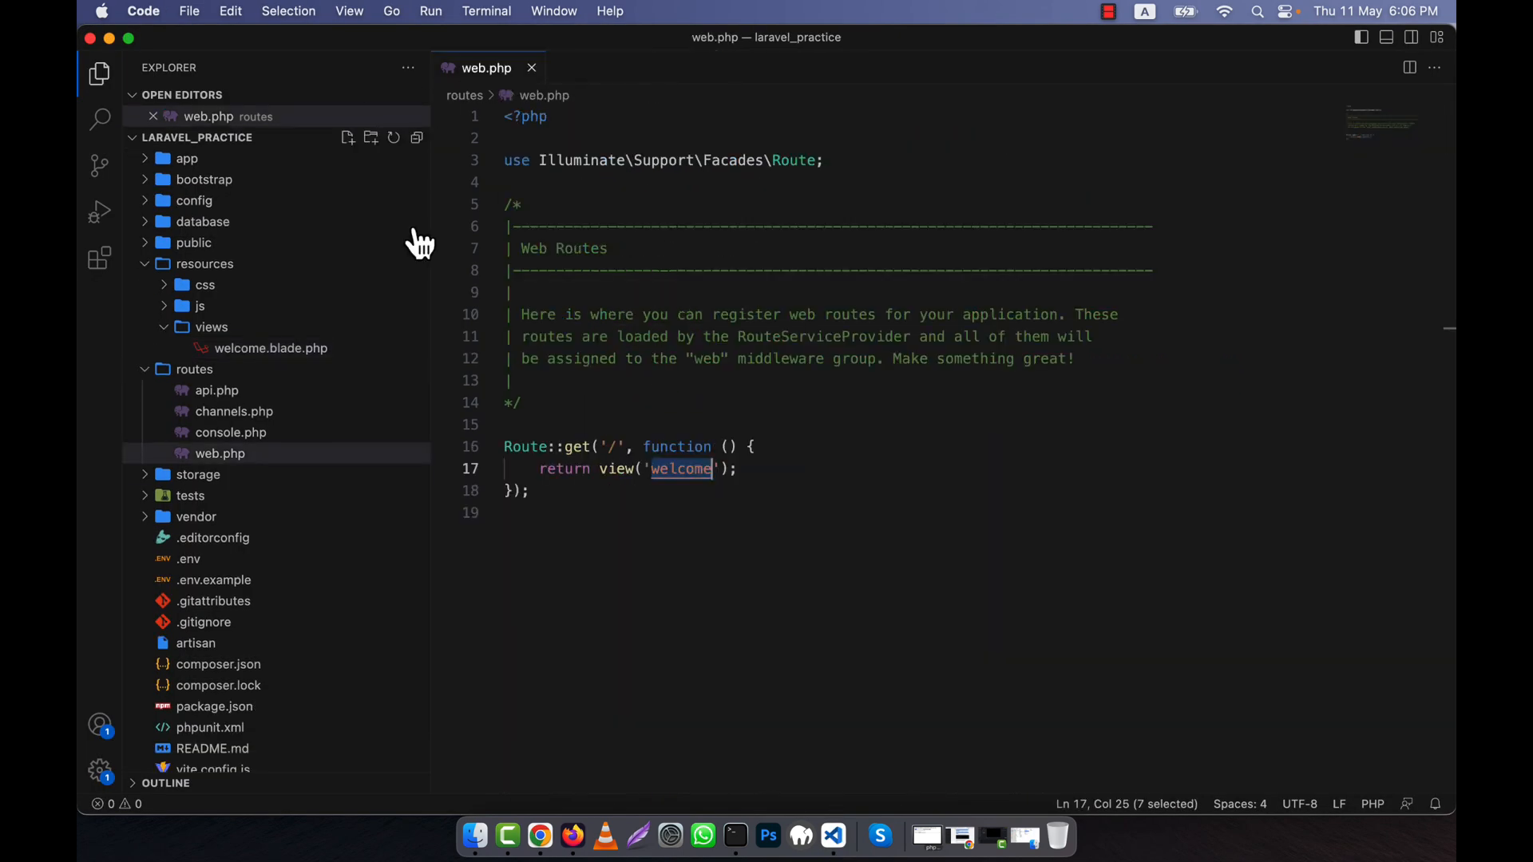
# Create a new home.blade.php file inside the views folder.
pyautogui.rightClick(211, 326)
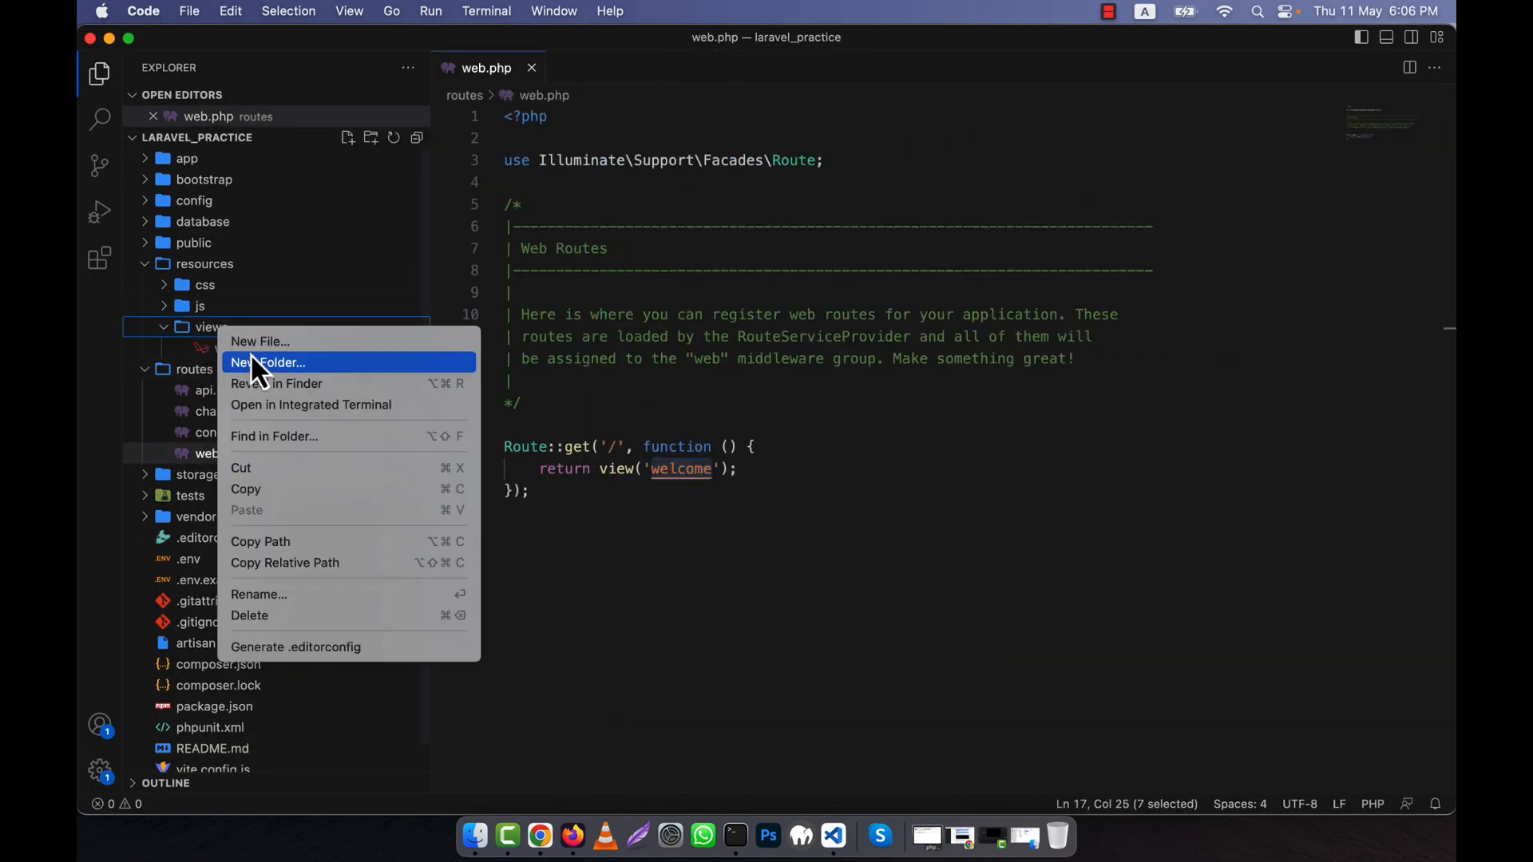
pyautogui.click(260, 341)
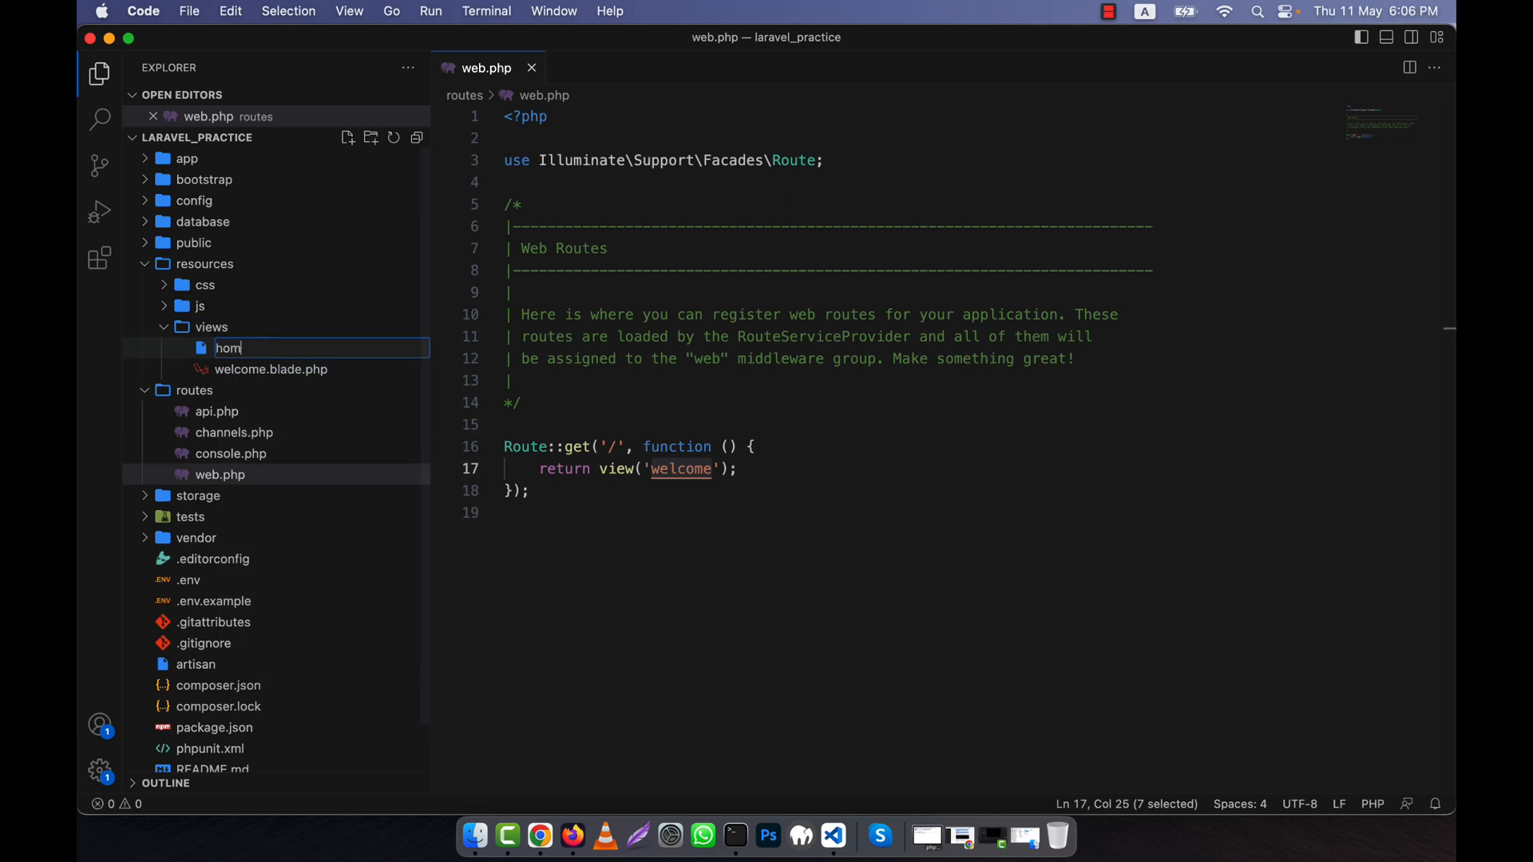
pyautogui.write('e.blade.php')
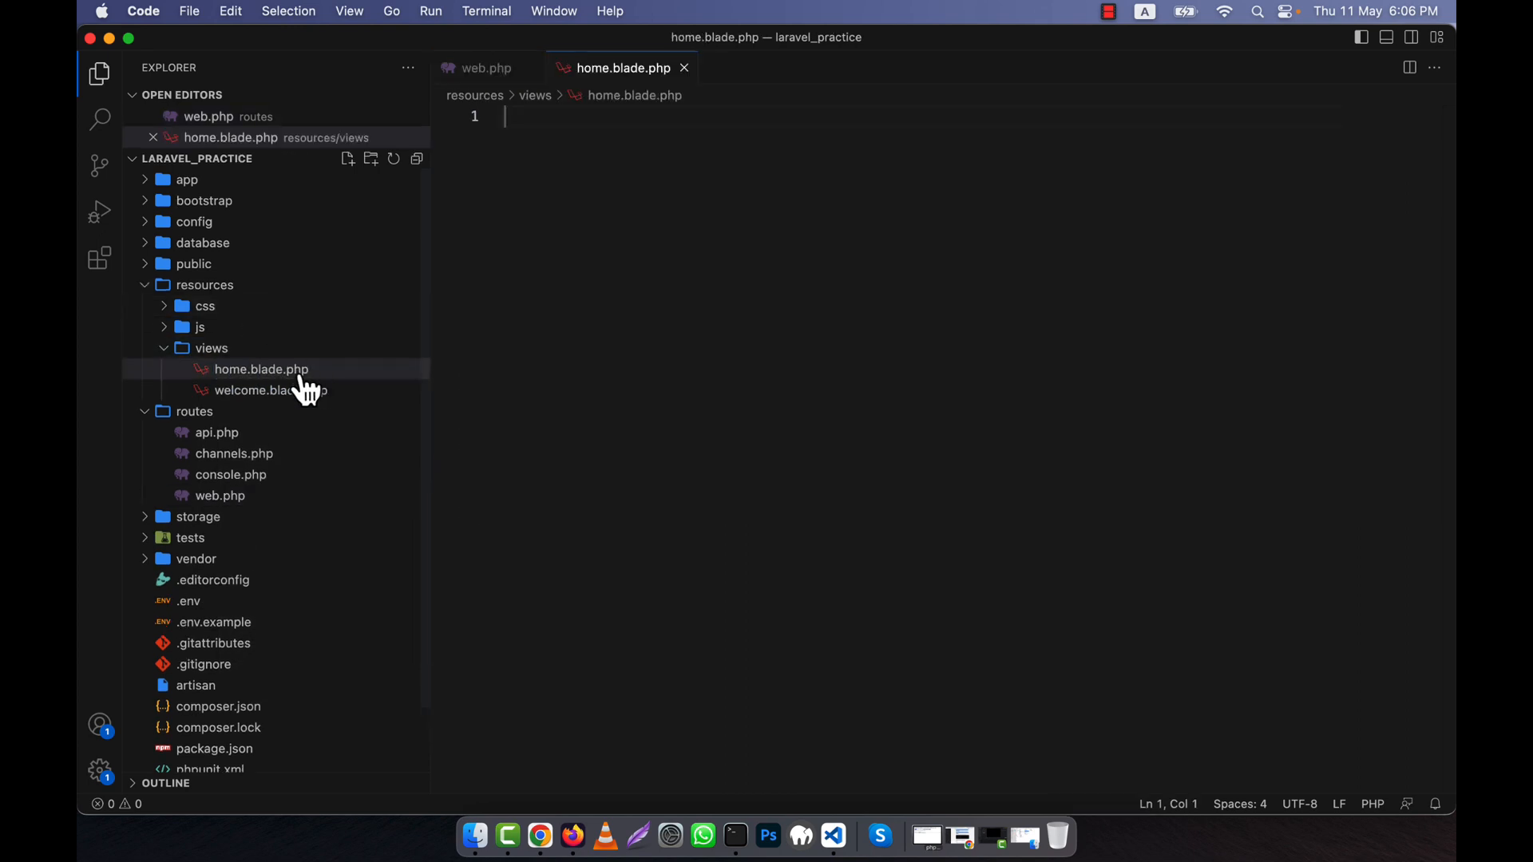
pyautogui.moveTo(639, 198)
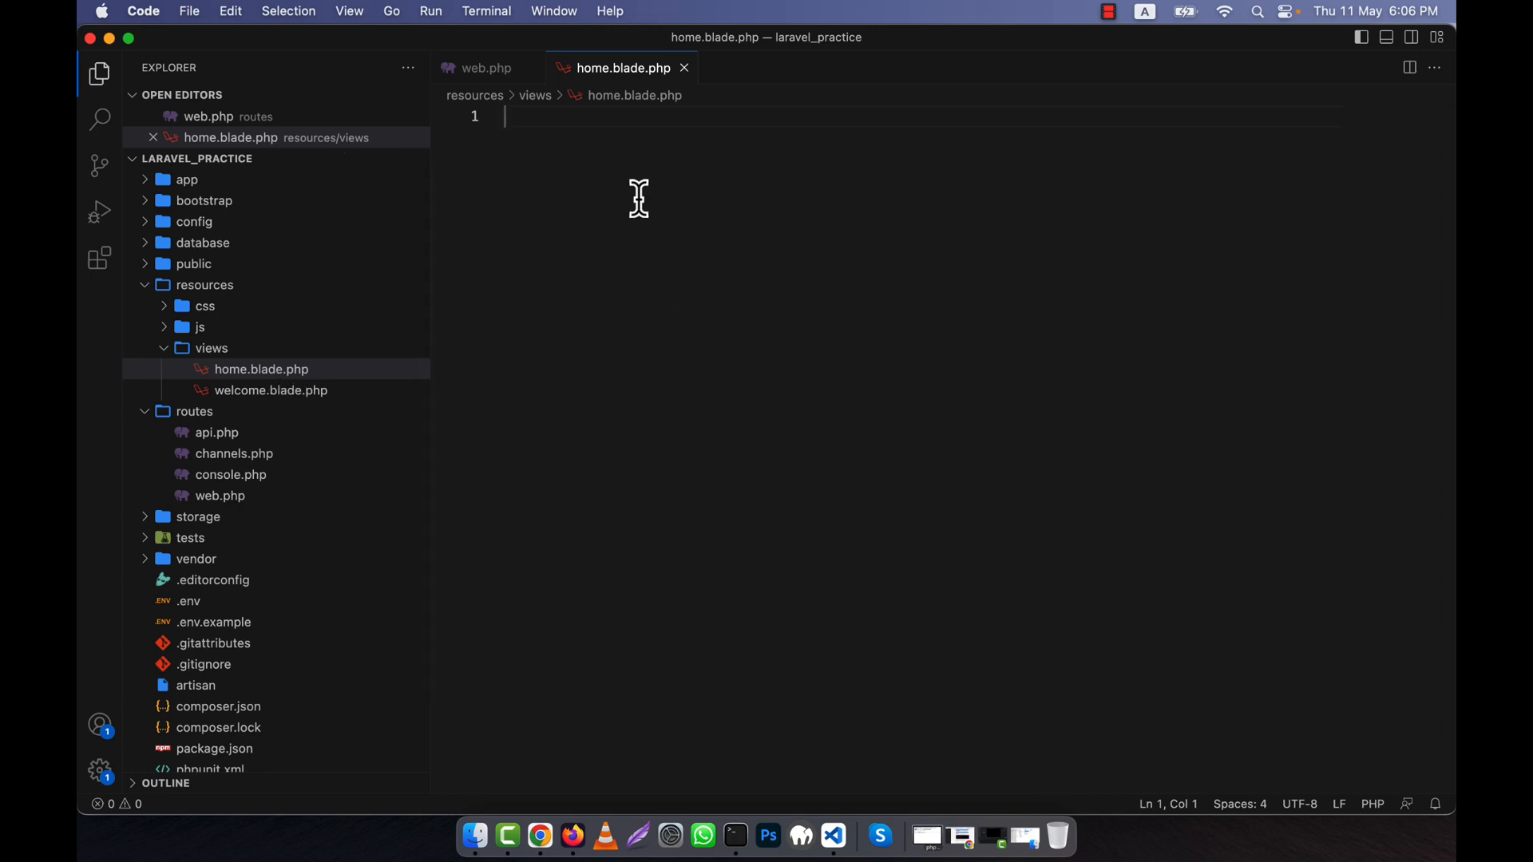
# Give home.blade.php an h1 'Home Page' and a paragraph ending 'will be here.'.
pyautogui.write('<h1>Home</h1>')
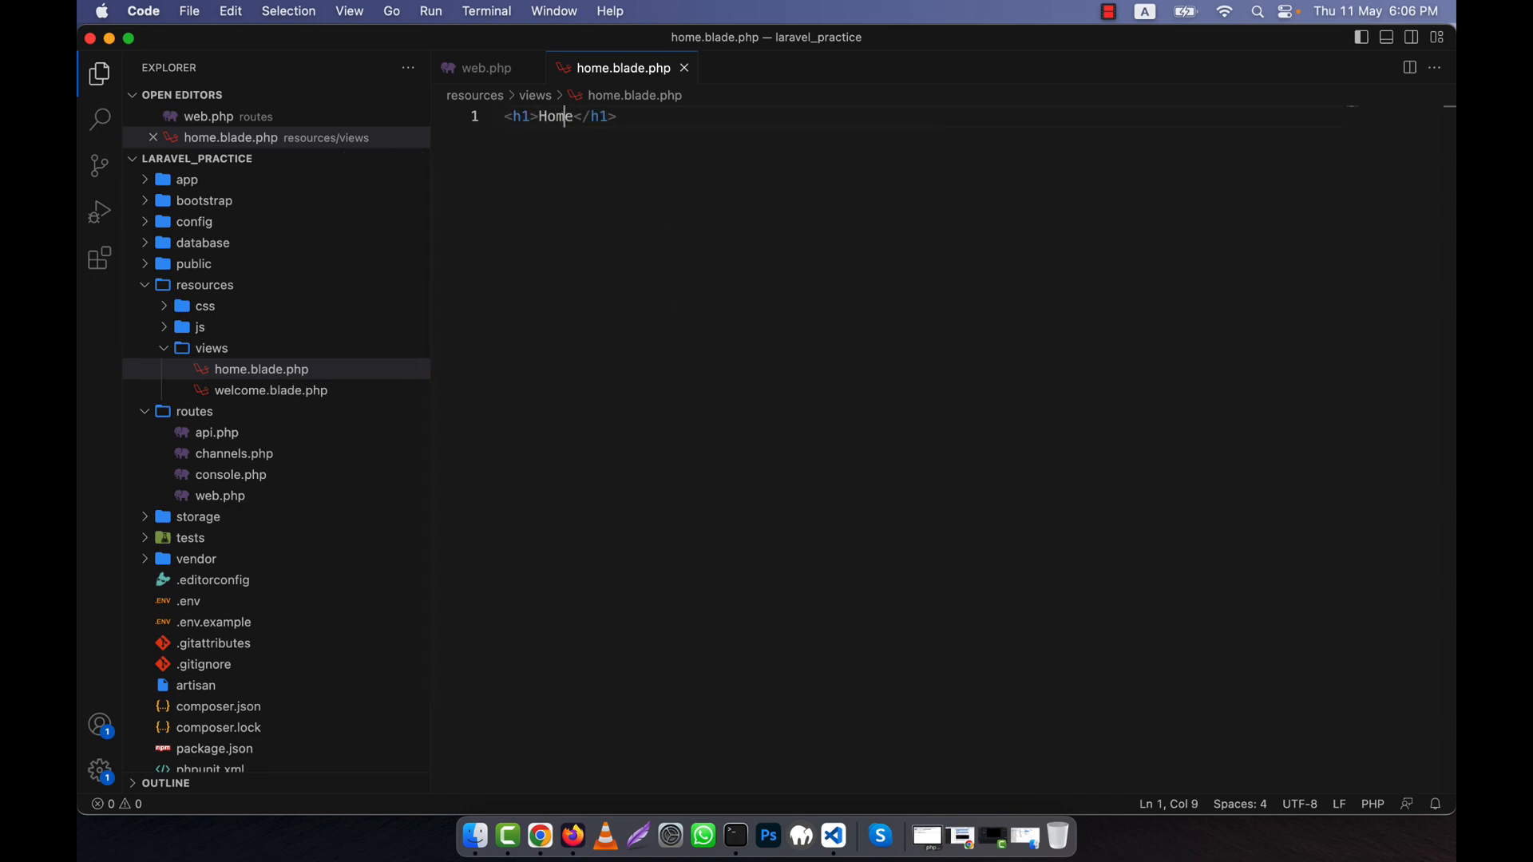
pyautogui.write('Page')
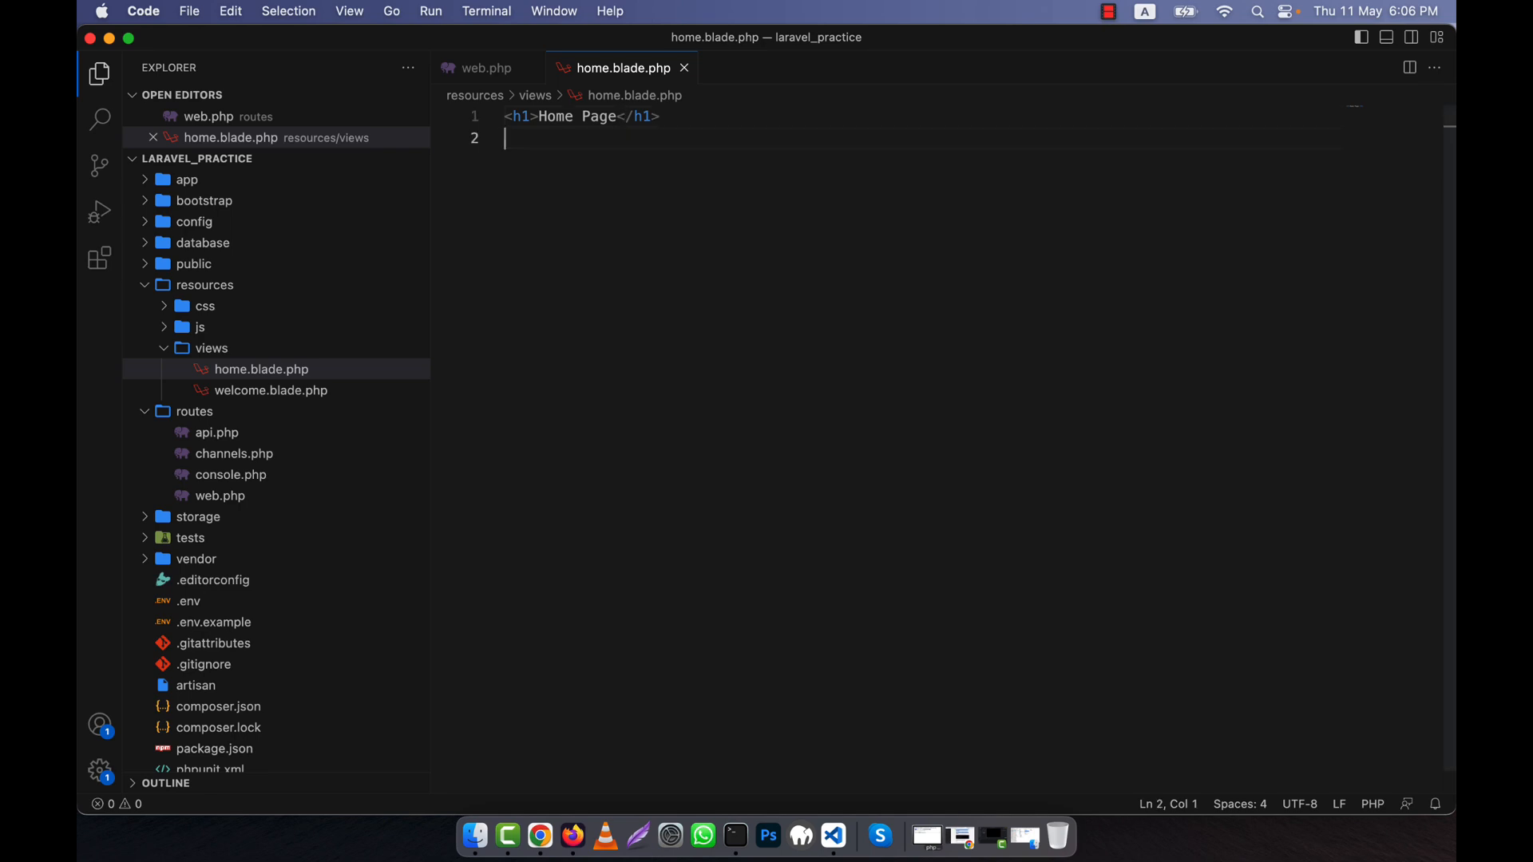
pyautogui.write('<p>')
pyautogui.write('Home page content')
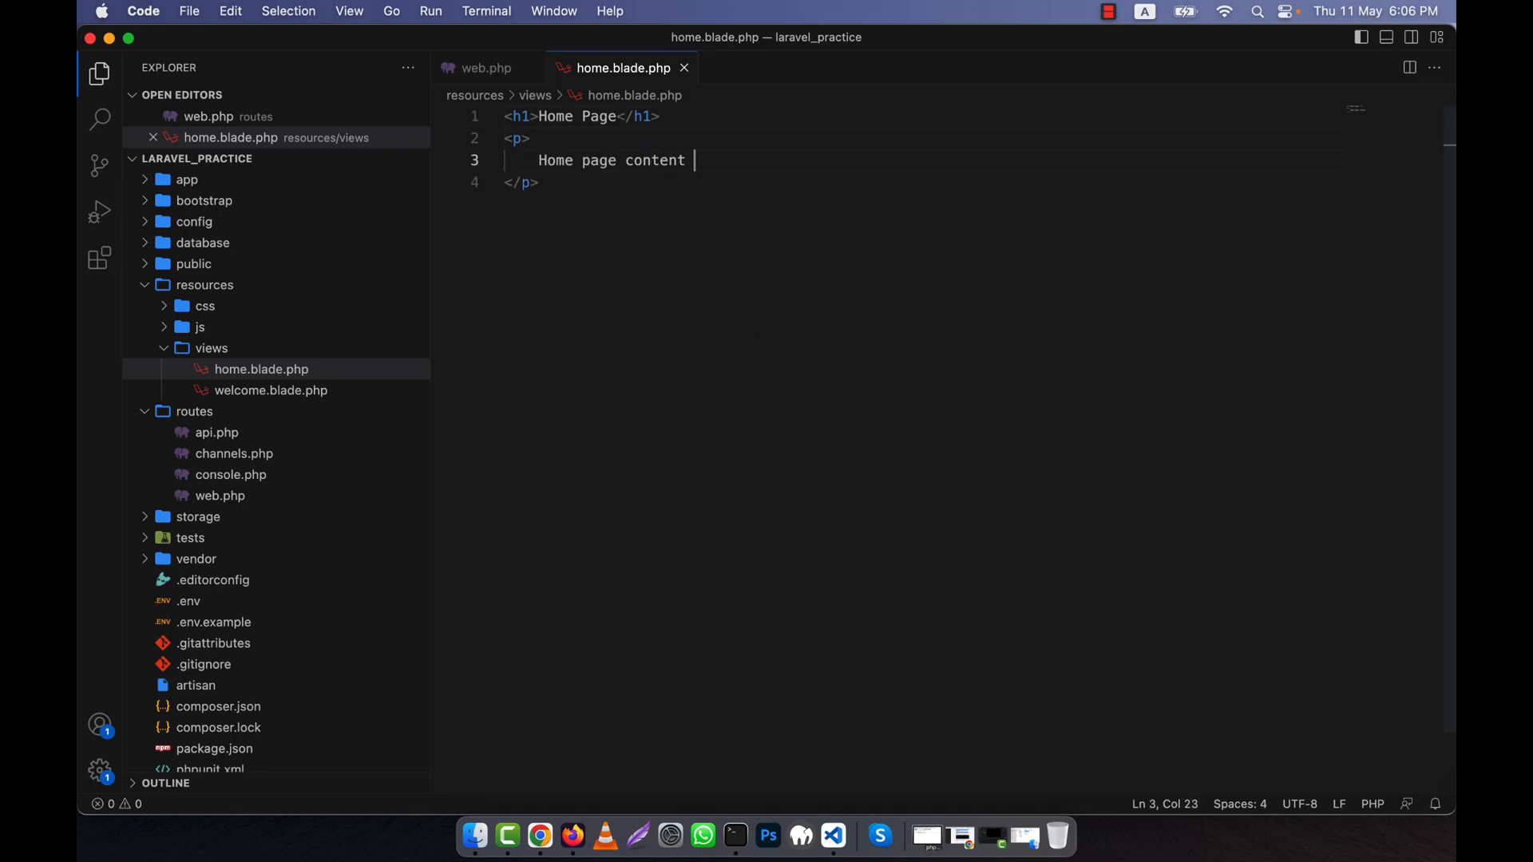
pyautogui.write('will be here.')
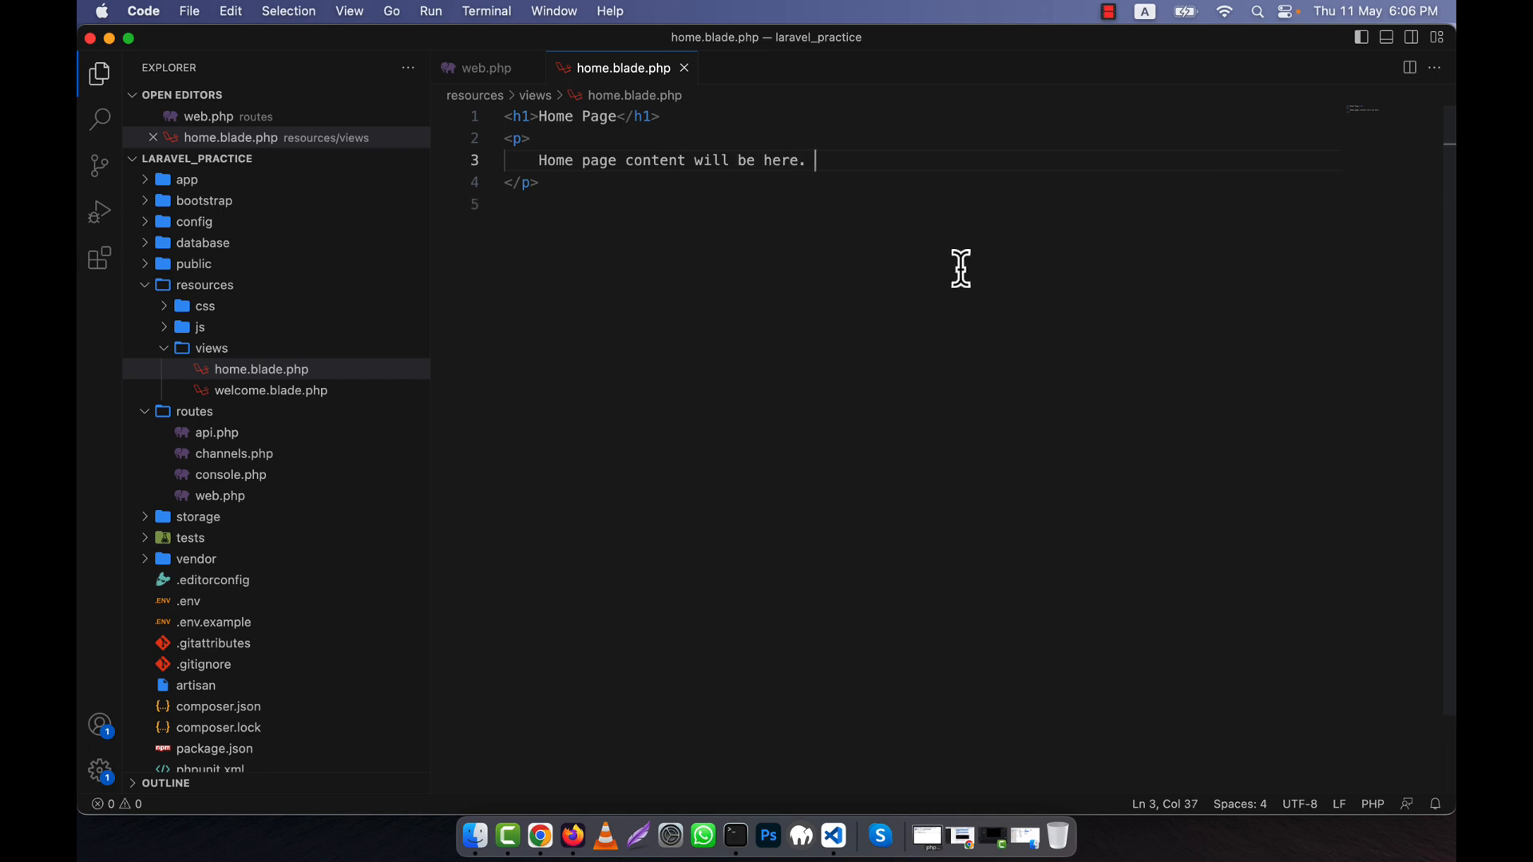
pyautogui.moveTo(632, 622)
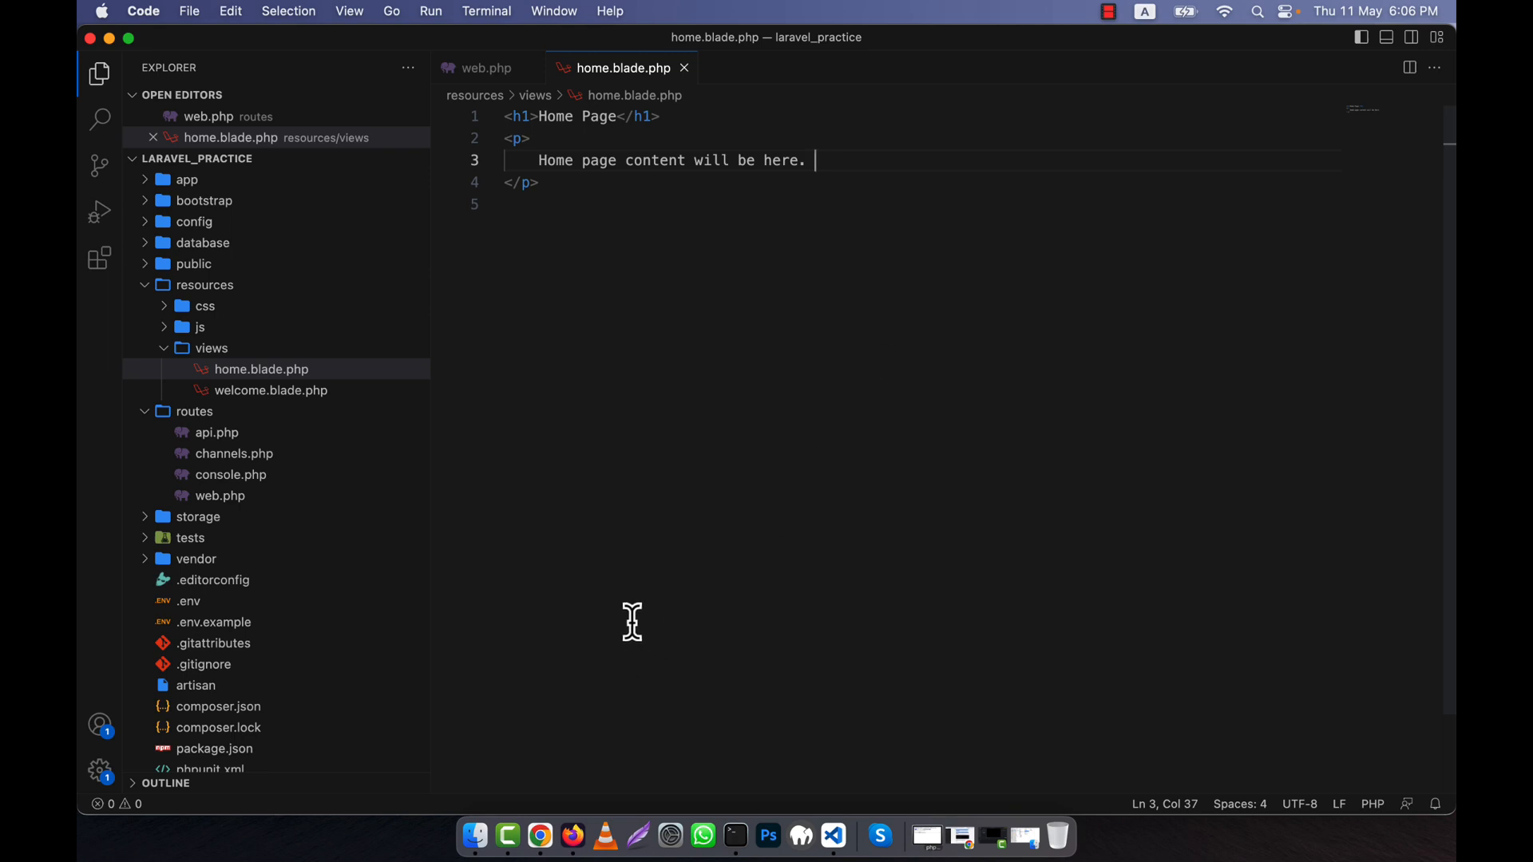
pyautogui.moveTo(506, 161)
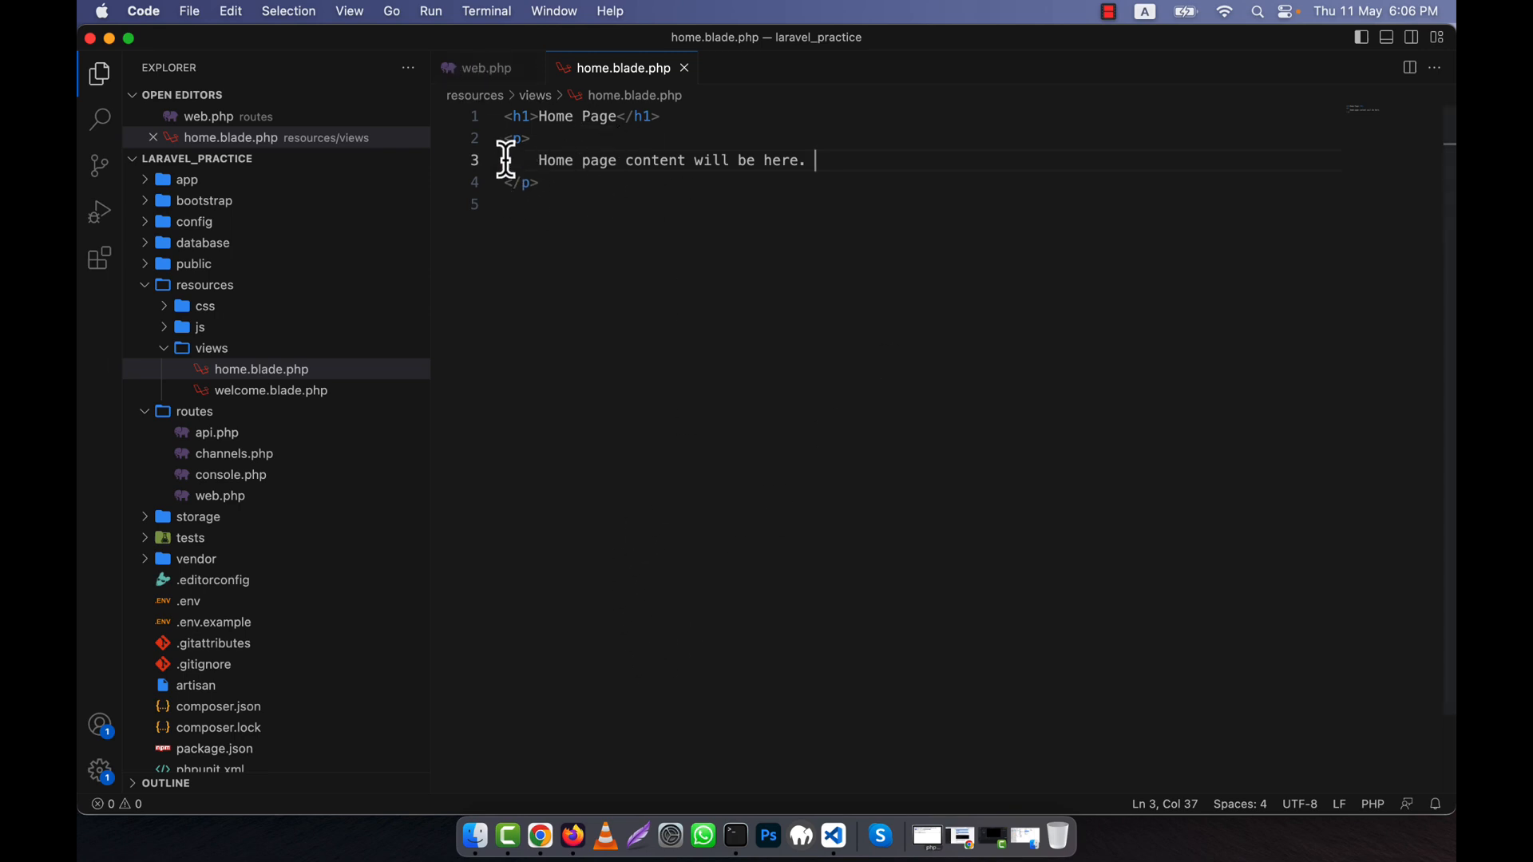
# In web.php make the root route return the home view instead of welcome.
pyautogui.click(486, 69)
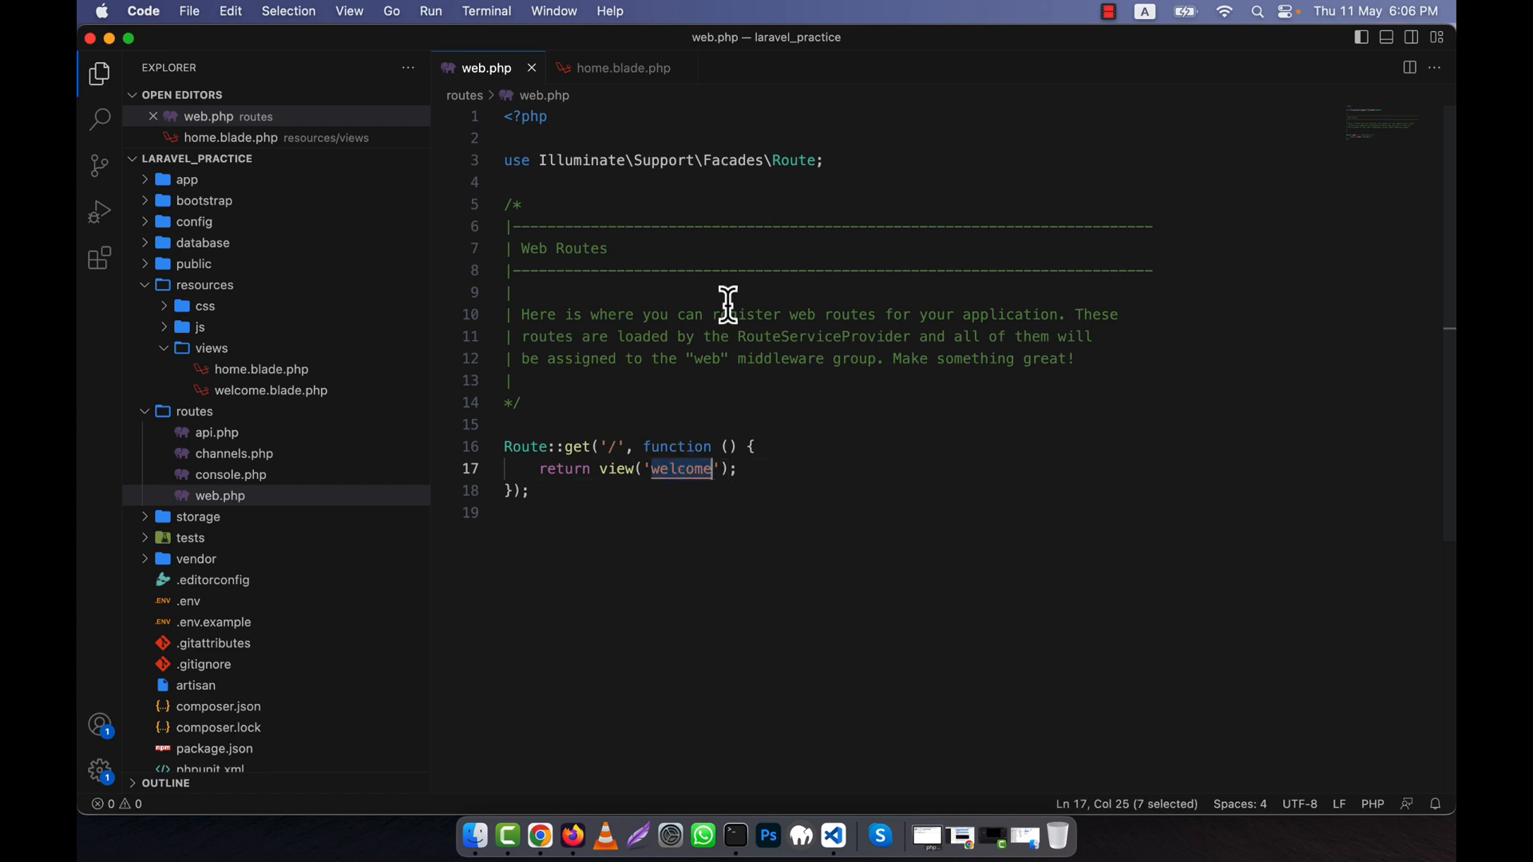
pyautogui.write('home')
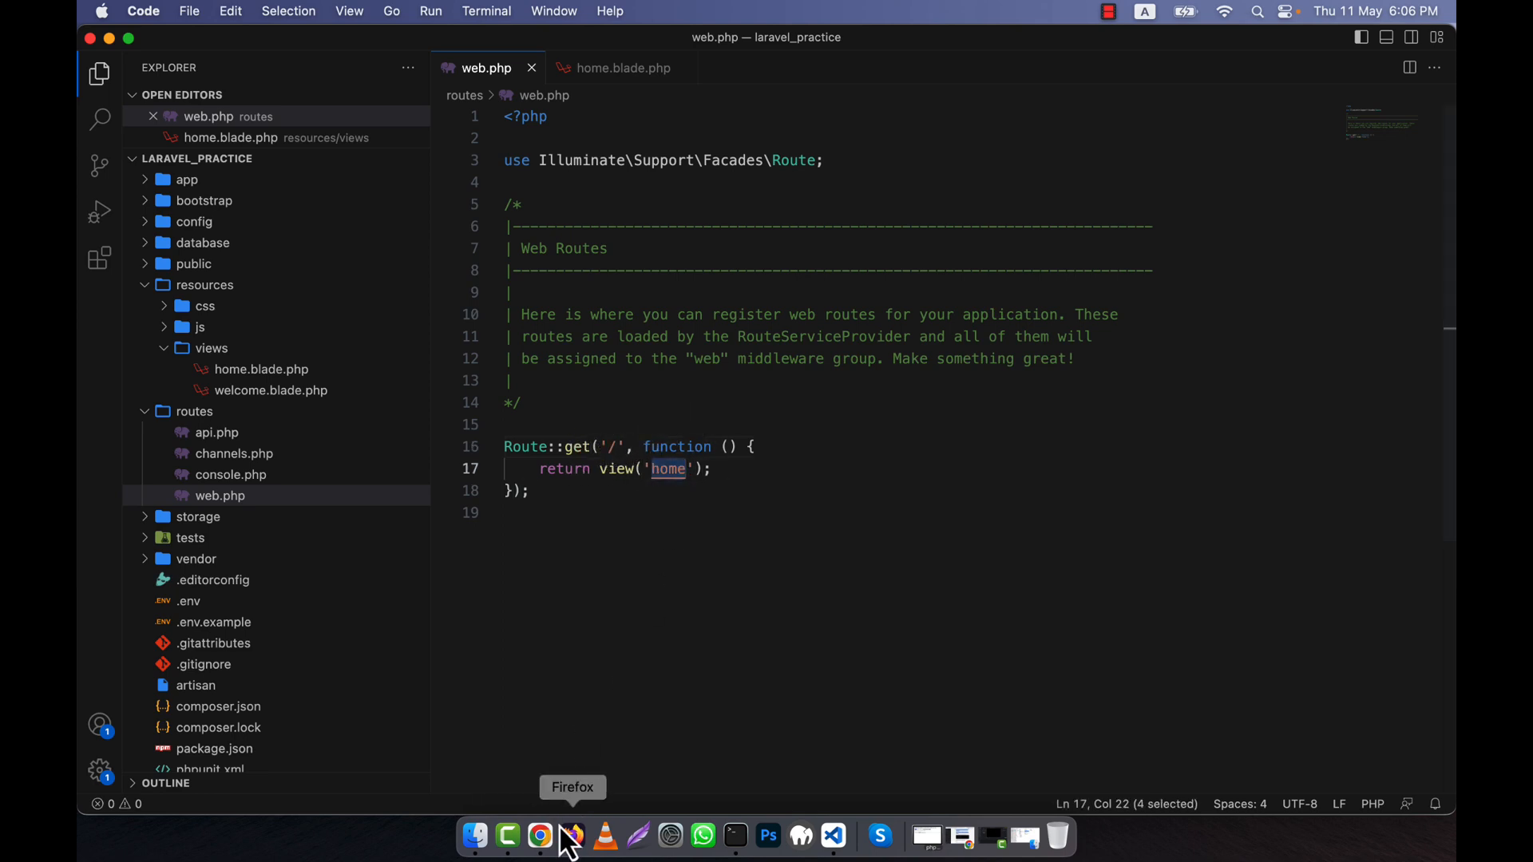
# Check 127.0.0.1:8000 in Firefox shows the Home Page, then return to the editor.
pyautogui.click(572, 835)
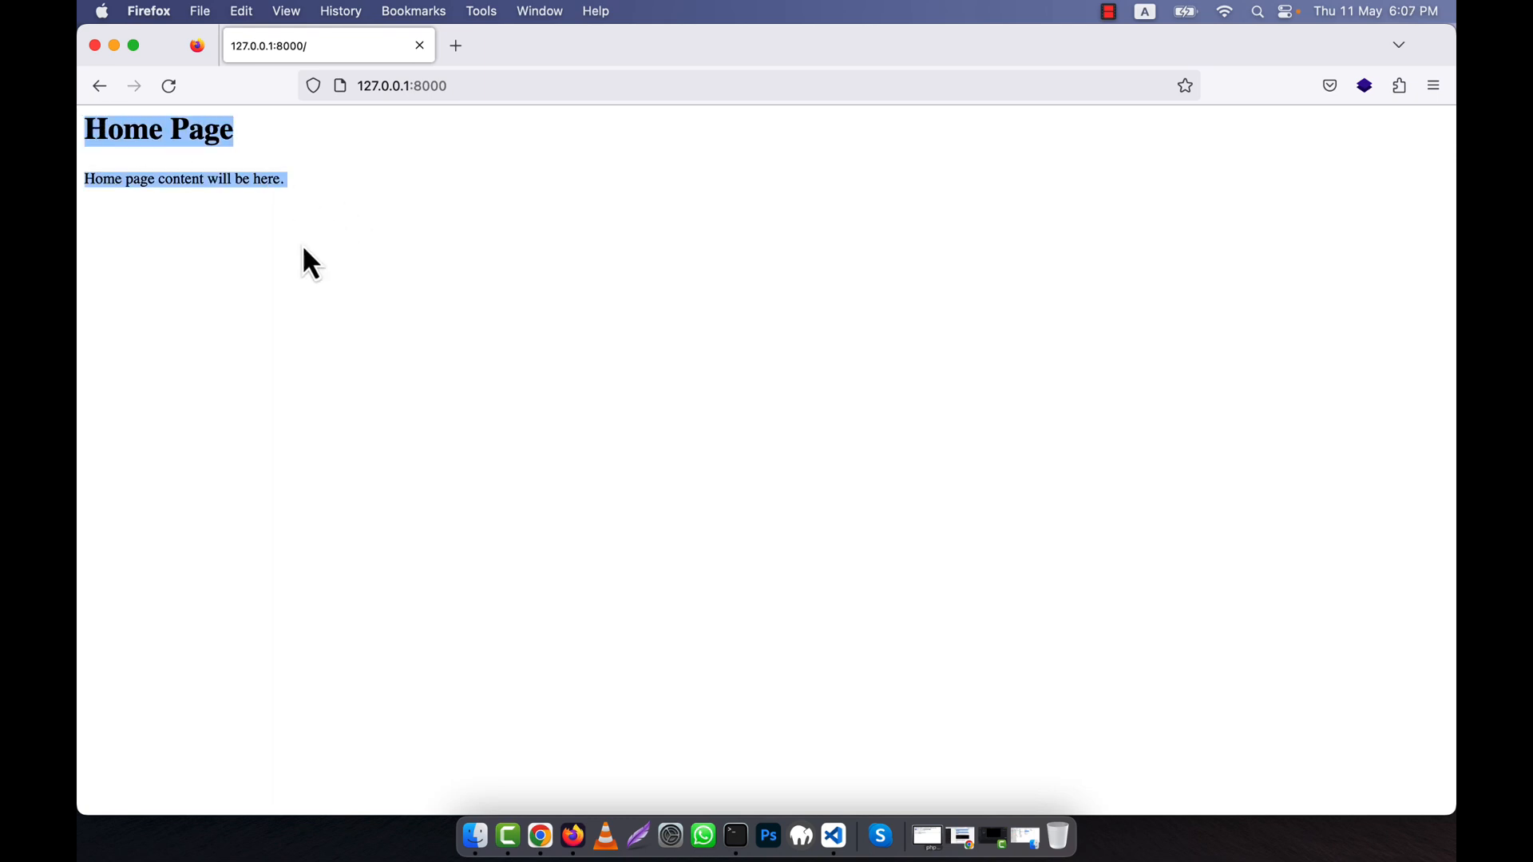
pyautogui.moveTo(342, 217)
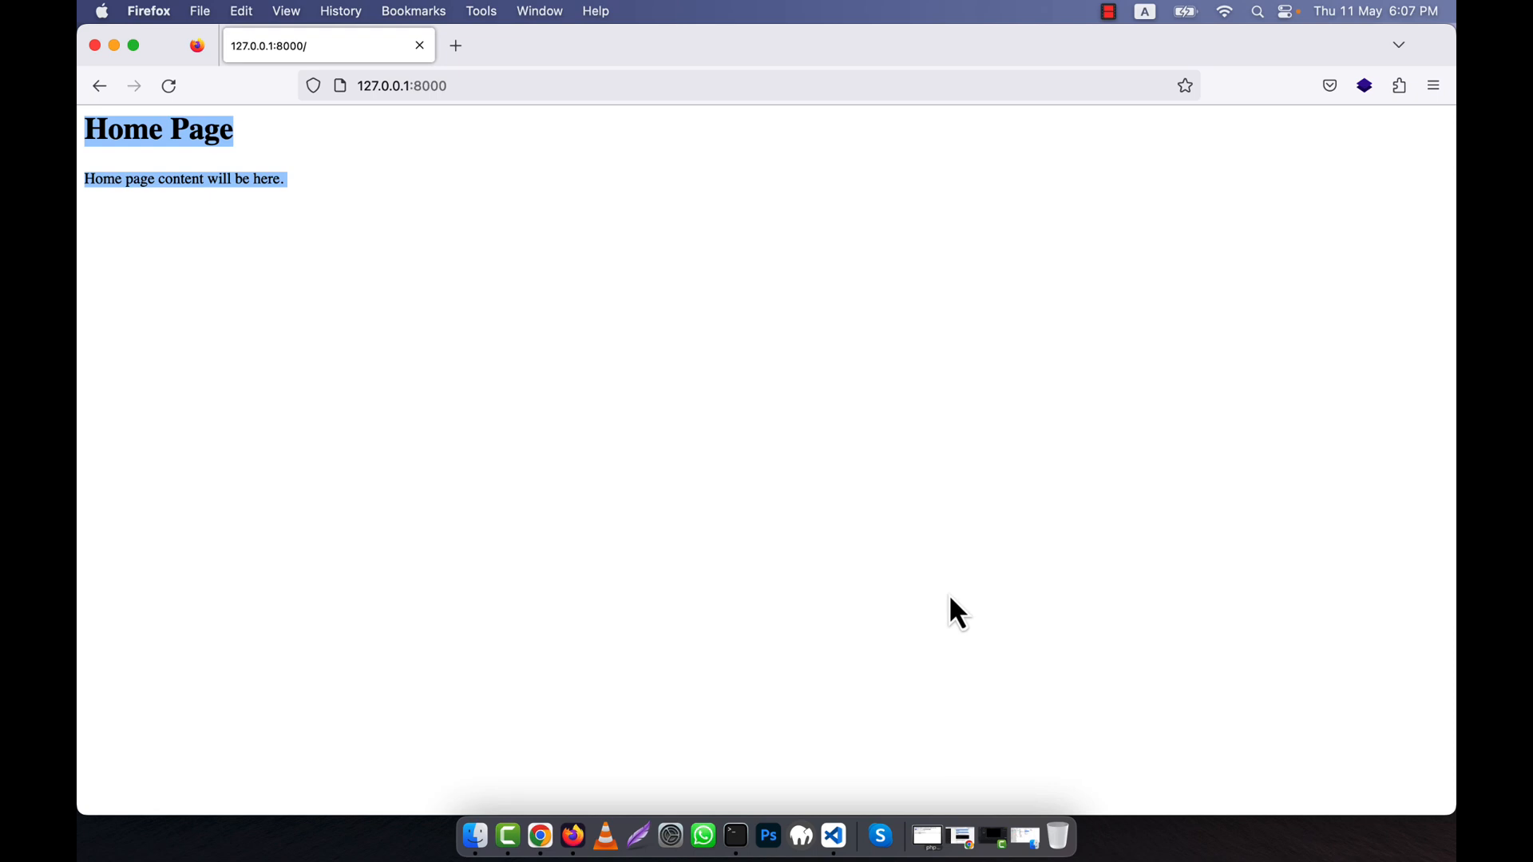
pyautogui.click(833, 836)
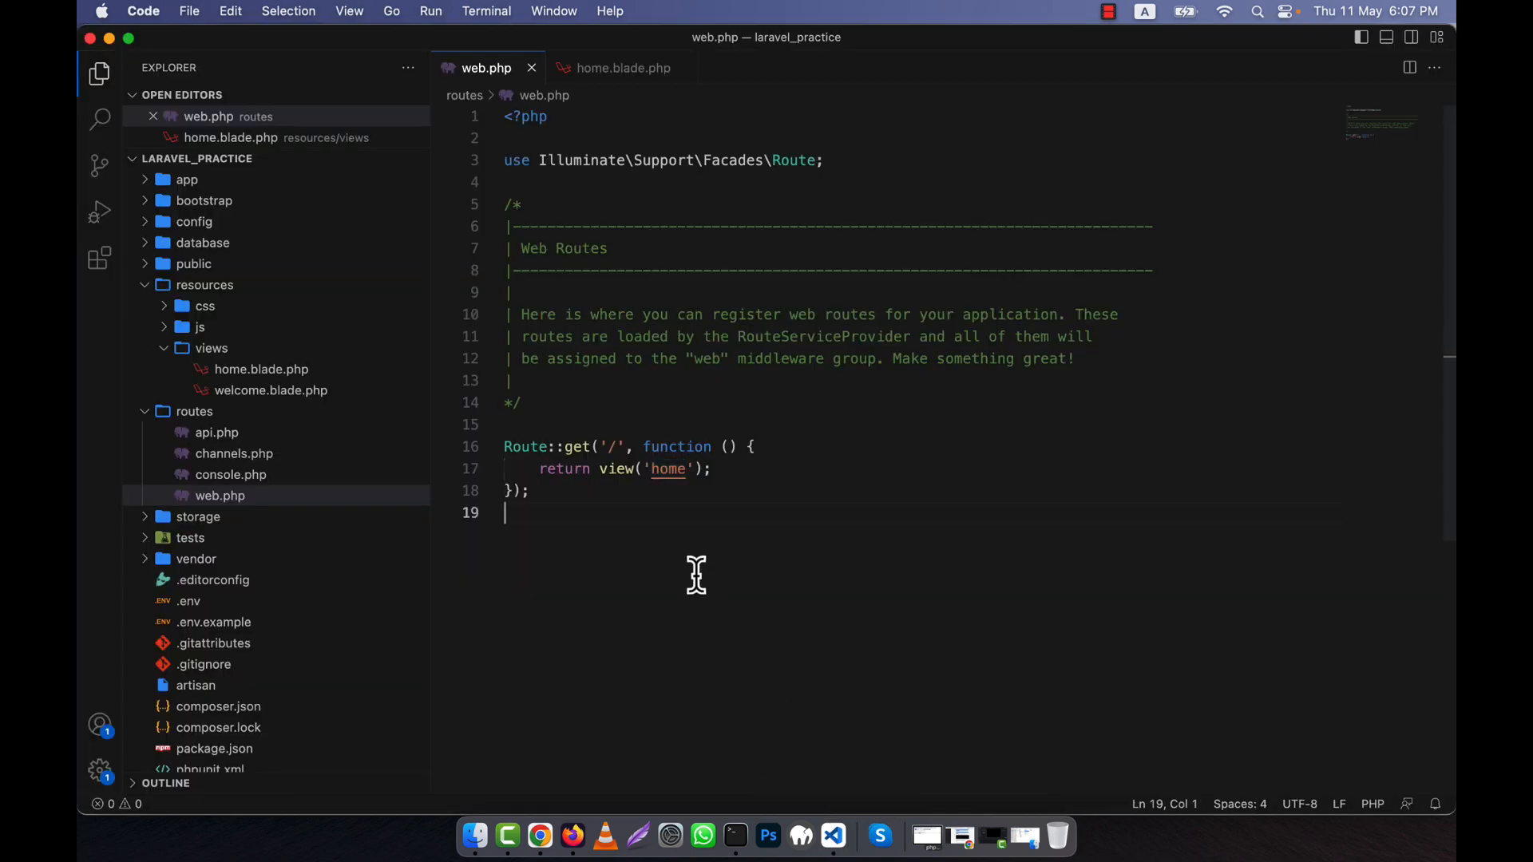
pyautogui.write('/*')
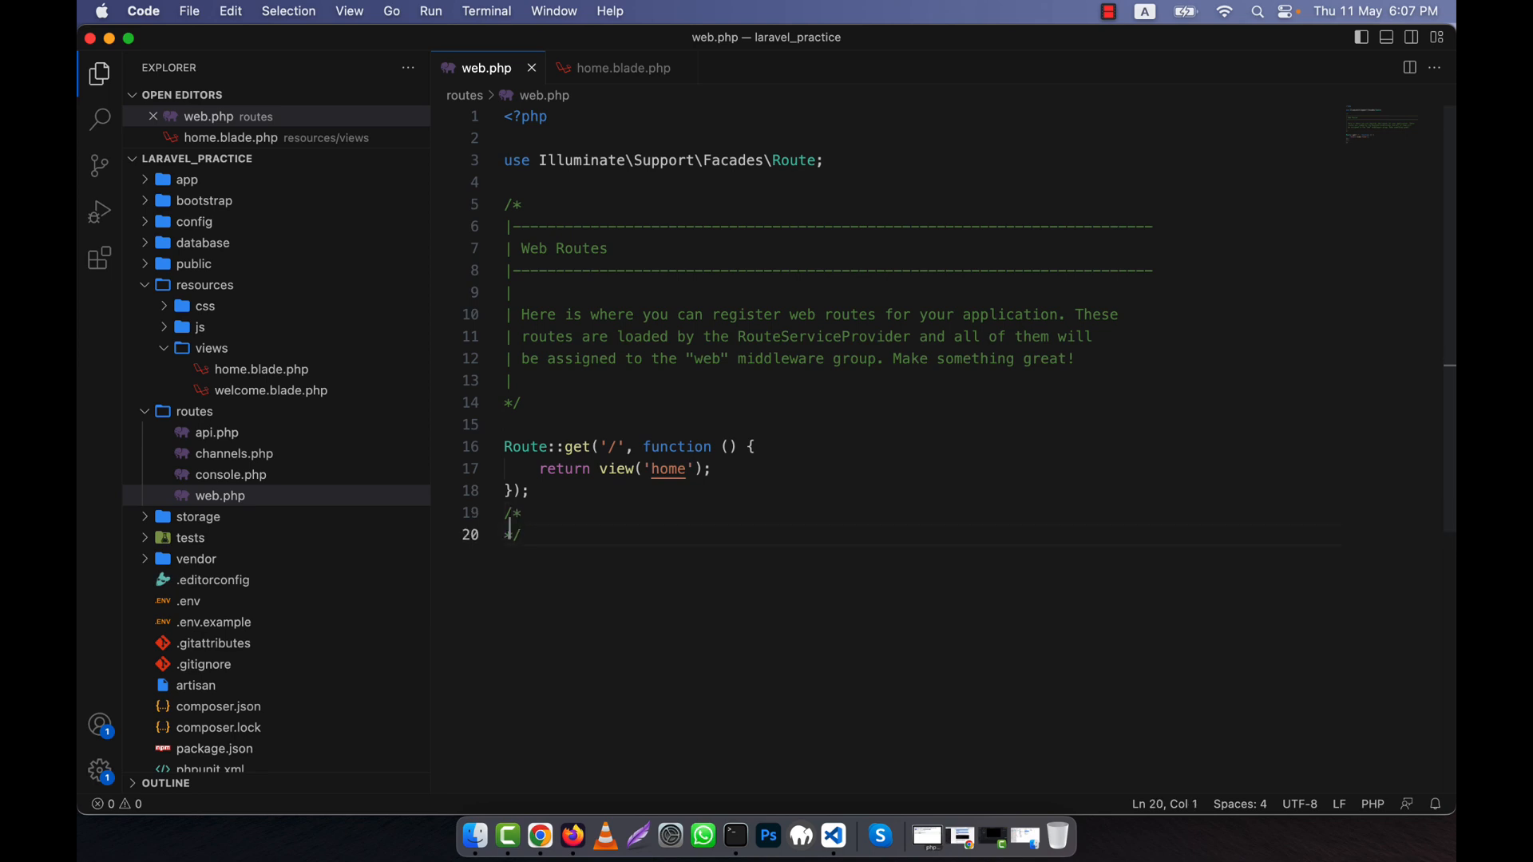
pyautogui.write('Route::post')
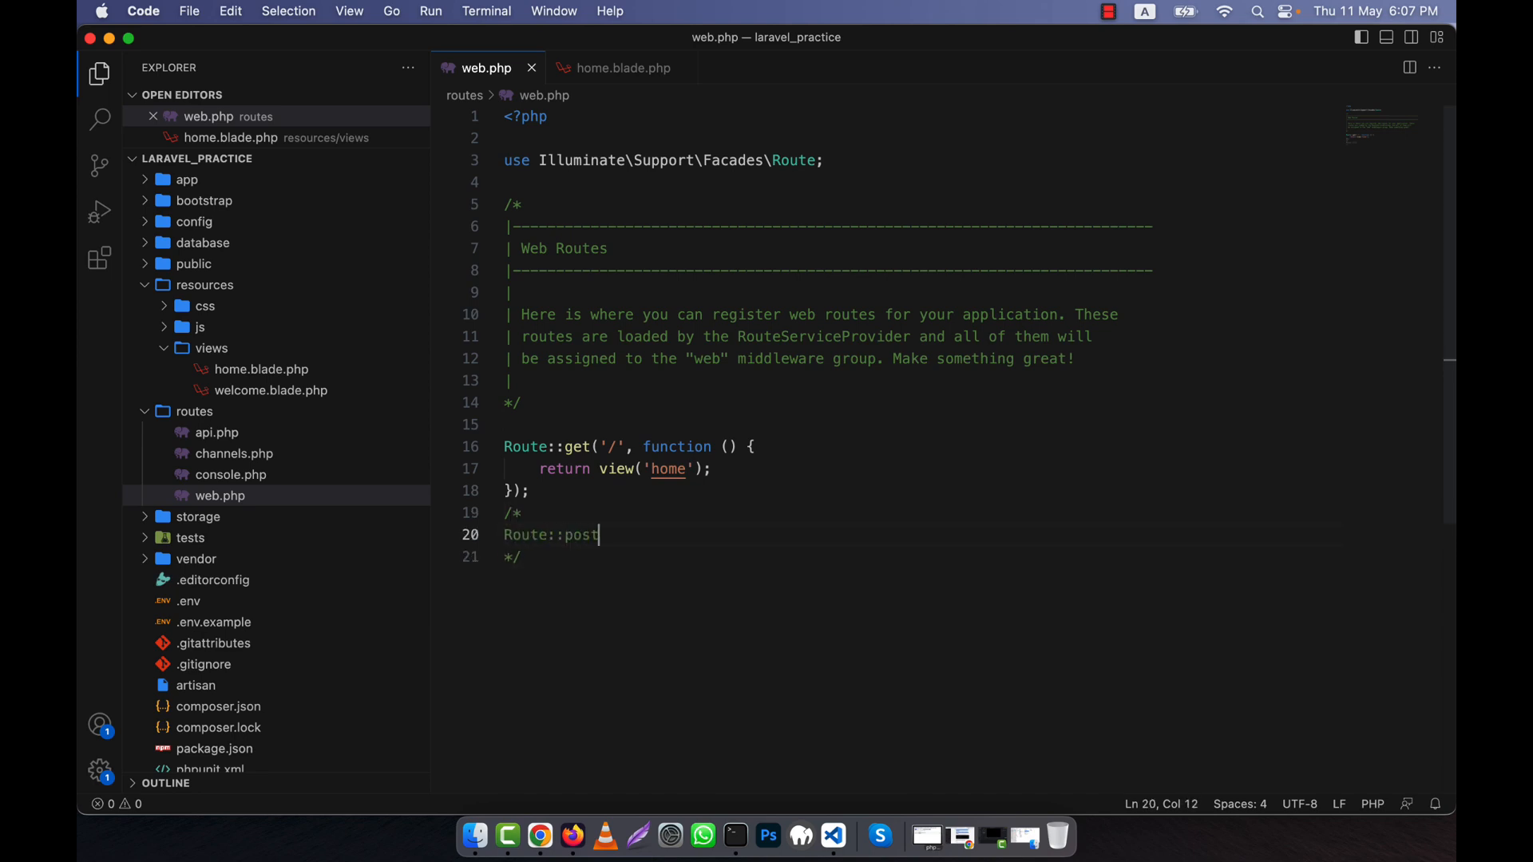
pyautogui.write('()')
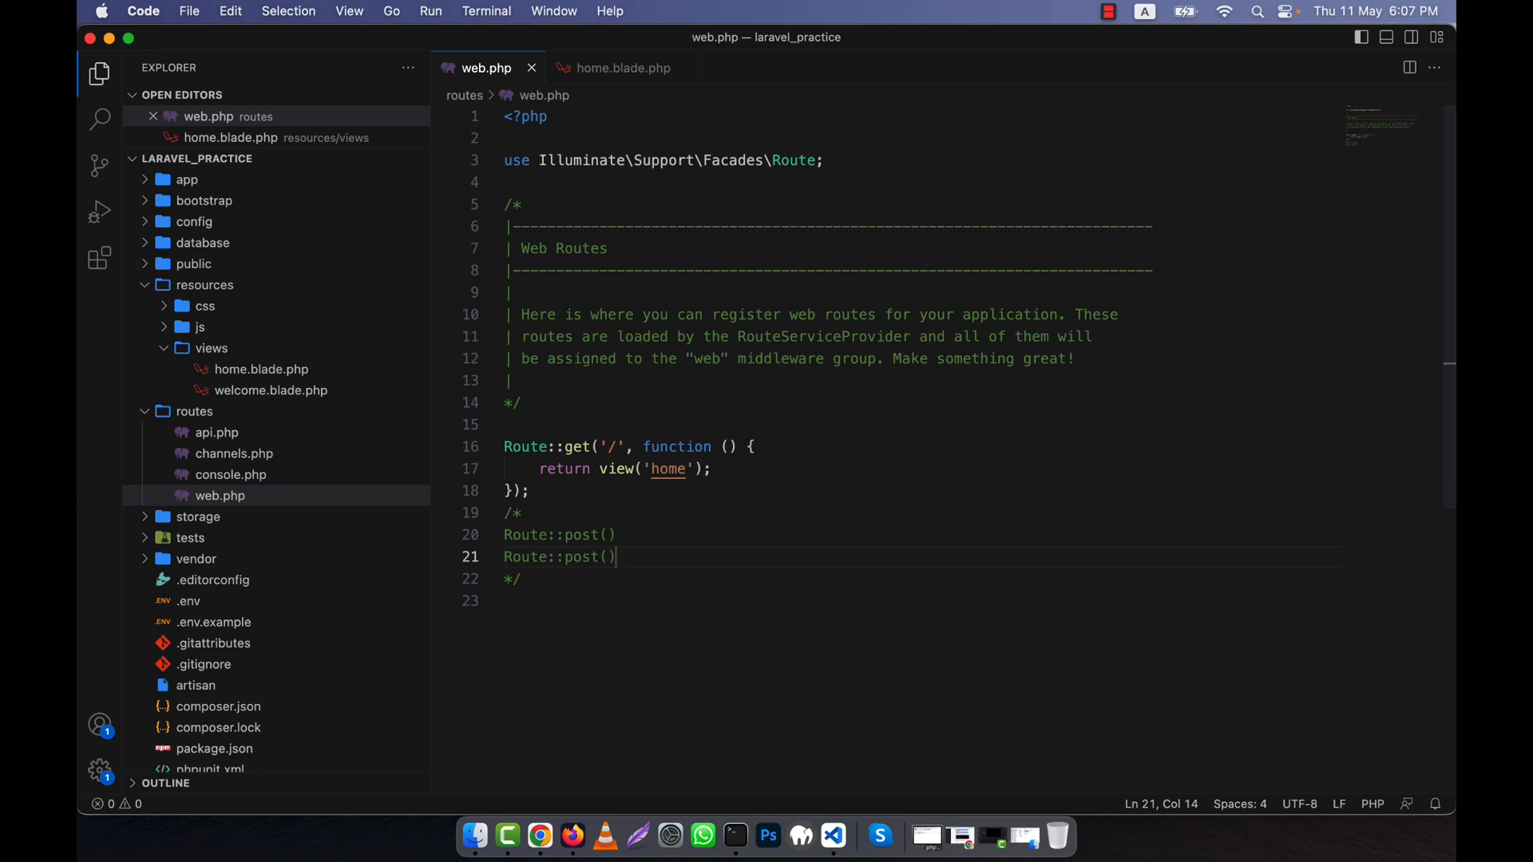
pyautogui.press('backspace')
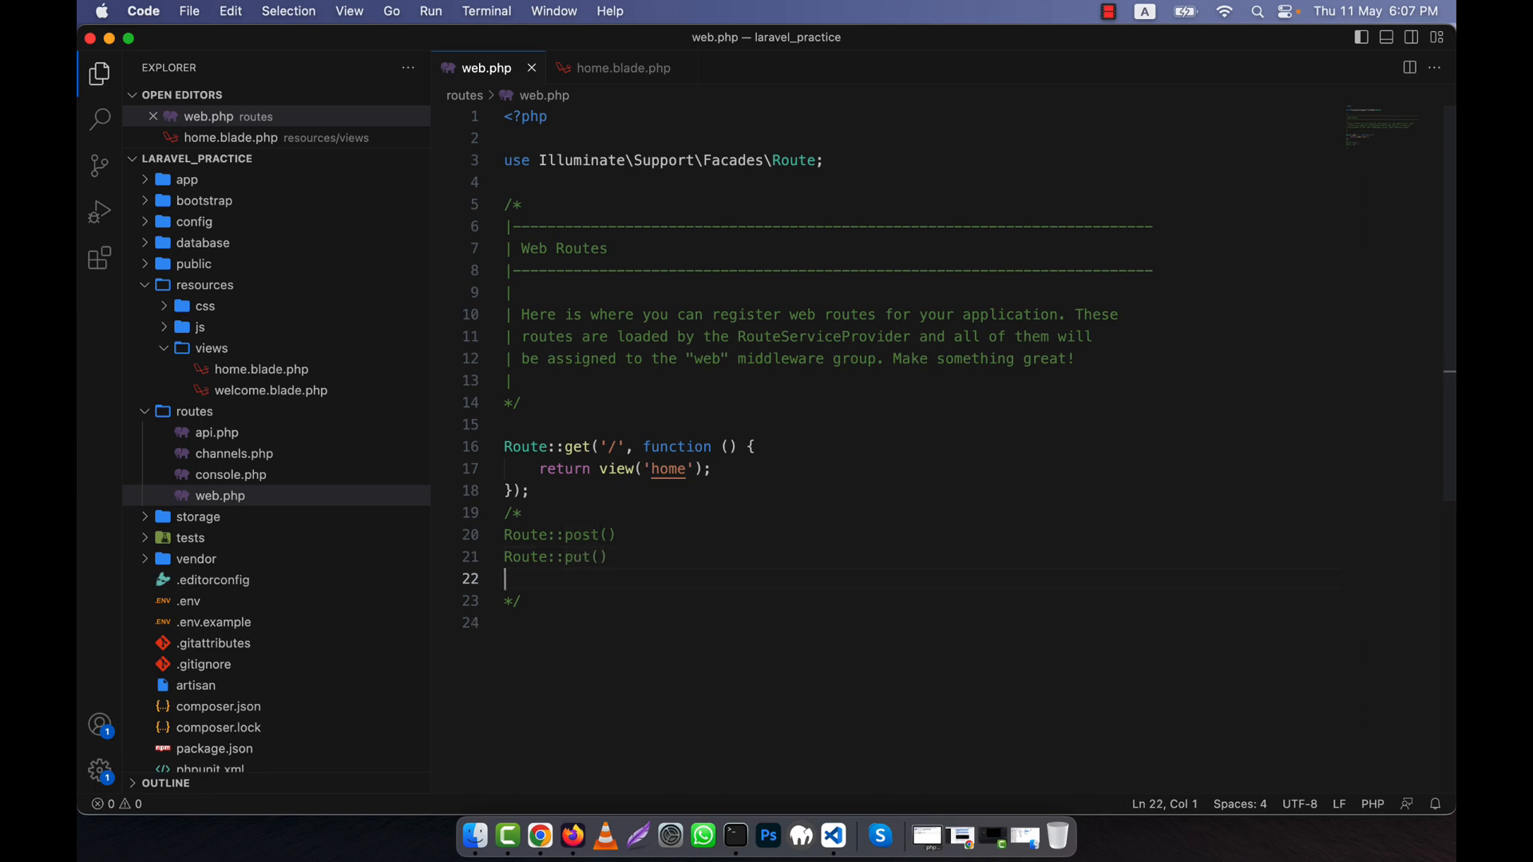
pyautogui.write('Route::del()')
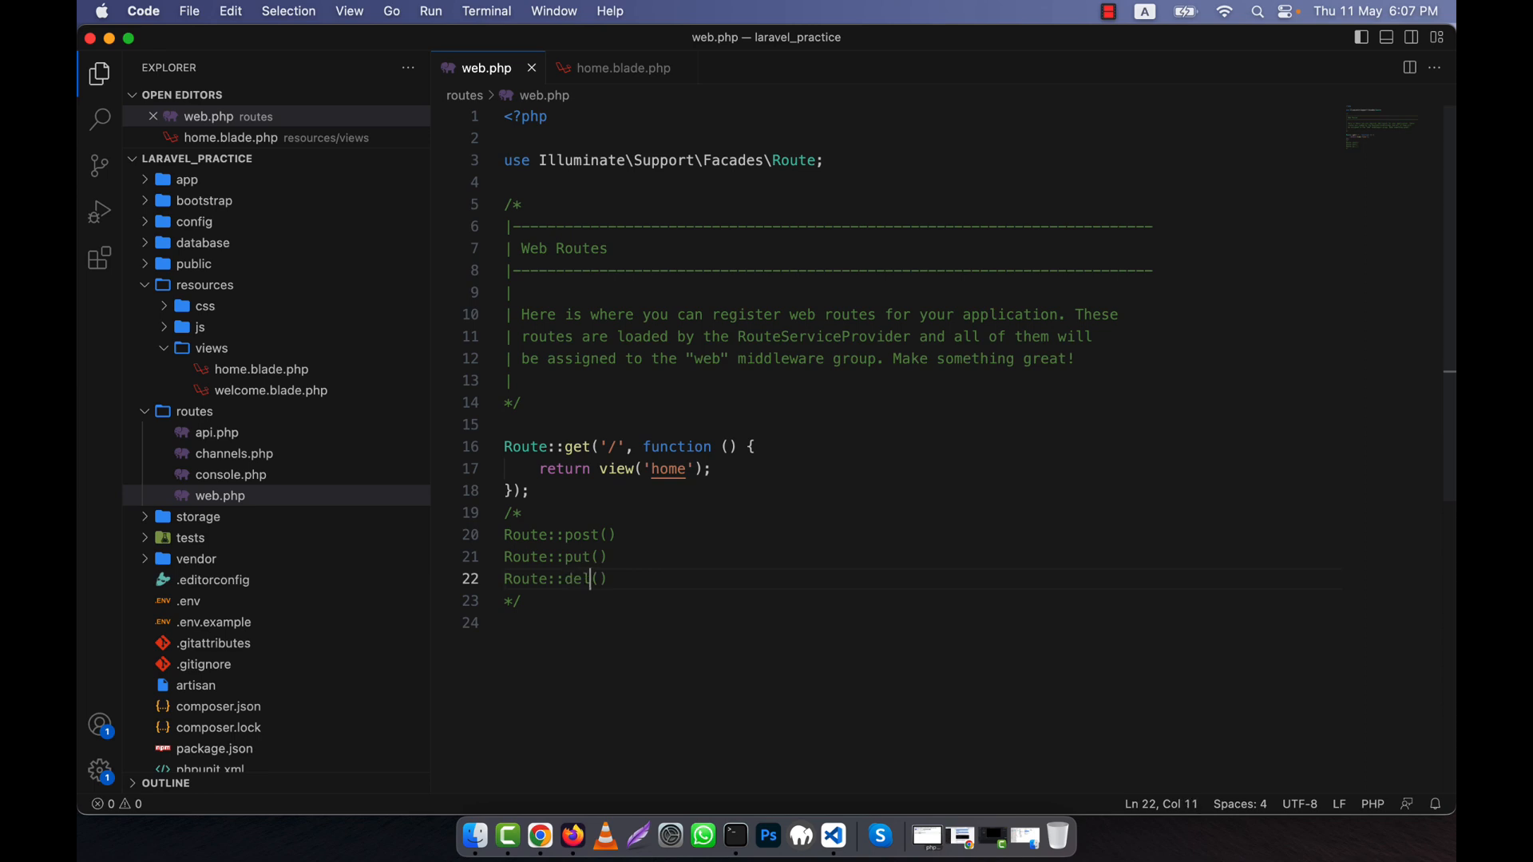
pyautogui.write('ete')
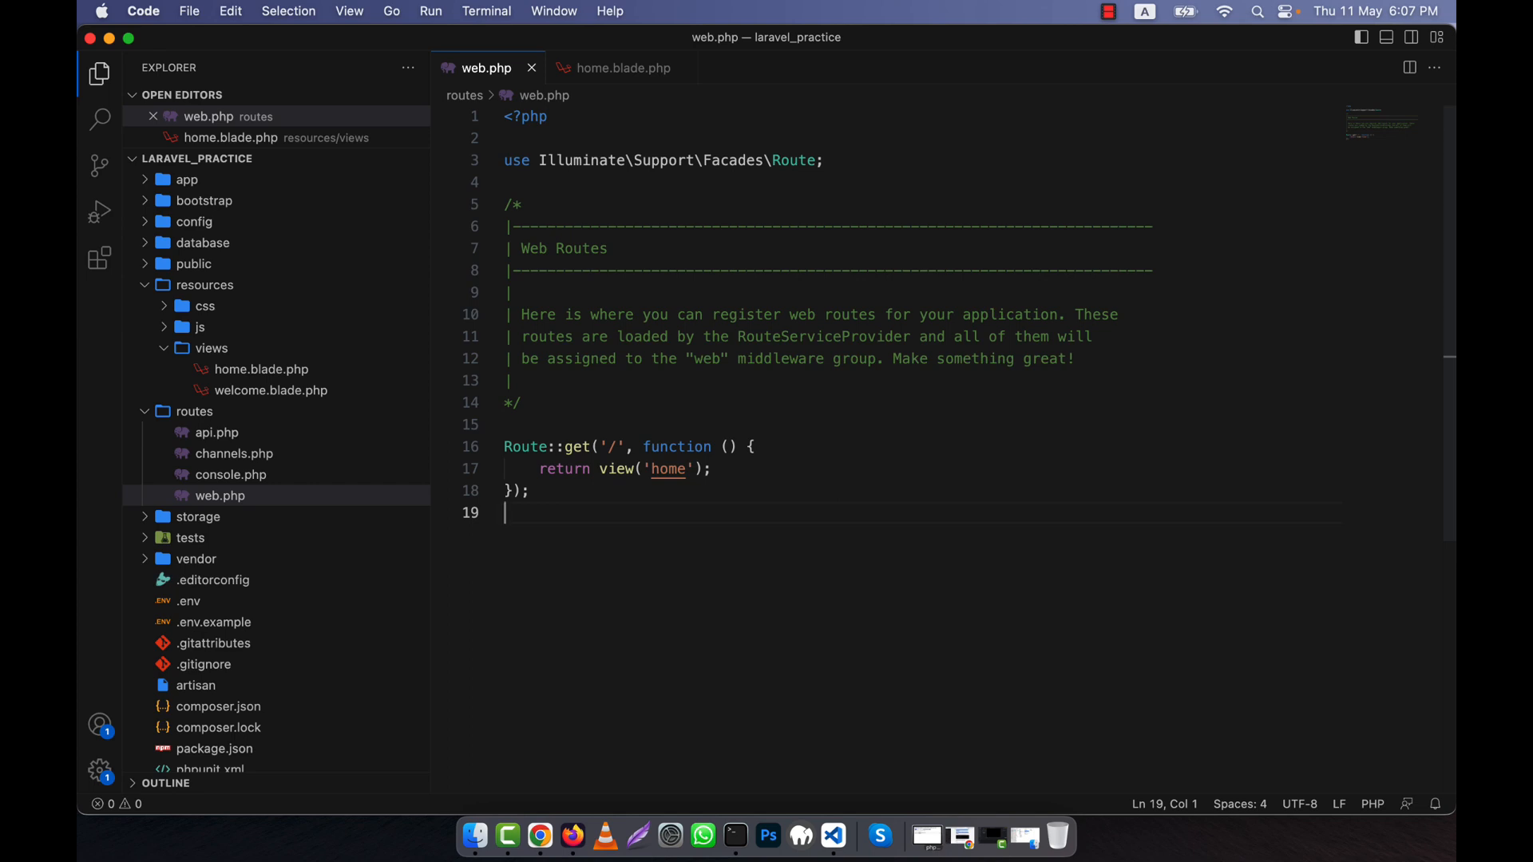
pyautogui.moveTo(603, 516)
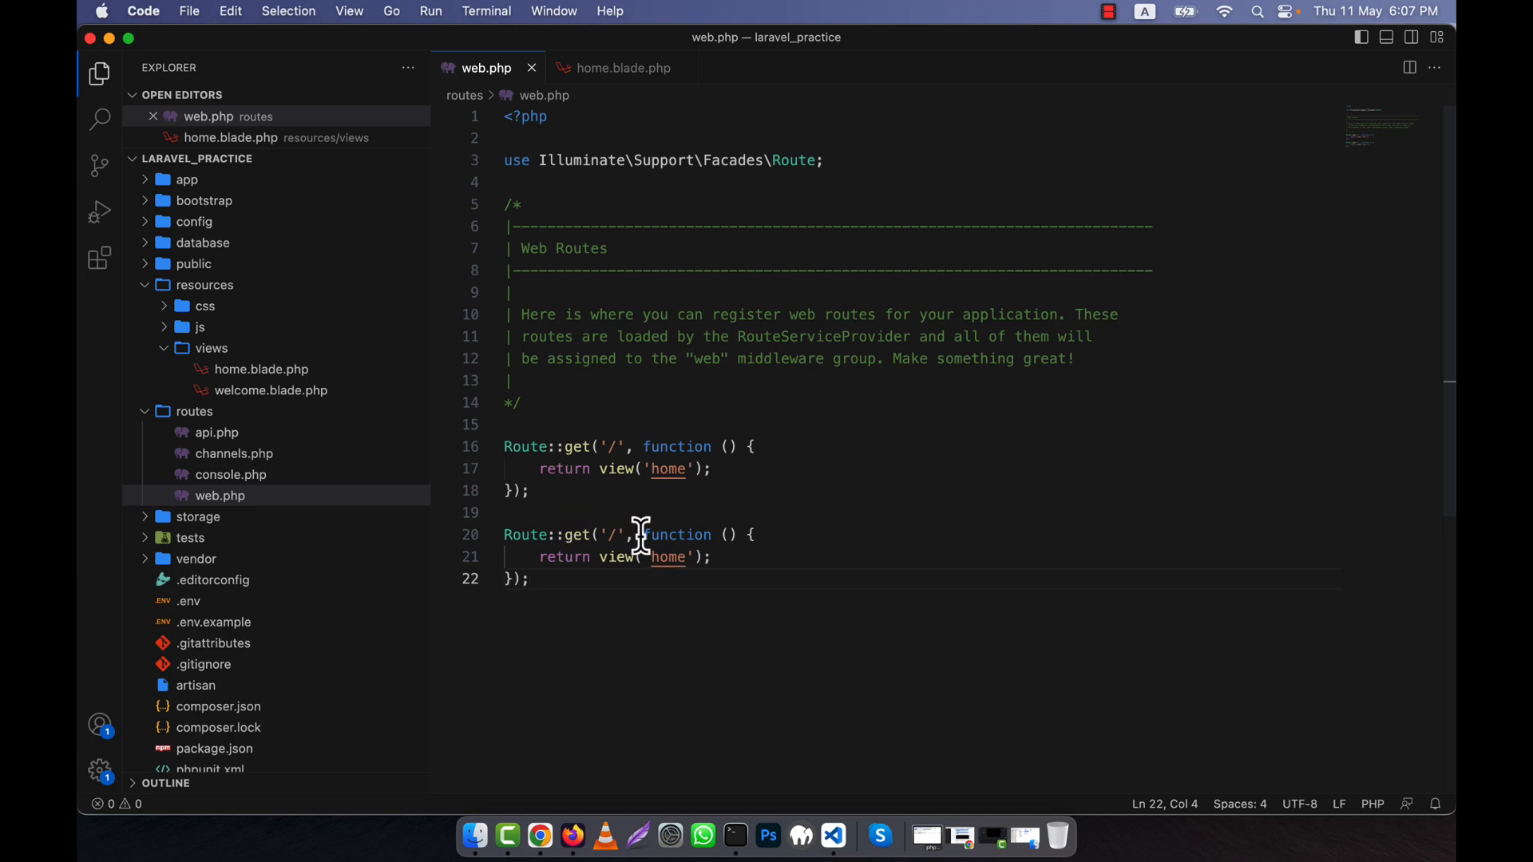
# Set the copied route's path to '/about' and its view name to about.
pyautogui.write('about')
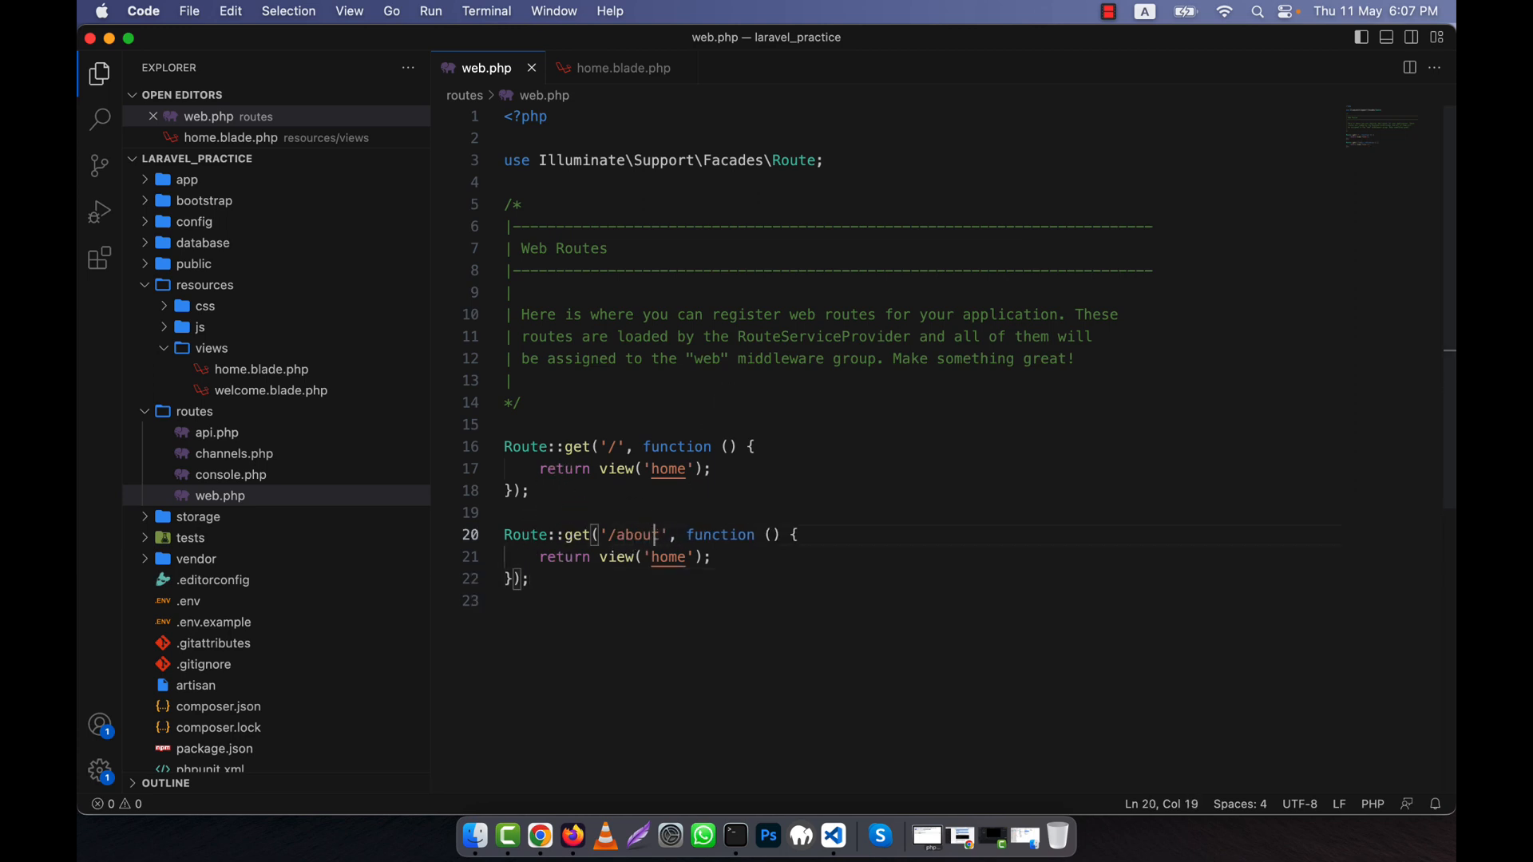
pyautogui.write('about')
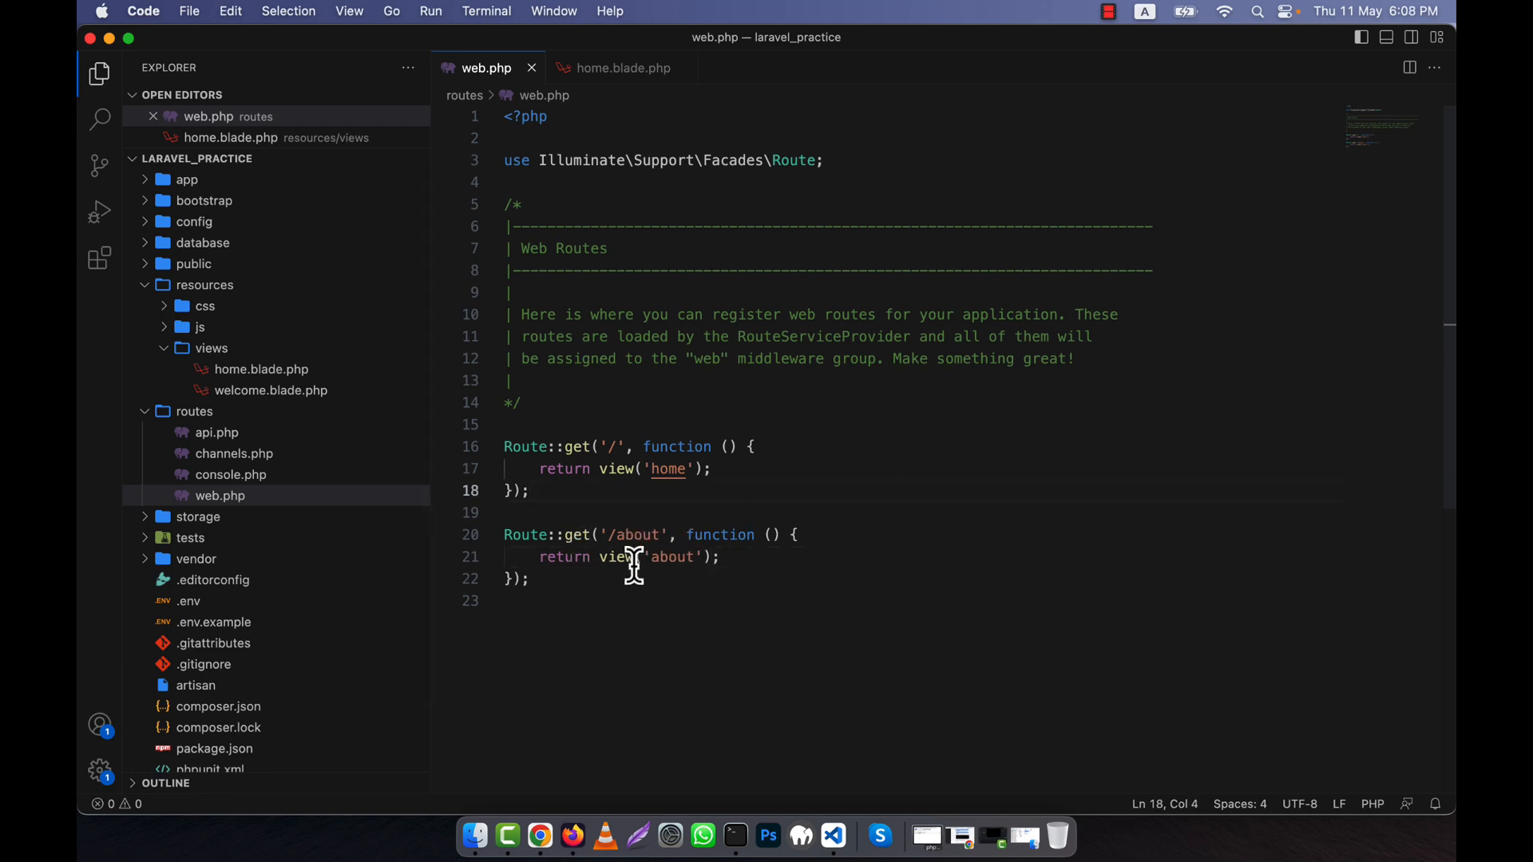
# Create about.blade.php with an 'About page' heading and 'About page content' paragraph.
pyautogui.click(350, 158)
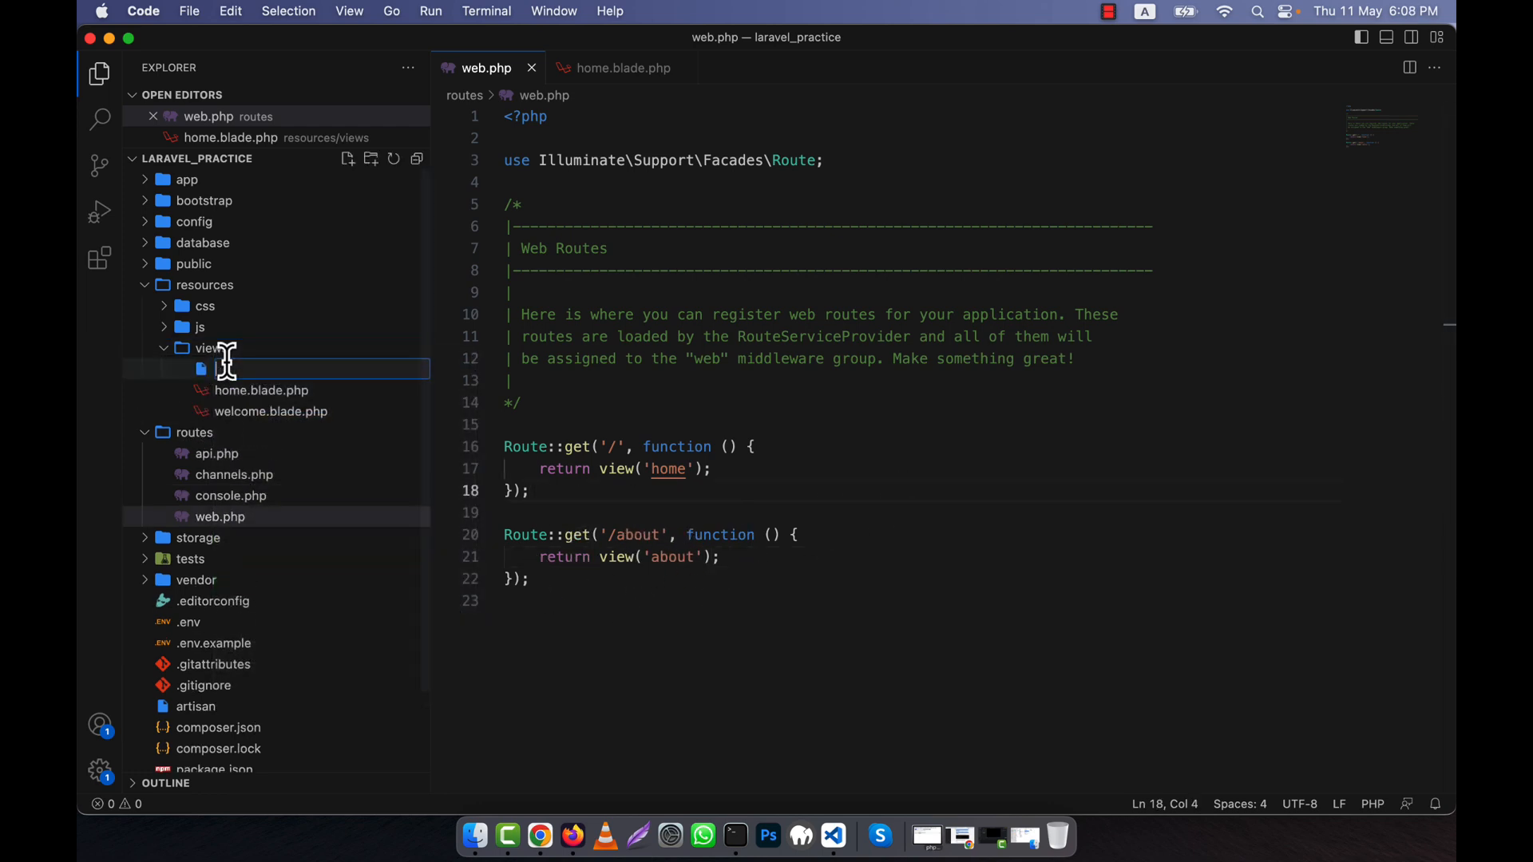
pyautogui.write('about.blade.php')
pyautogui.write('<h1></h1>')
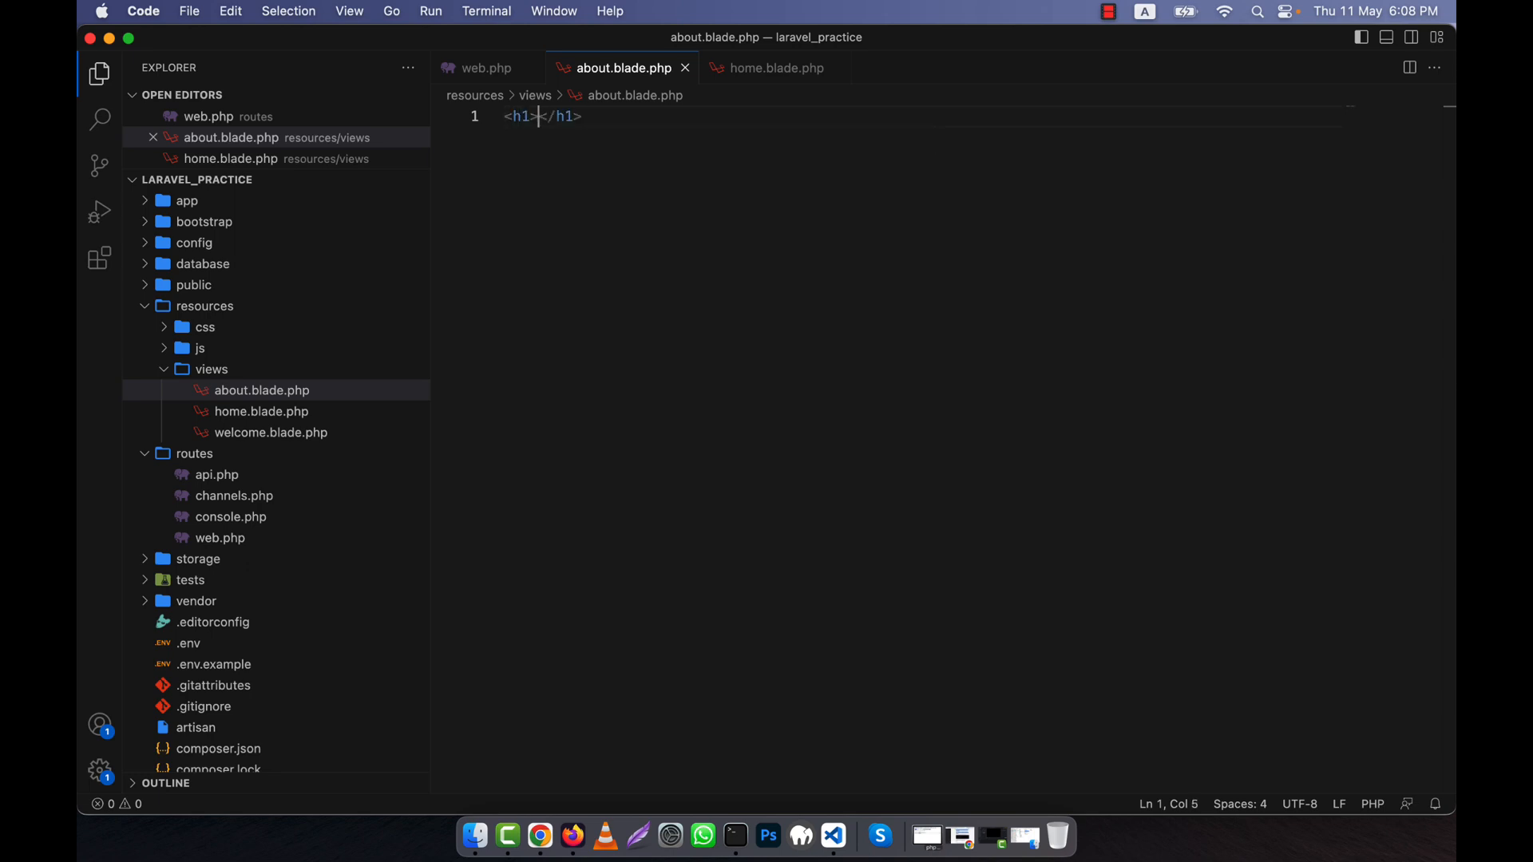
pyautogui.write('About page')
pyautogui.write('<p>')
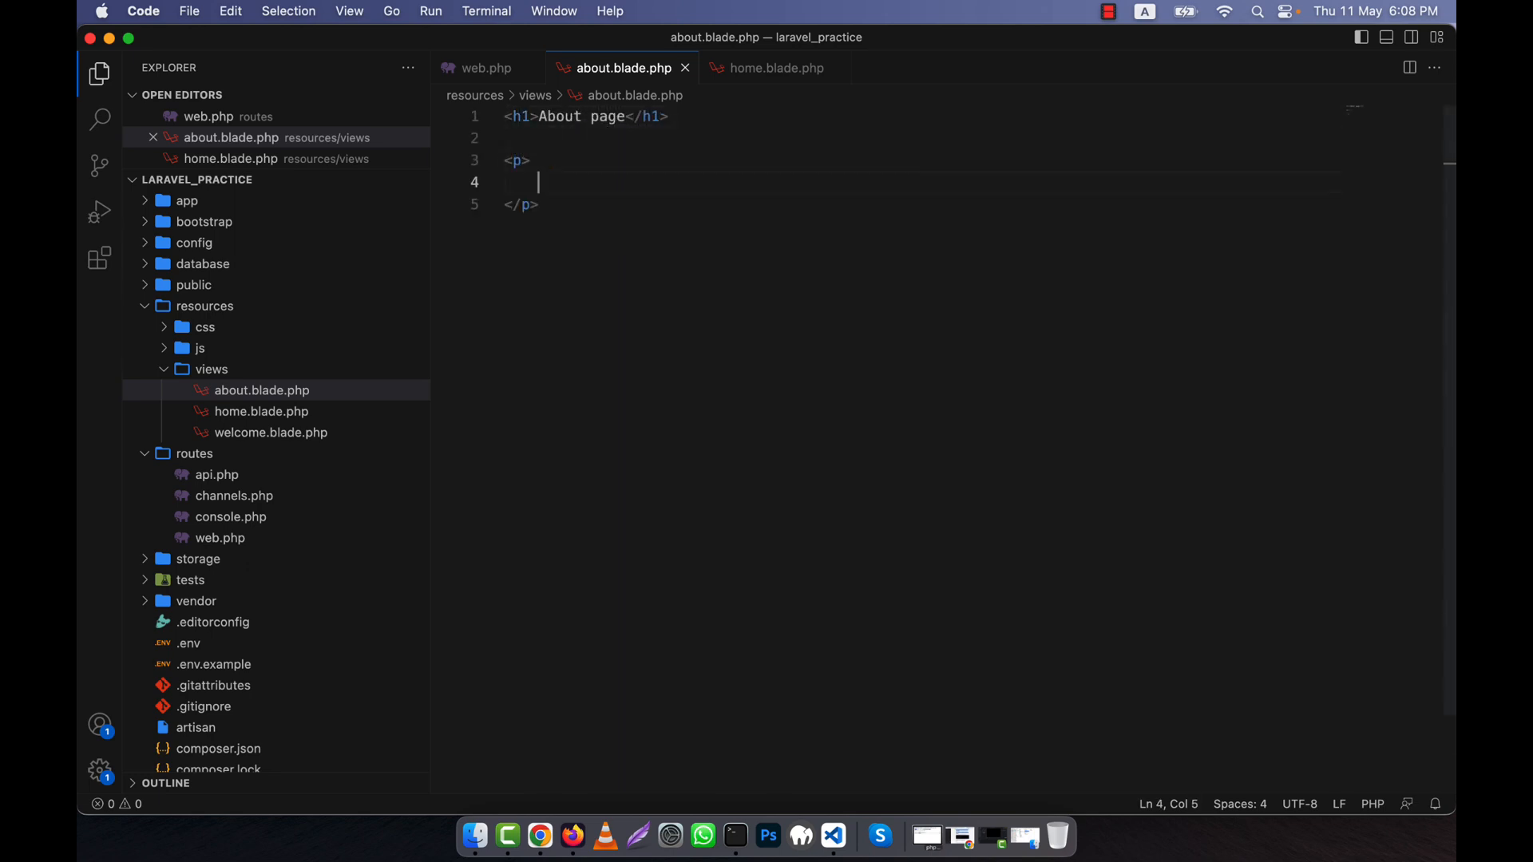
pyautogui.write('About page content')
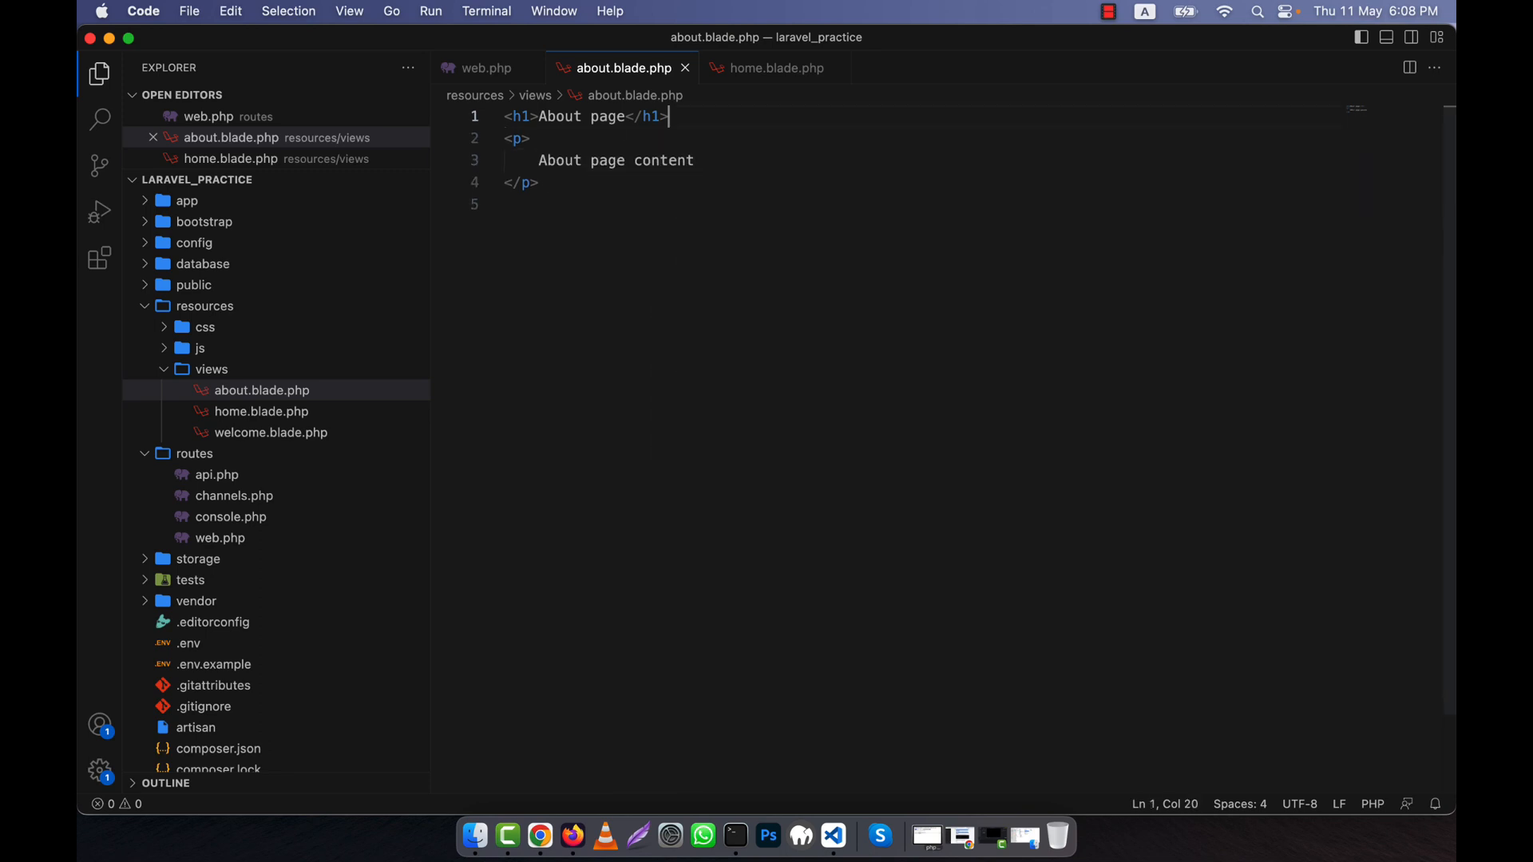
pyautogui.moveTo(594, 589)
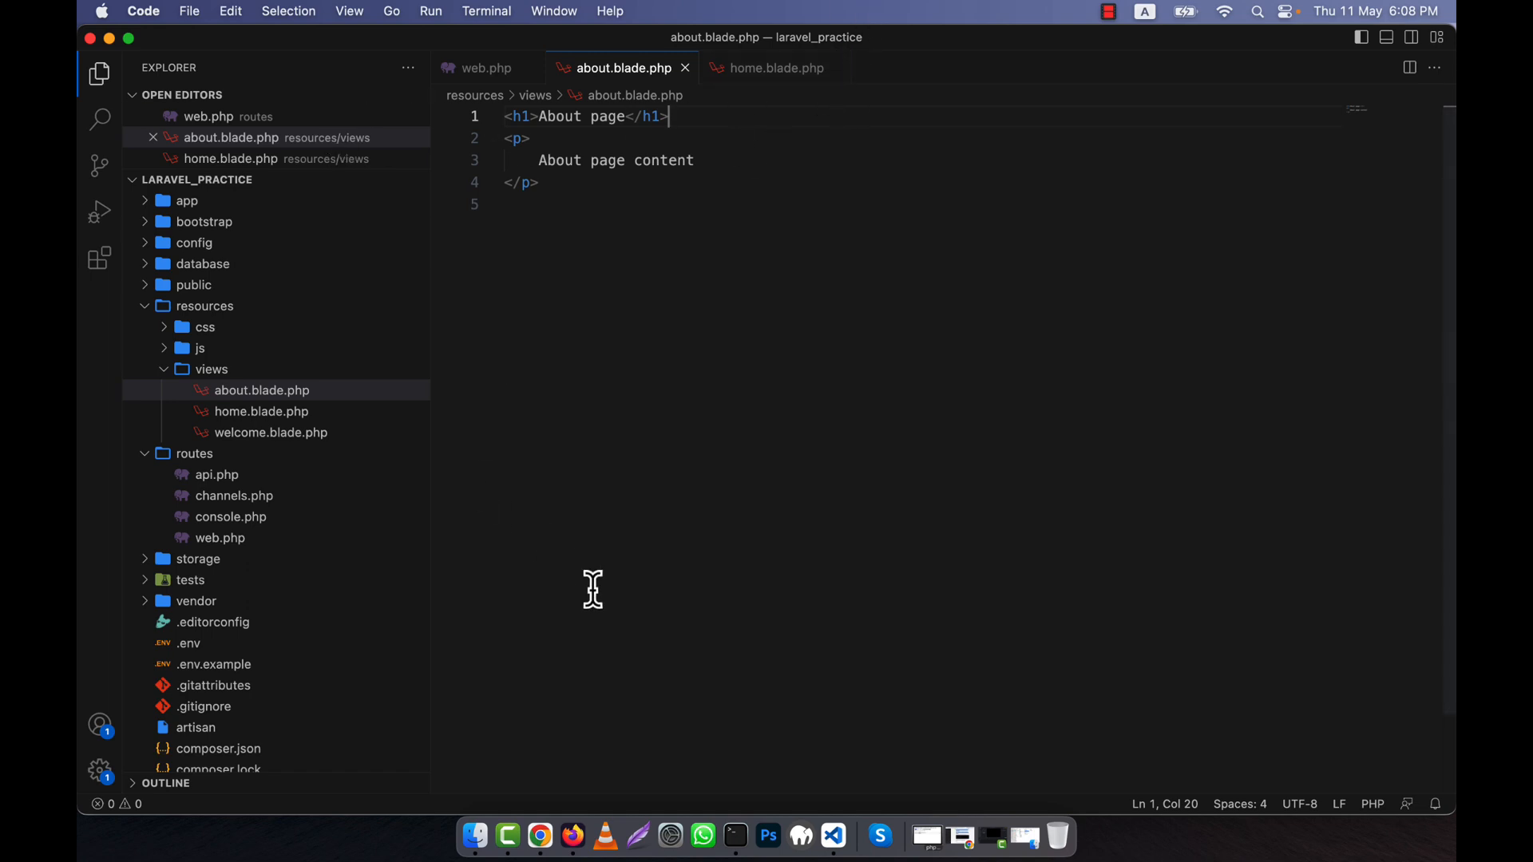
pyautogui.click(485, 67)
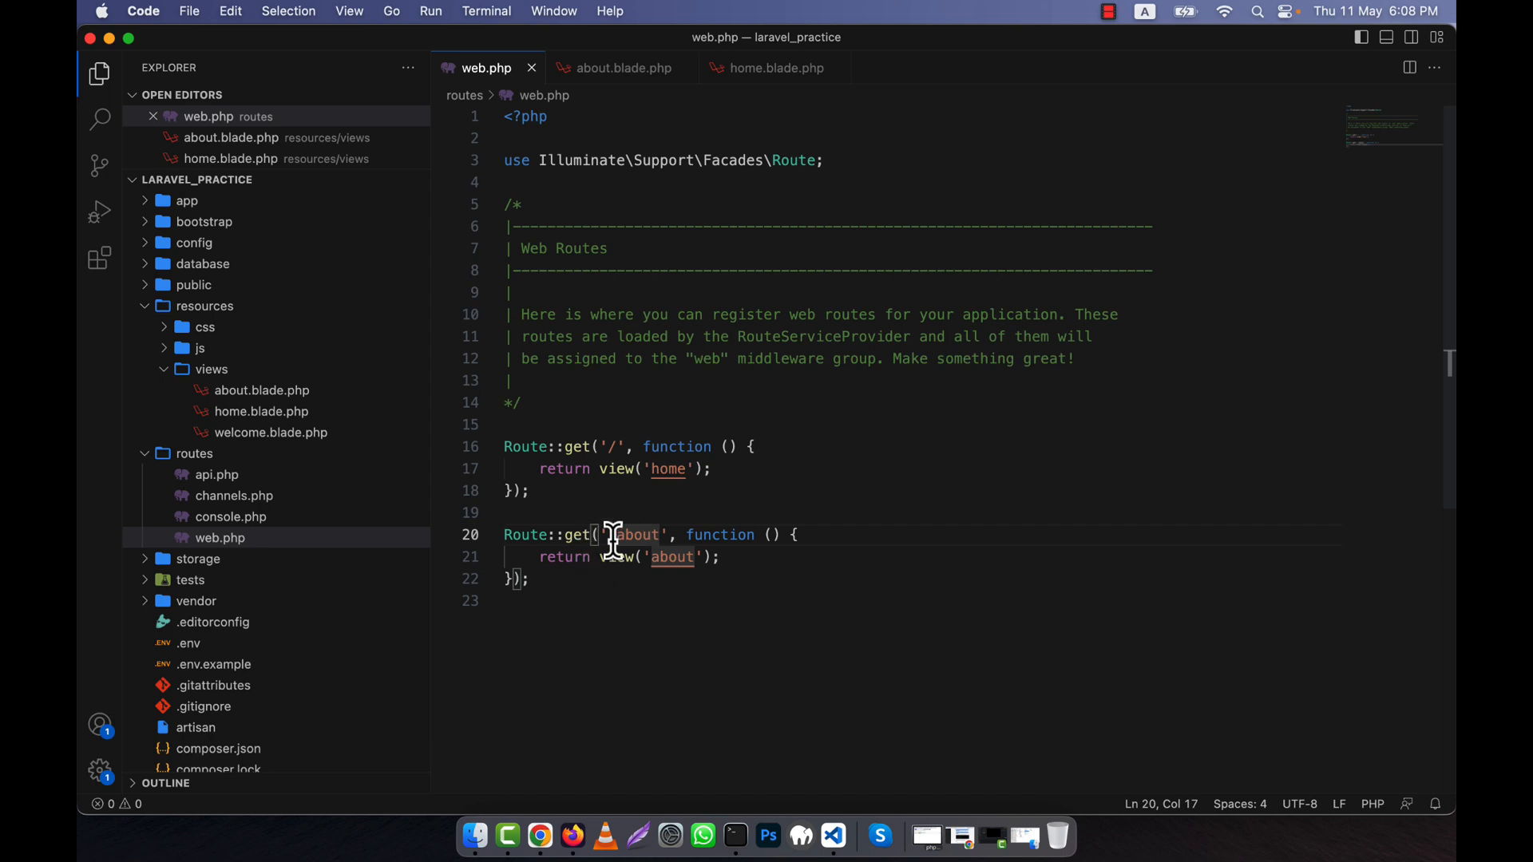
# Select the about route path and load 127.0.0.1:8000/about in Firefox.
pyautogui.doubleClick(636, 535)
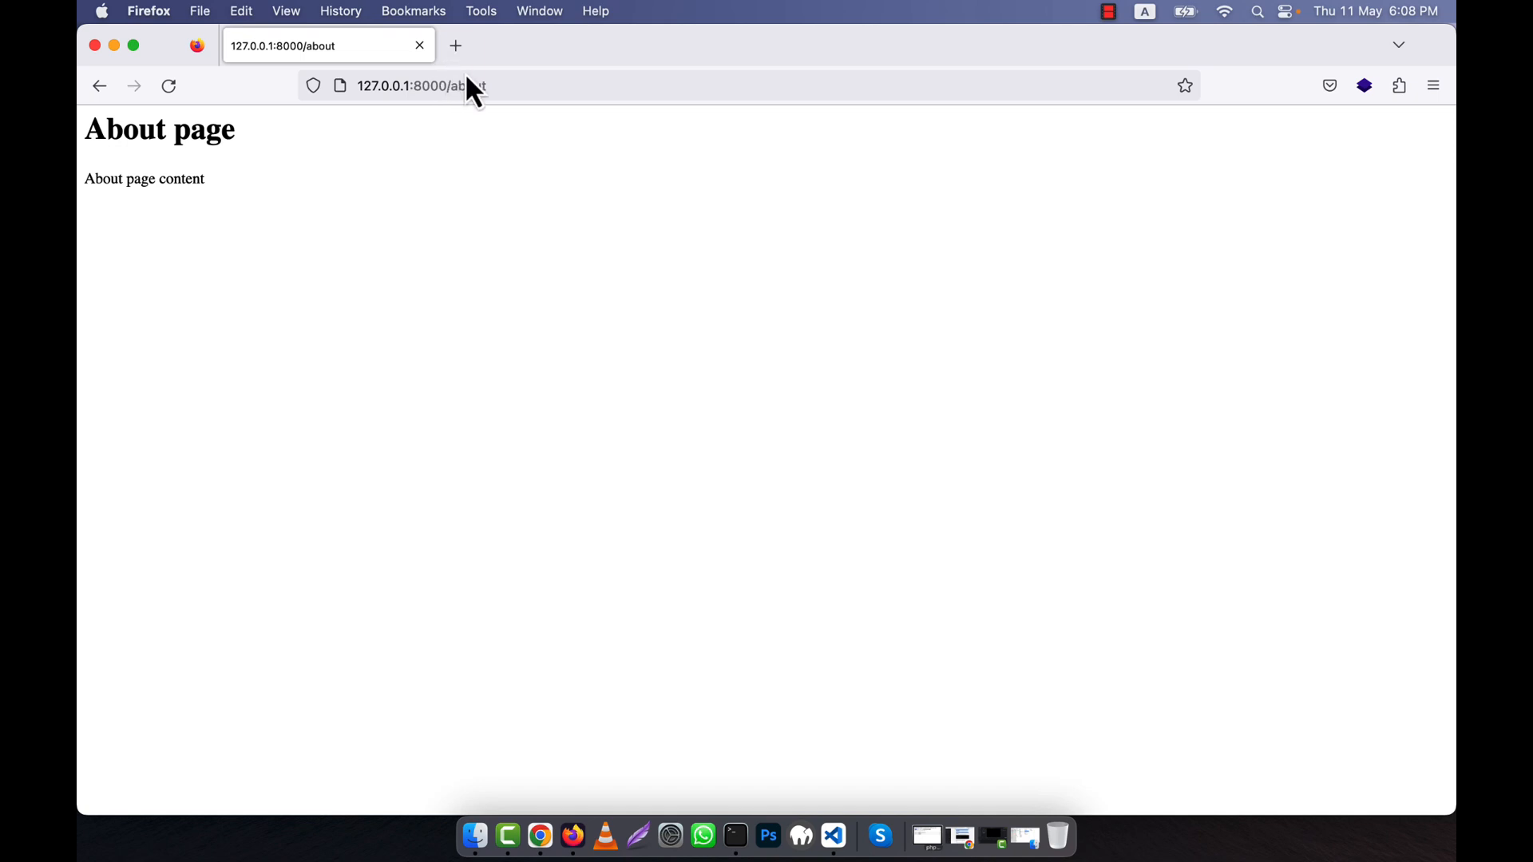
pyautogui.moveTo(448, 86)
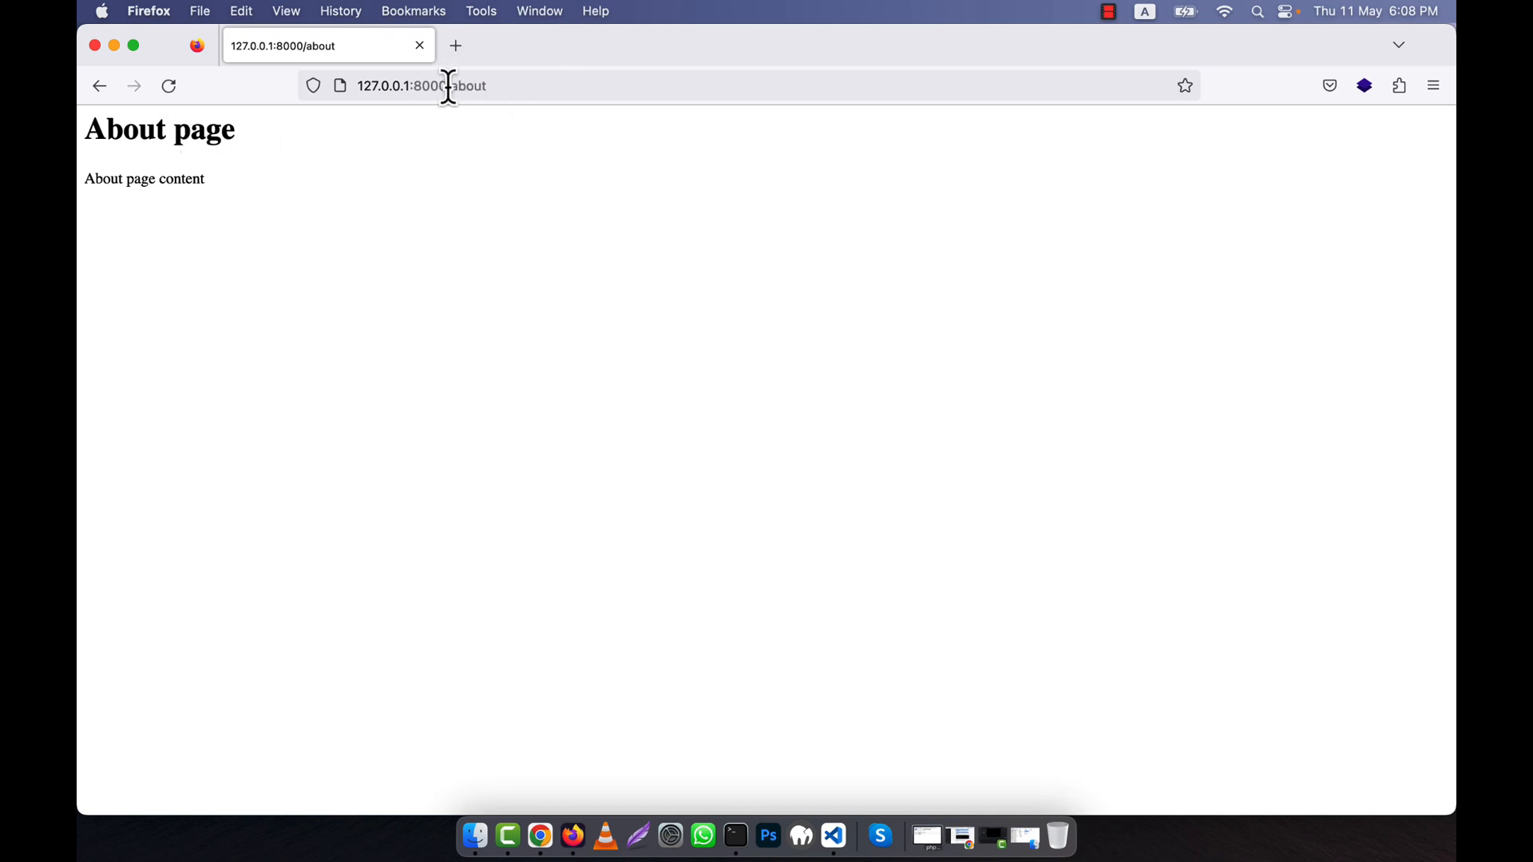
pyautogui.click(460, 85)
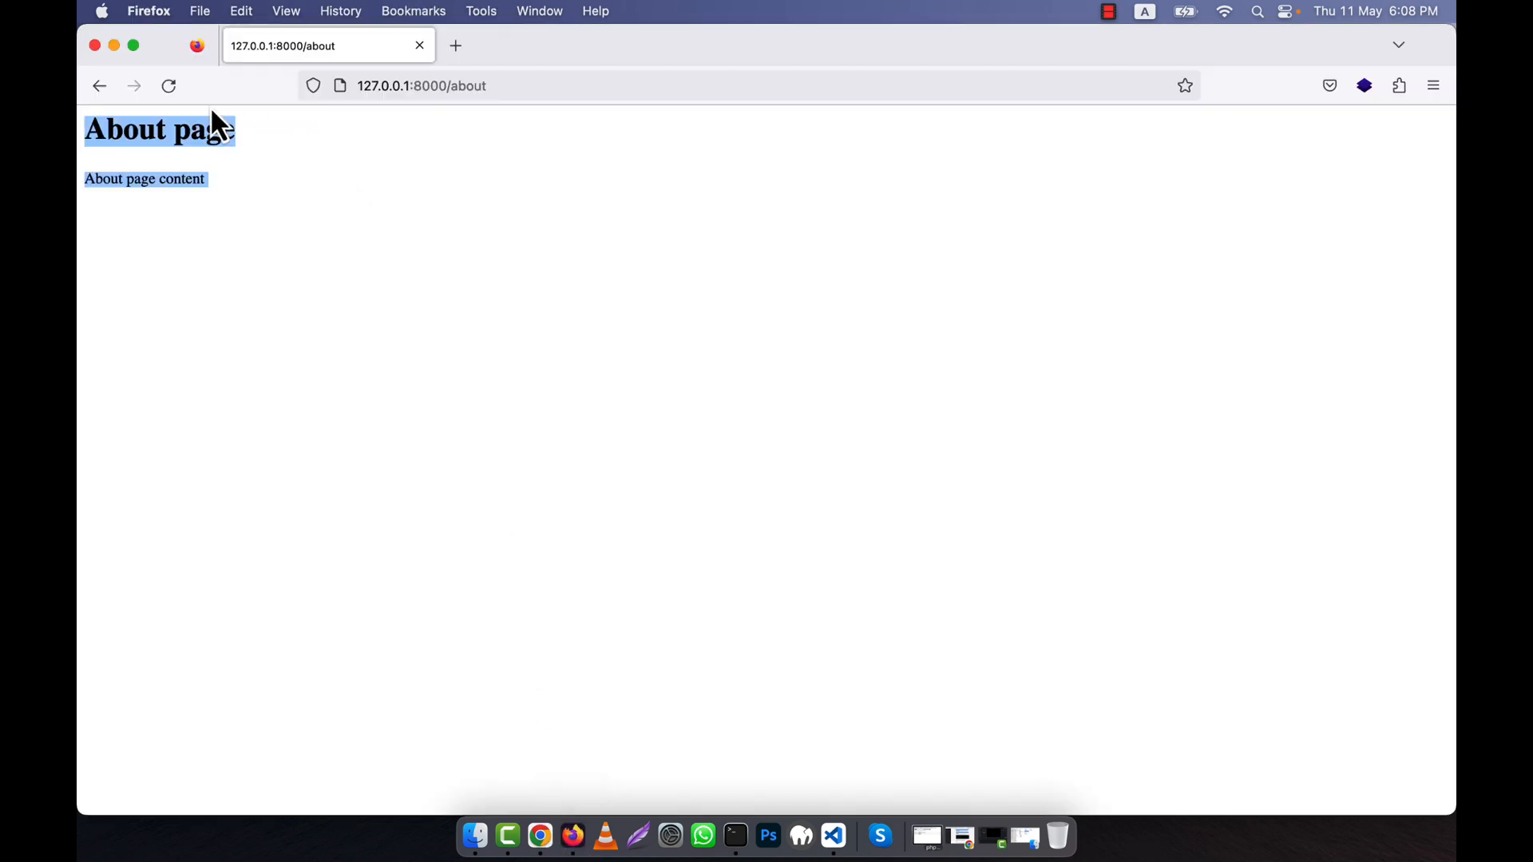
pyautogui.click(215, 316)
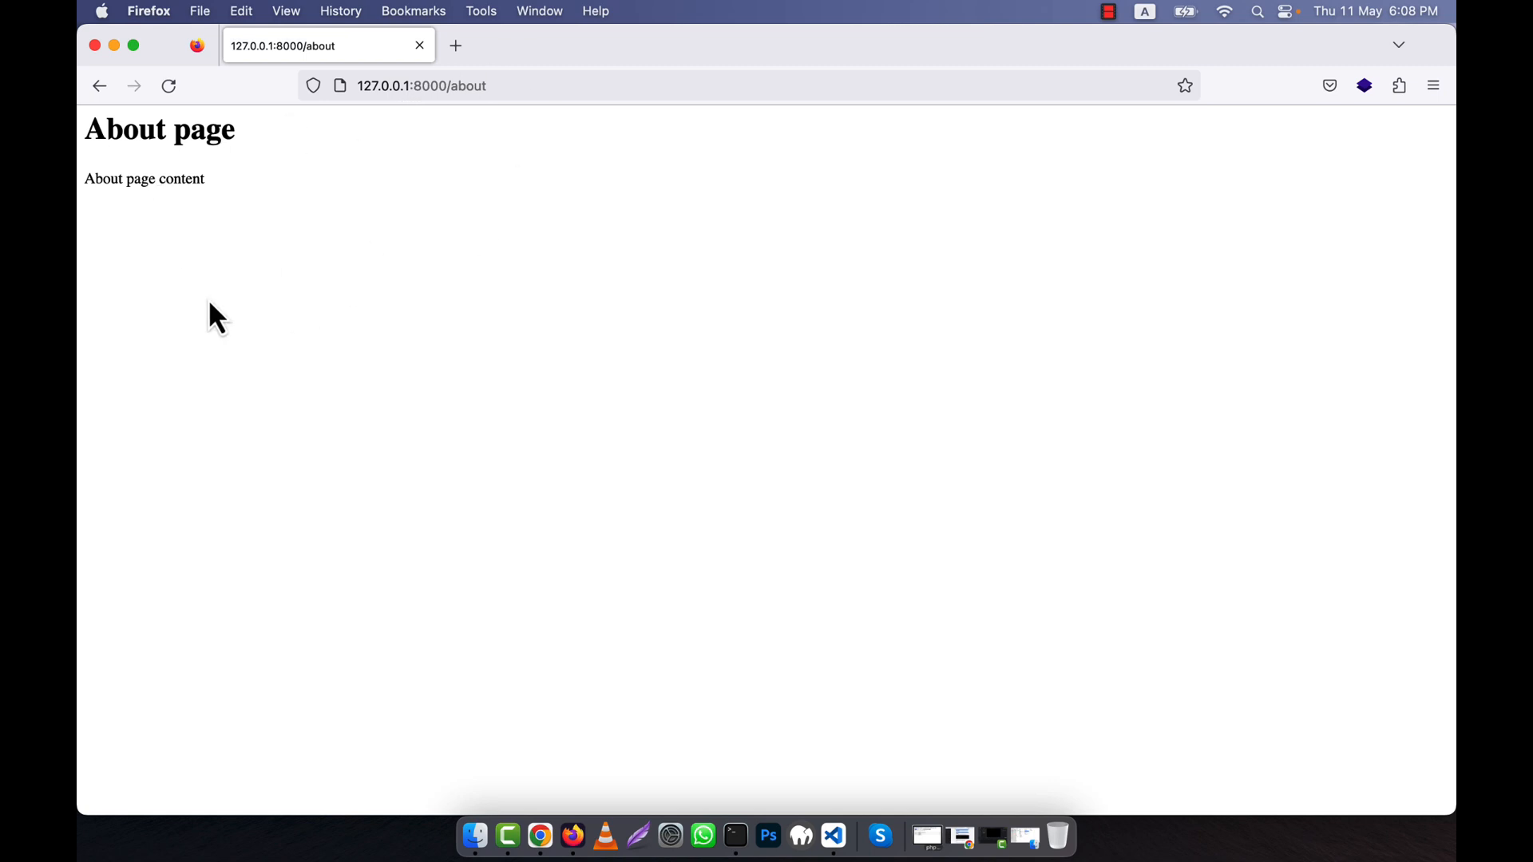
pyautogui.click(420, 84)
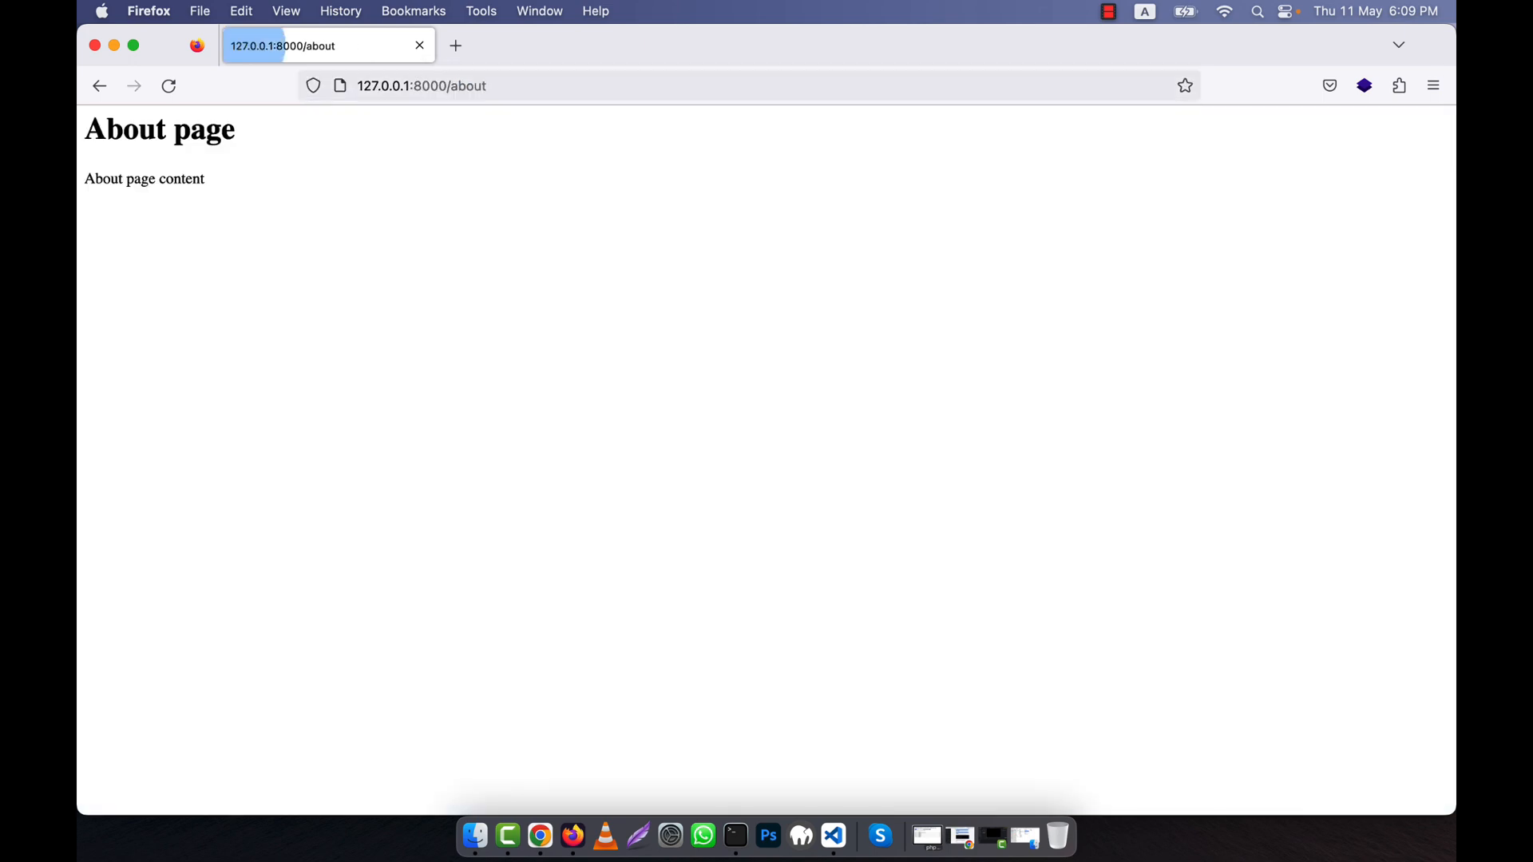
# Change the about route's path in web.php to about/arefin.
pyautogui.click(834, 835)
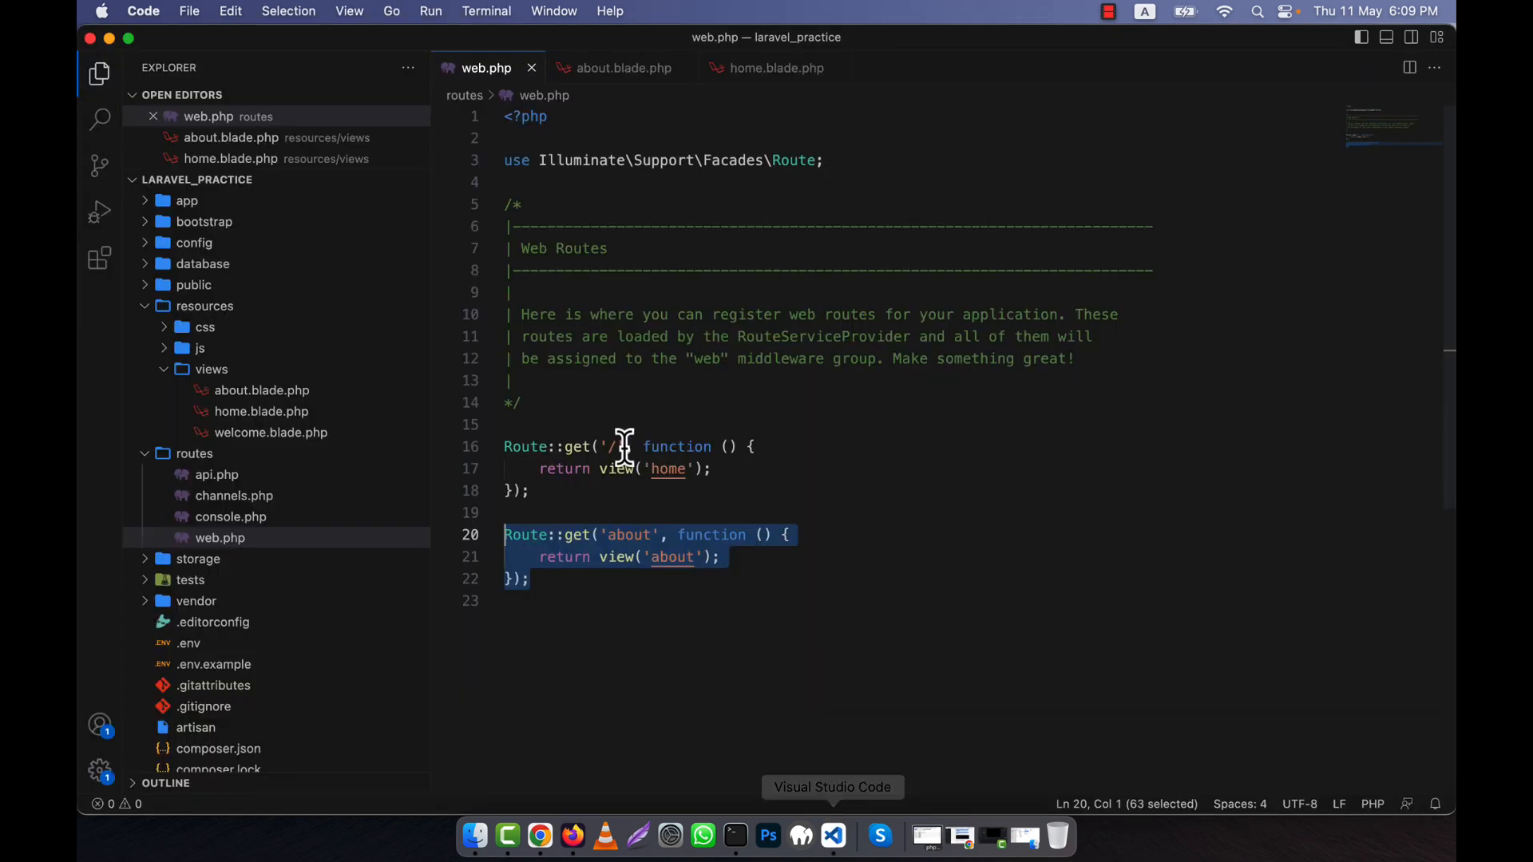
pyautogui.click(594, 535)
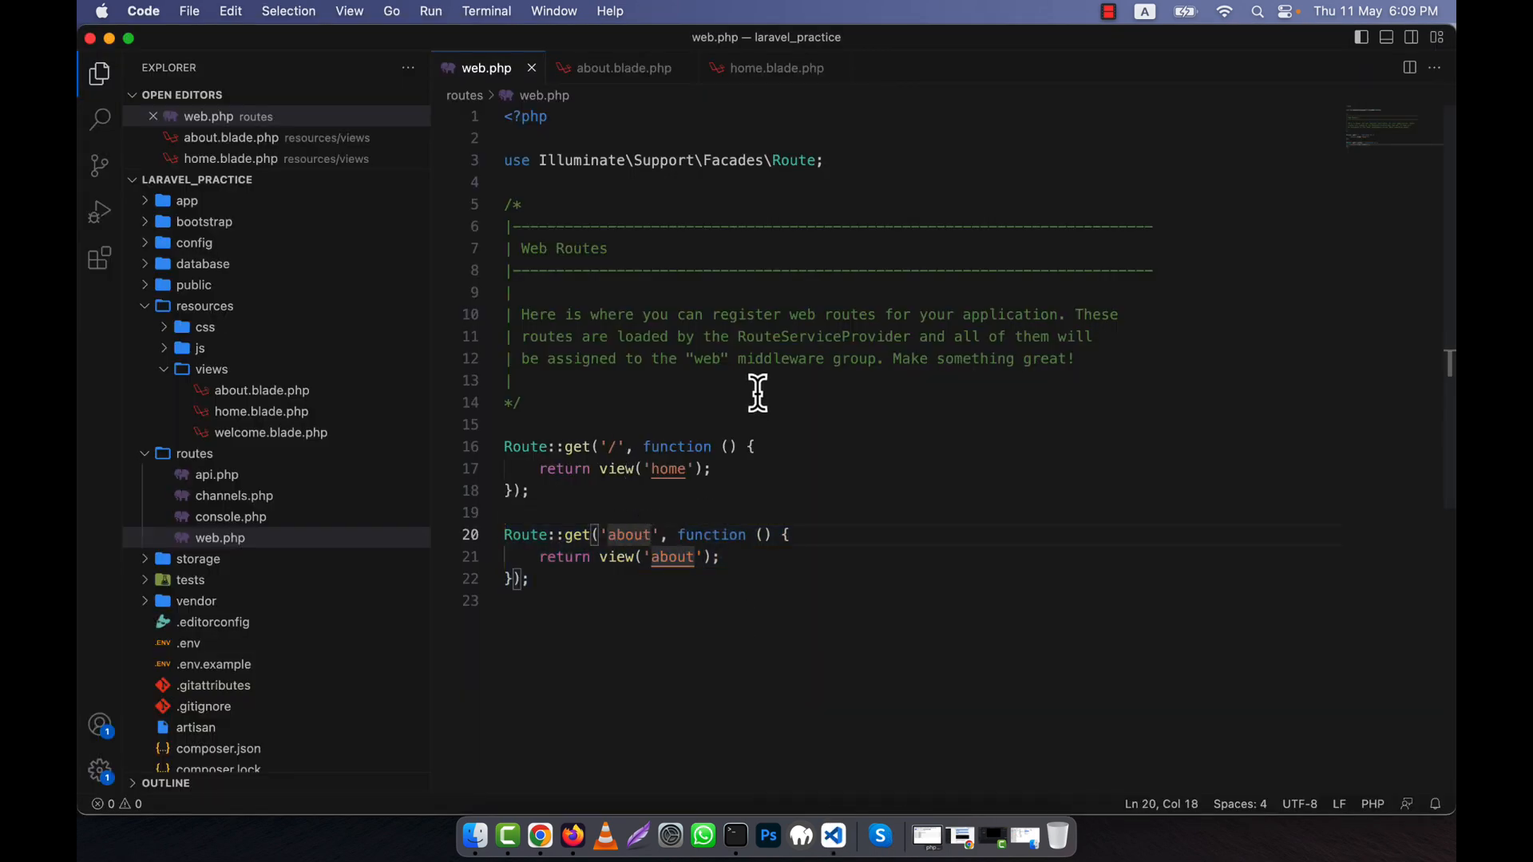
pyautogui.write('/')
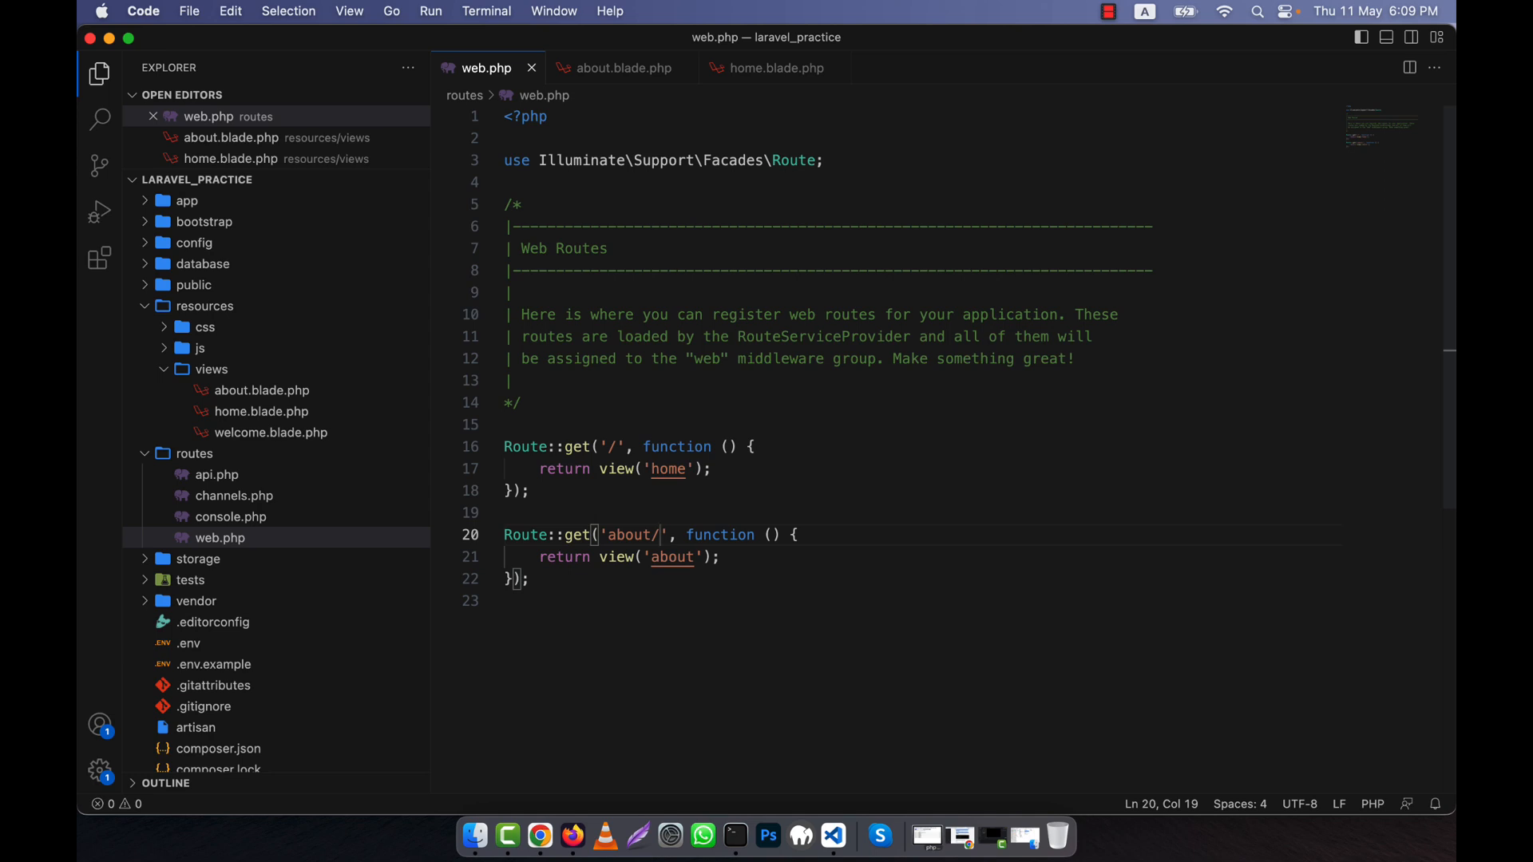
pyautogui.write('arefin')
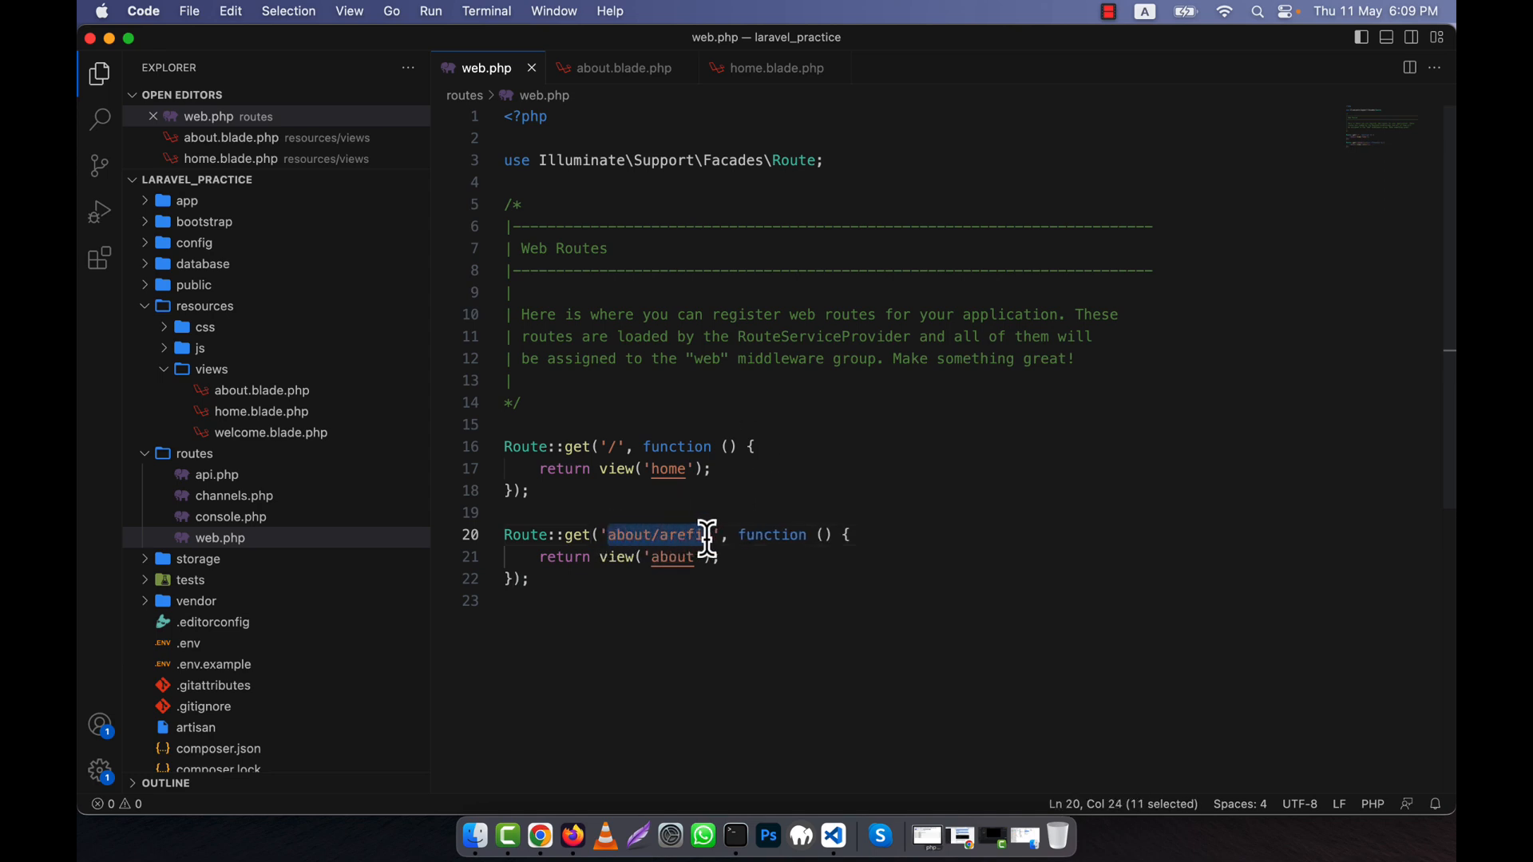
pyautogui.write('n')
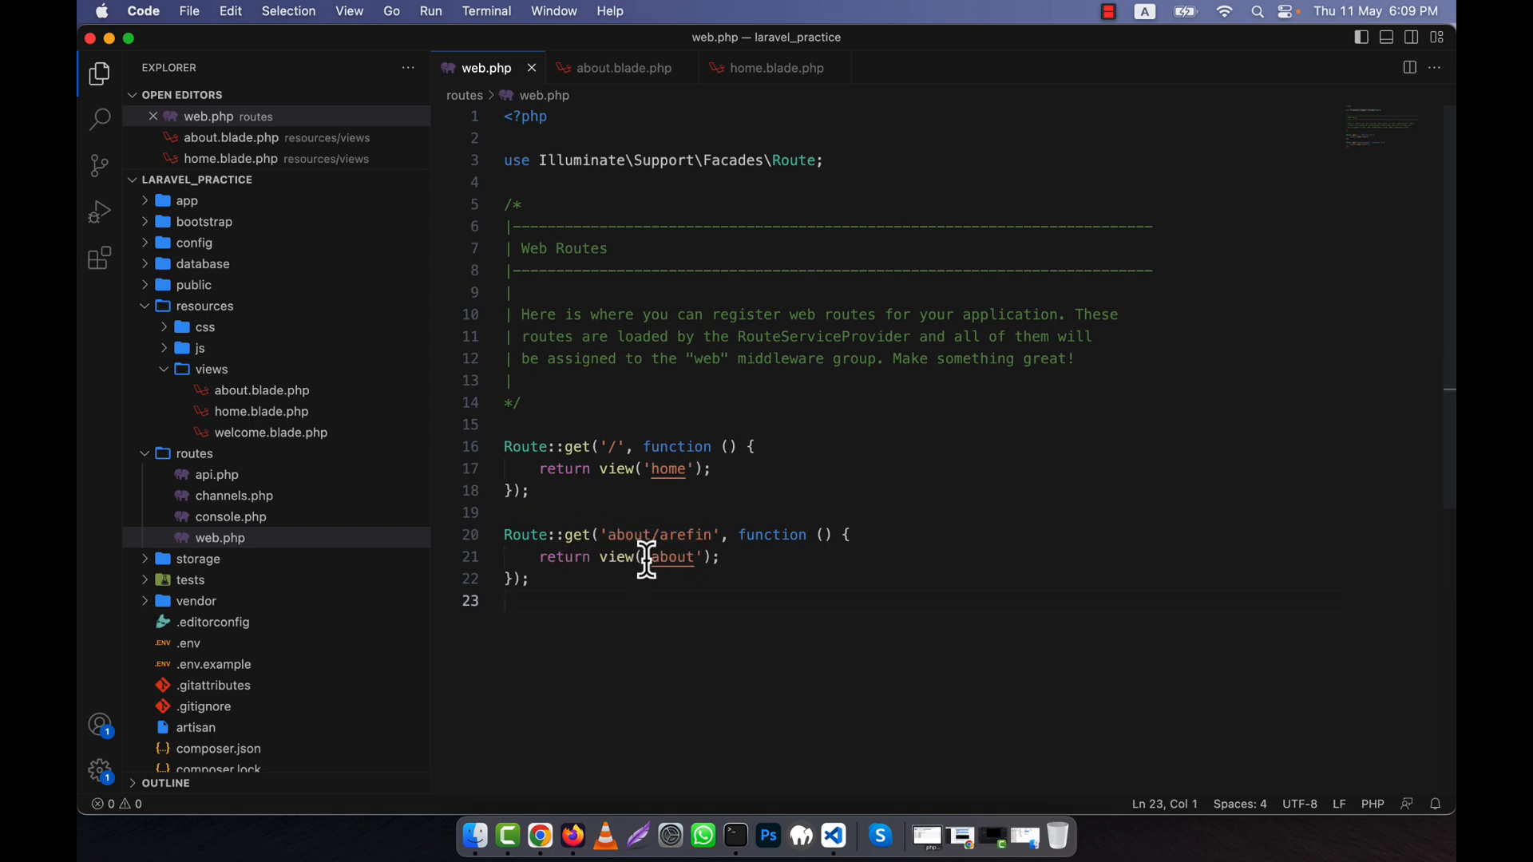
pyautogui.moveTo(646, 535)
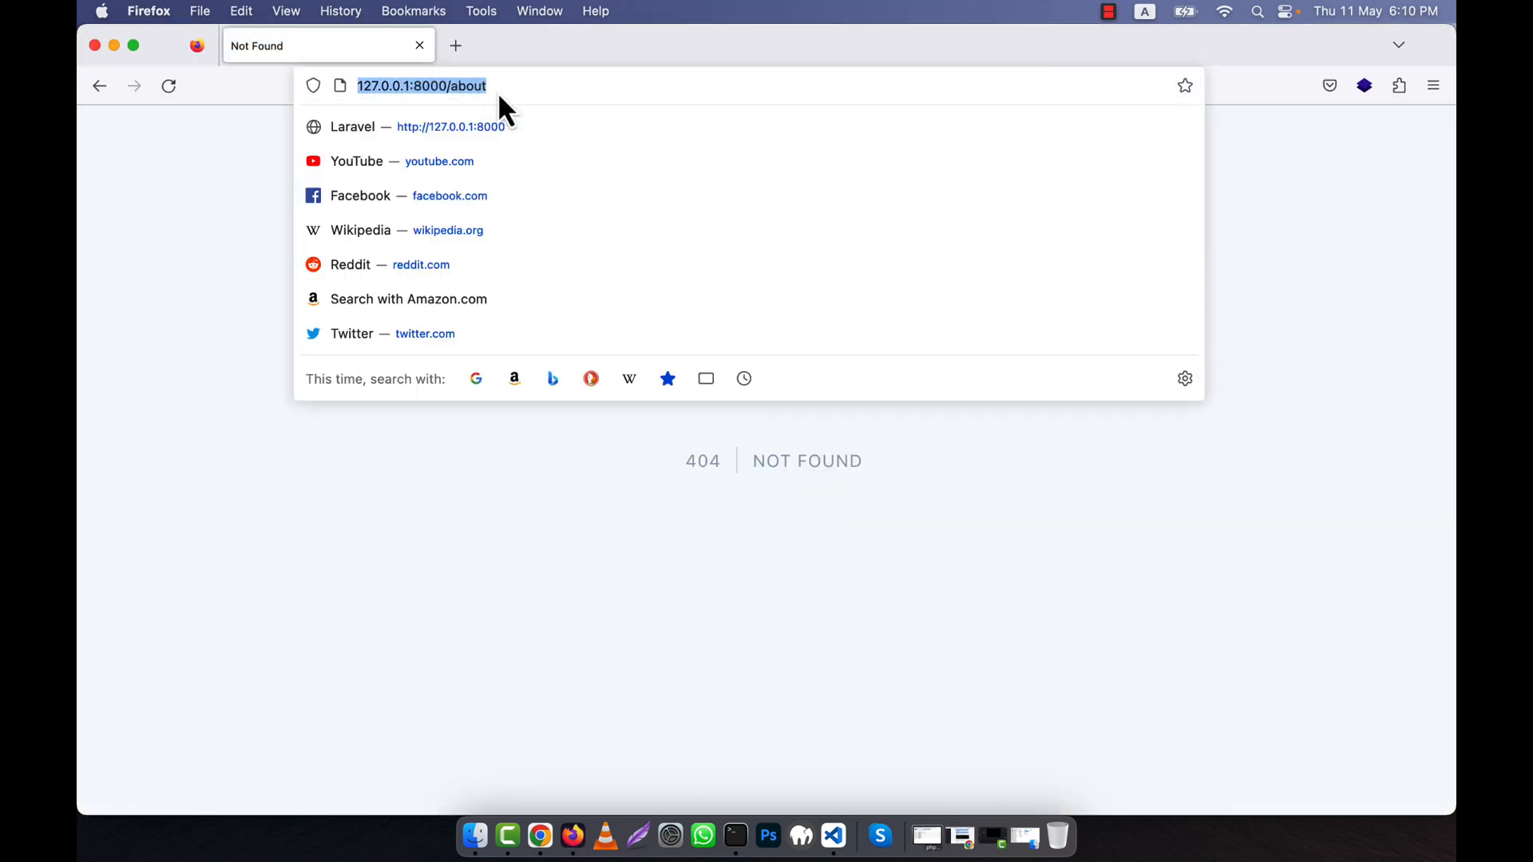
# Append /arefin to the Firefox address to reach about/arefin.
pyautogui.write('/arefin')
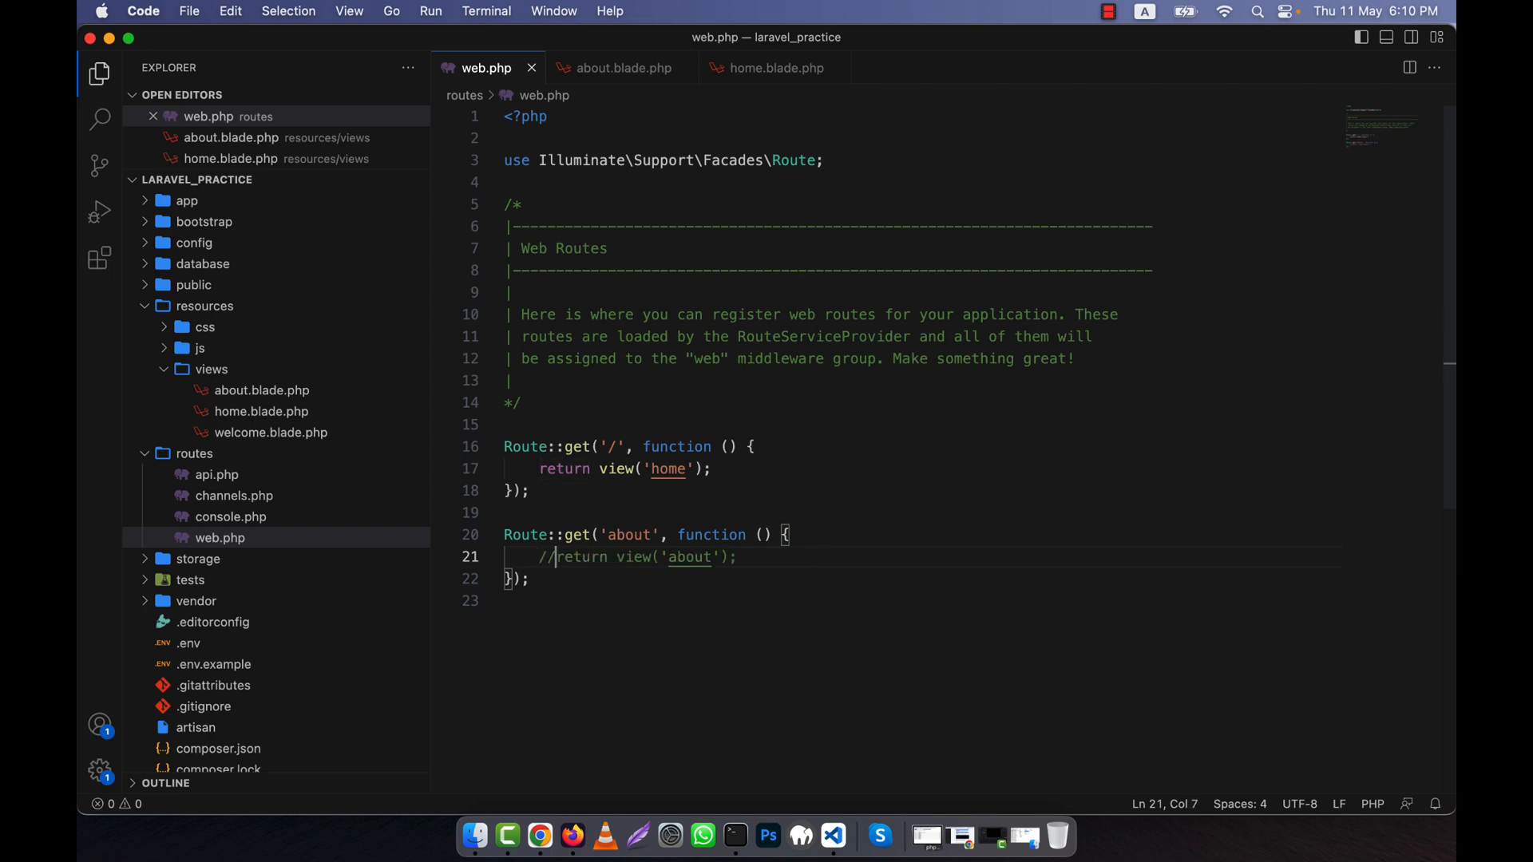
# Add return "This is about" to the about route and reselect its path.
pyautogui.write('return "";')
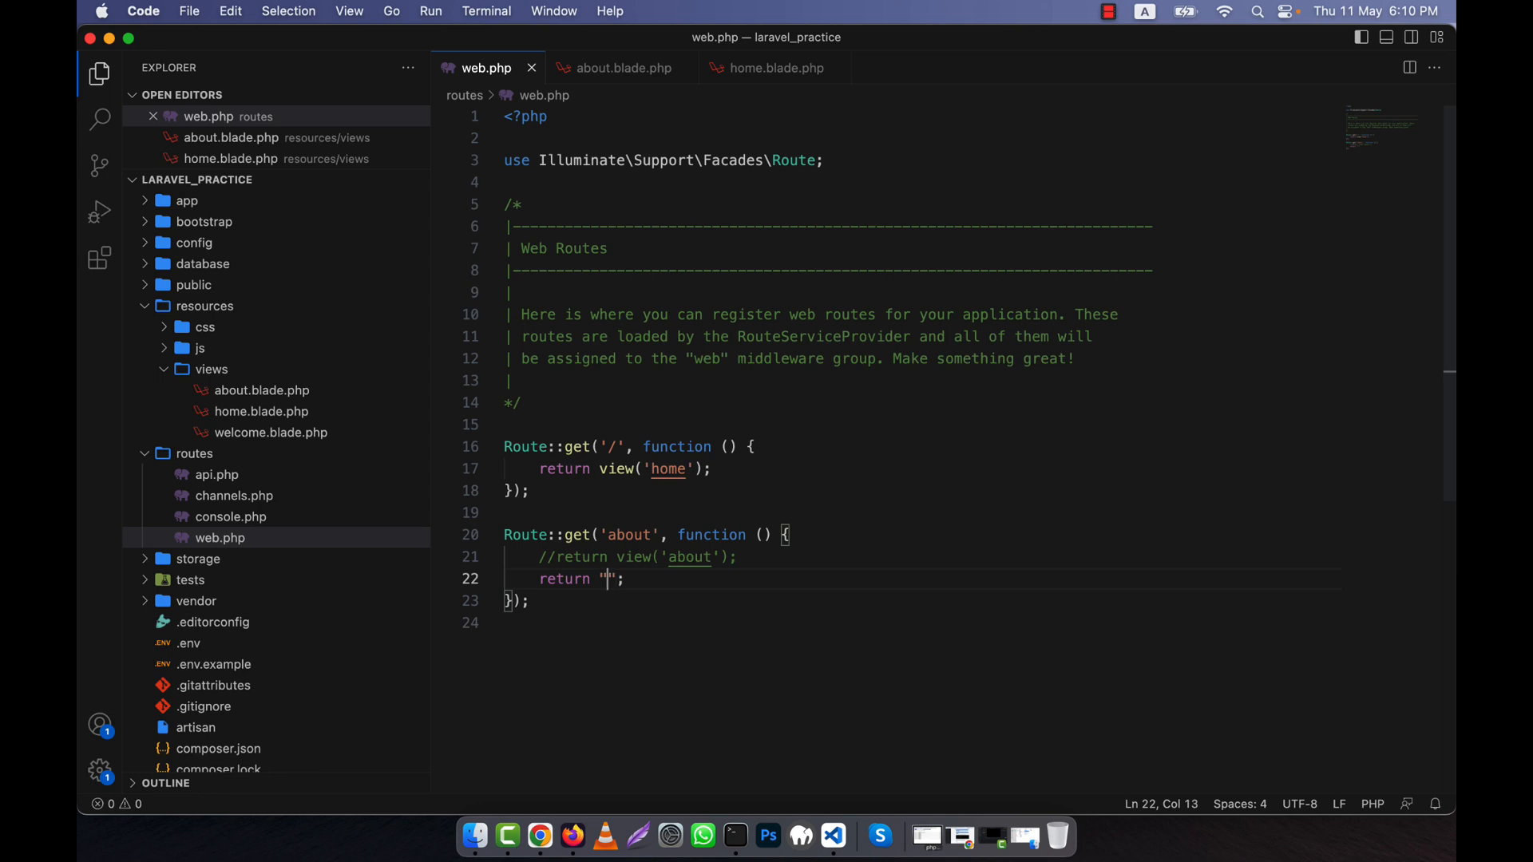
pyautogui.write('This is a')
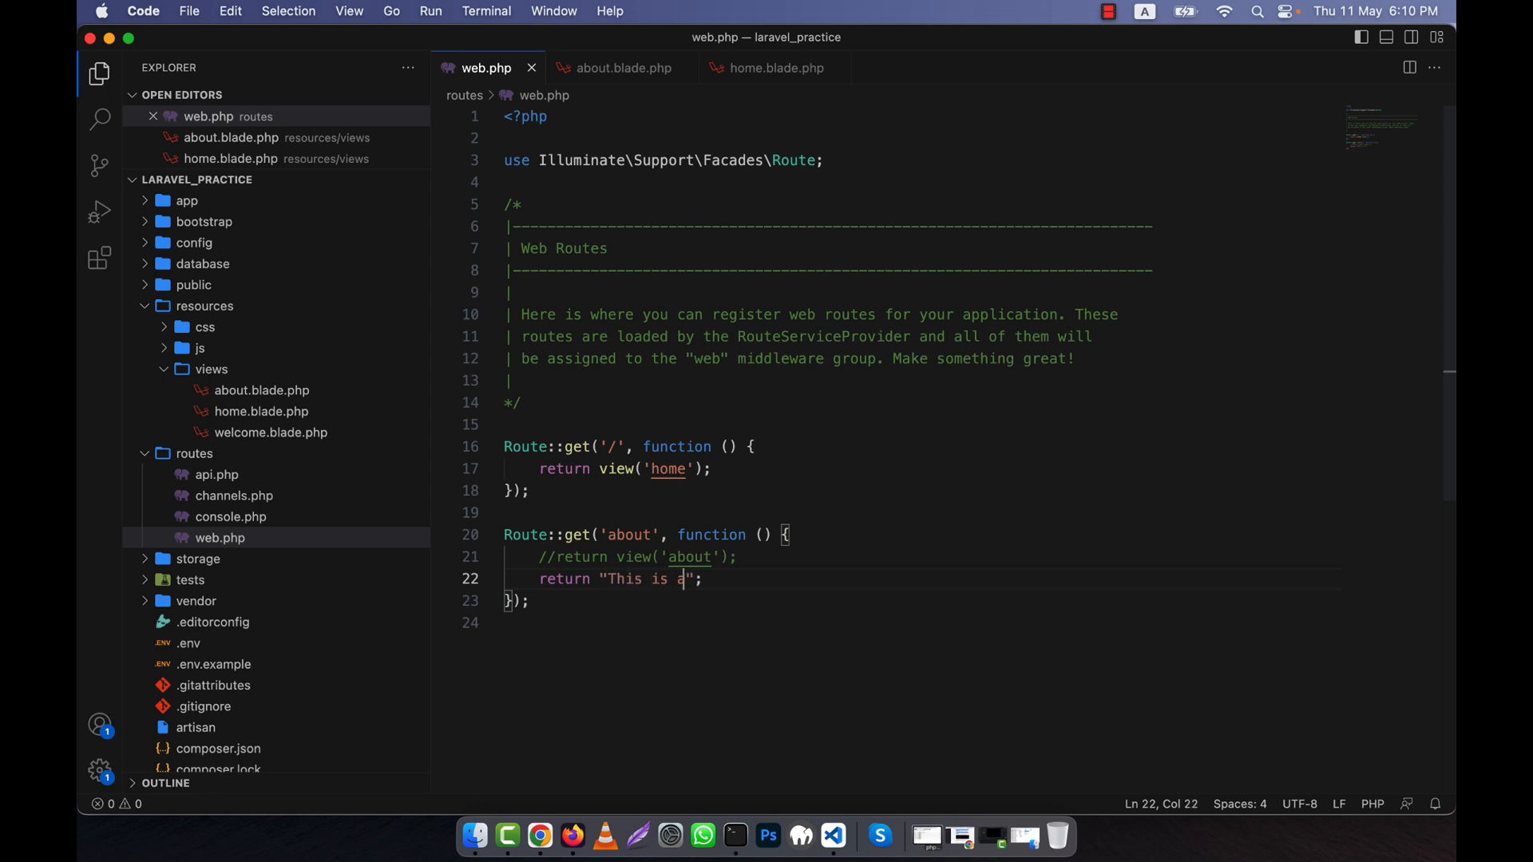
pyautogui.write('bout')
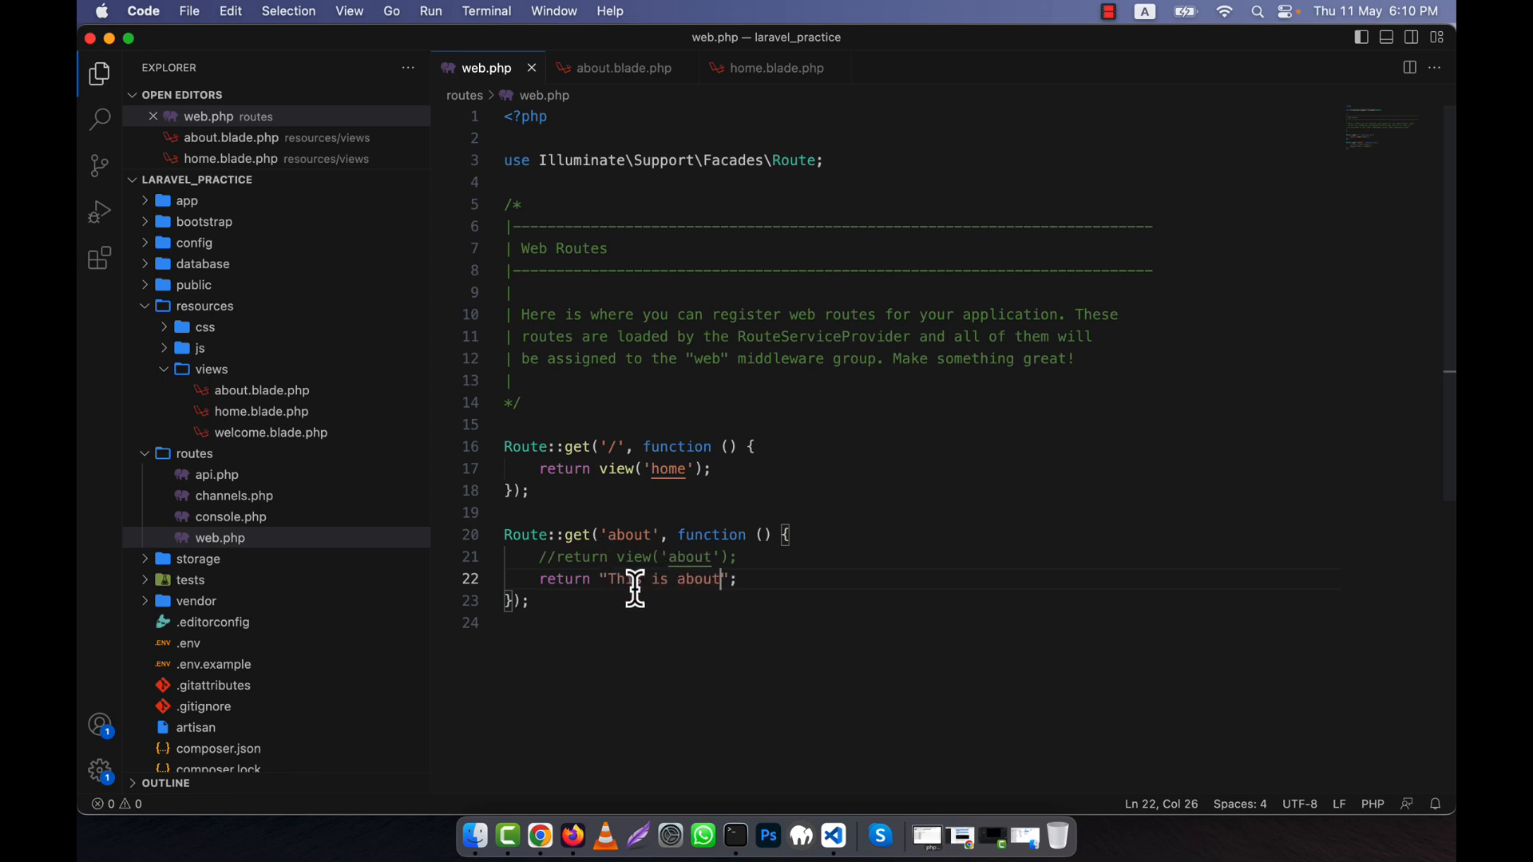
pyautogui.moveTo(608, 535)
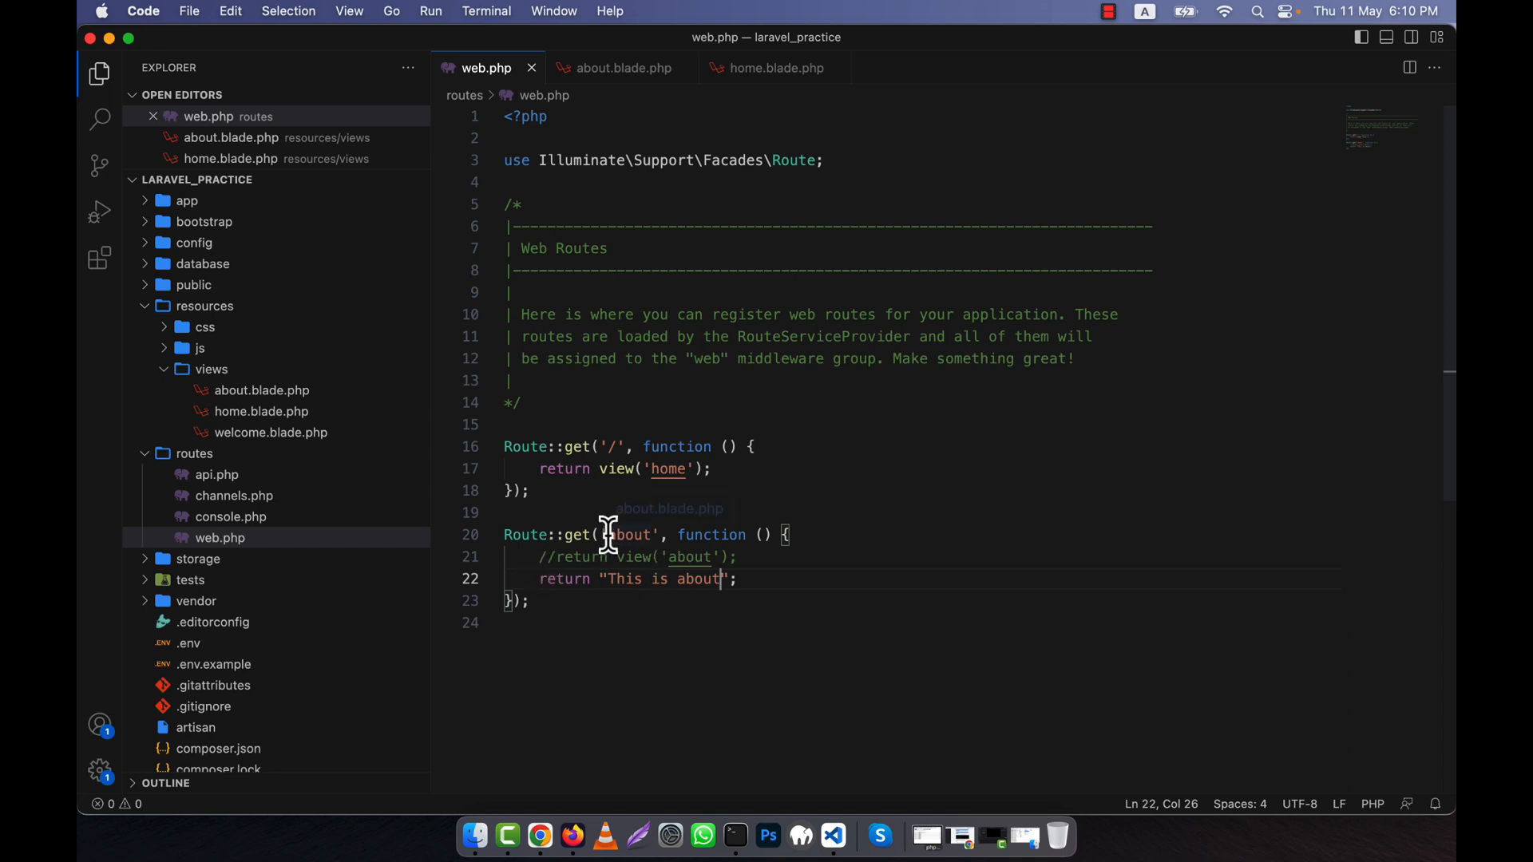
pyautogui.doubleClick(629, 535)
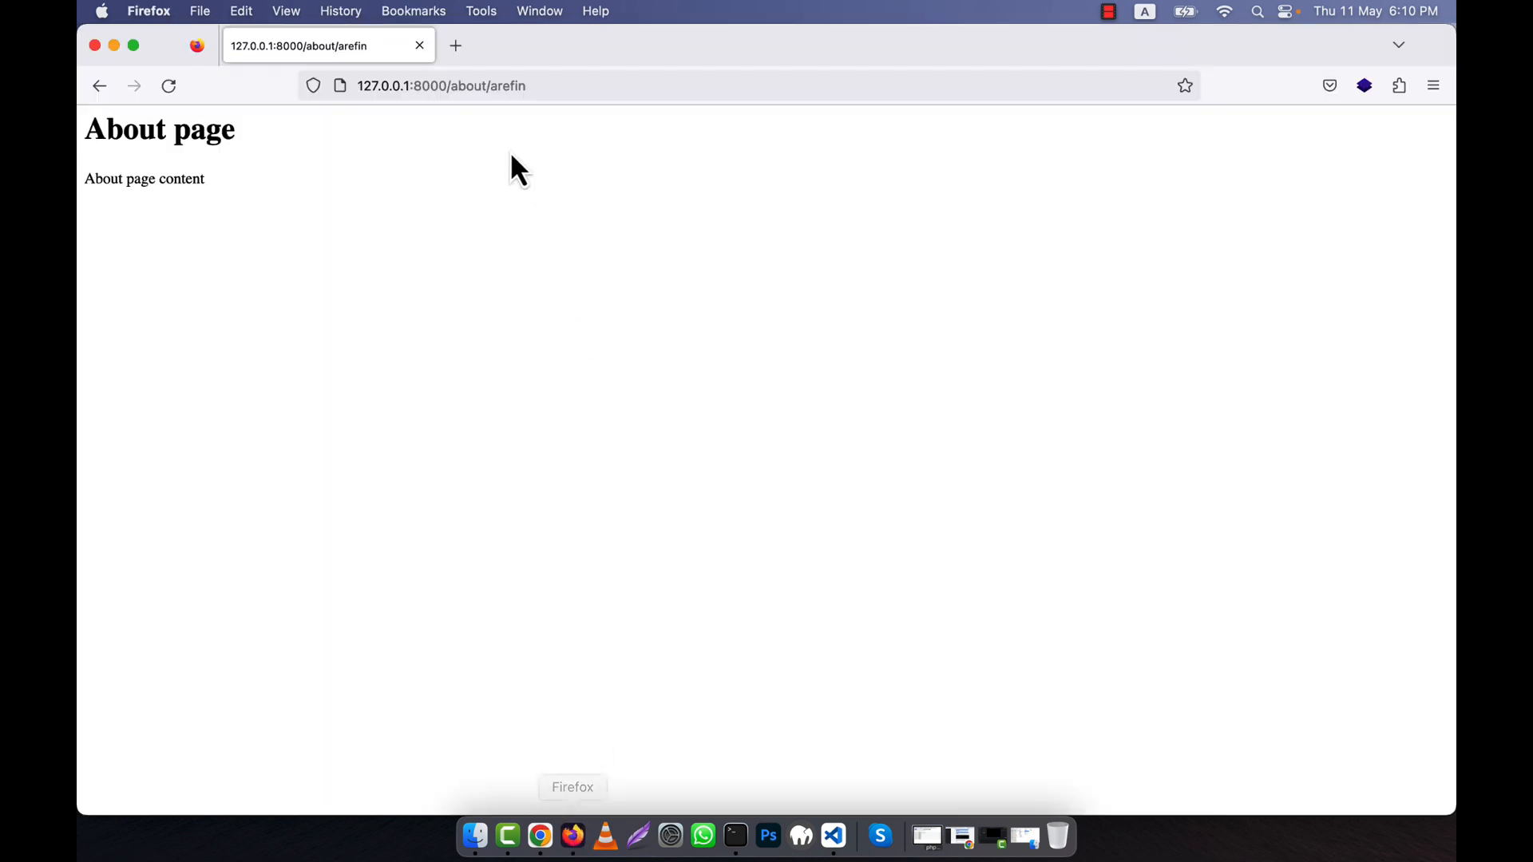
pyautogui.click(832, 835)
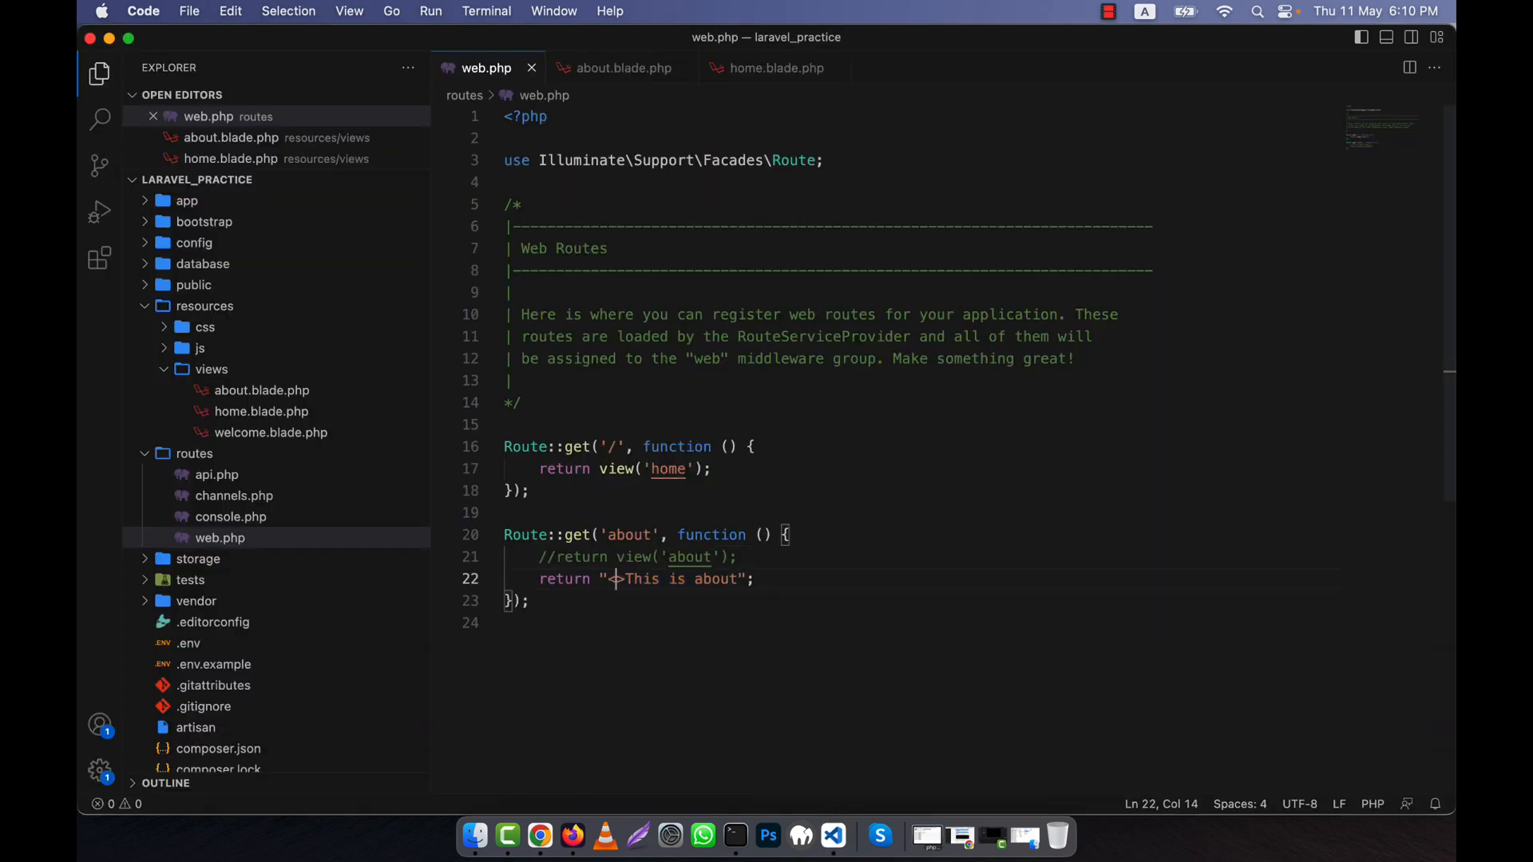
# Wrap the about route's string as '<h2>This is about</h2>' and check the page in Firefox.
pyautogui.write('h2>')
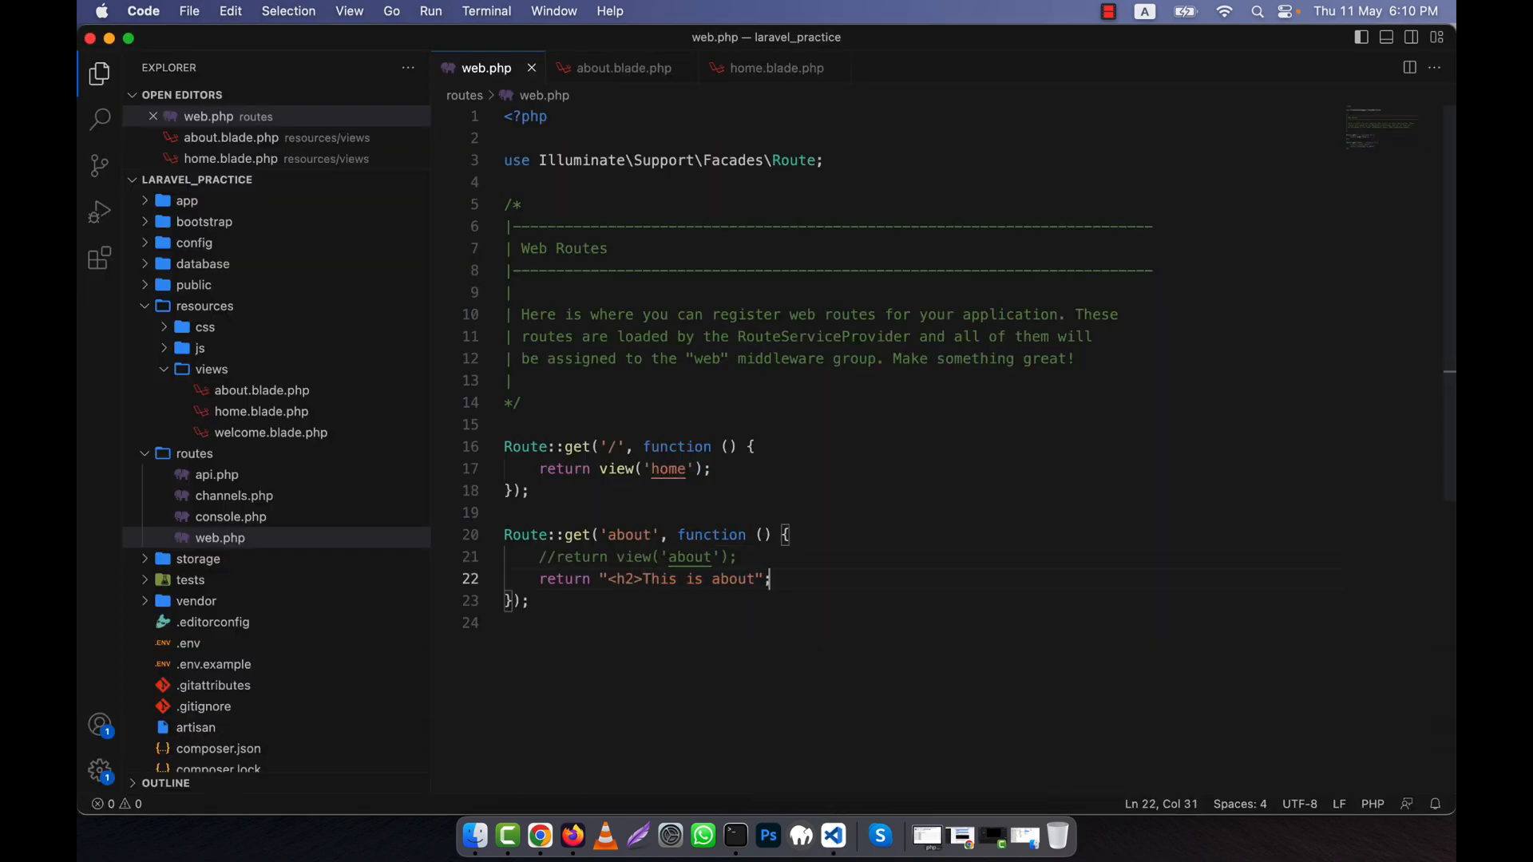
pyautogui.write('</h2>')
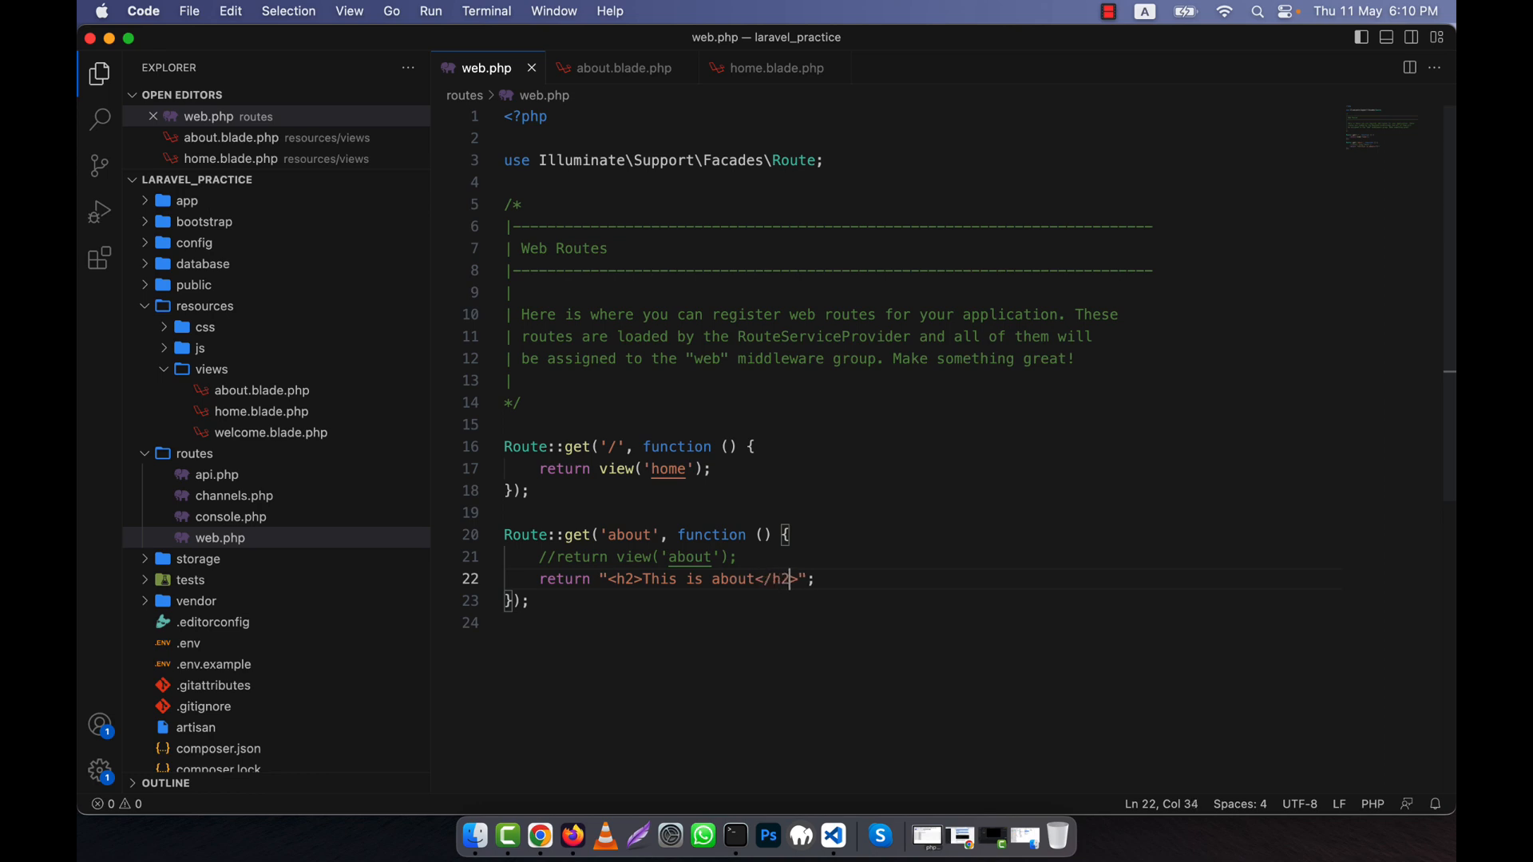
pyautogui.click(571, 835)
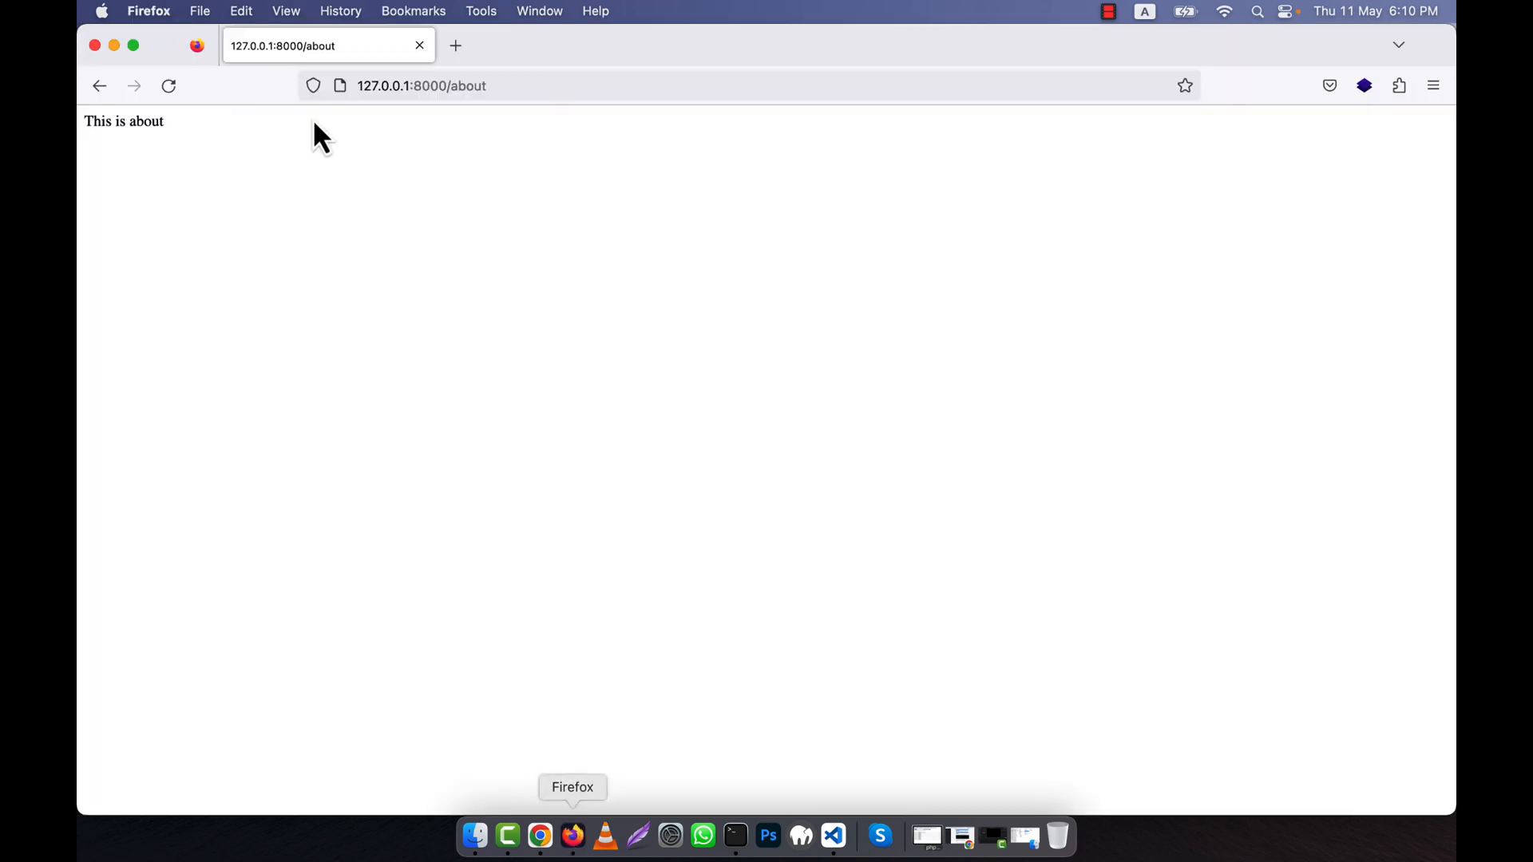
pyautogui.click(832, 835)
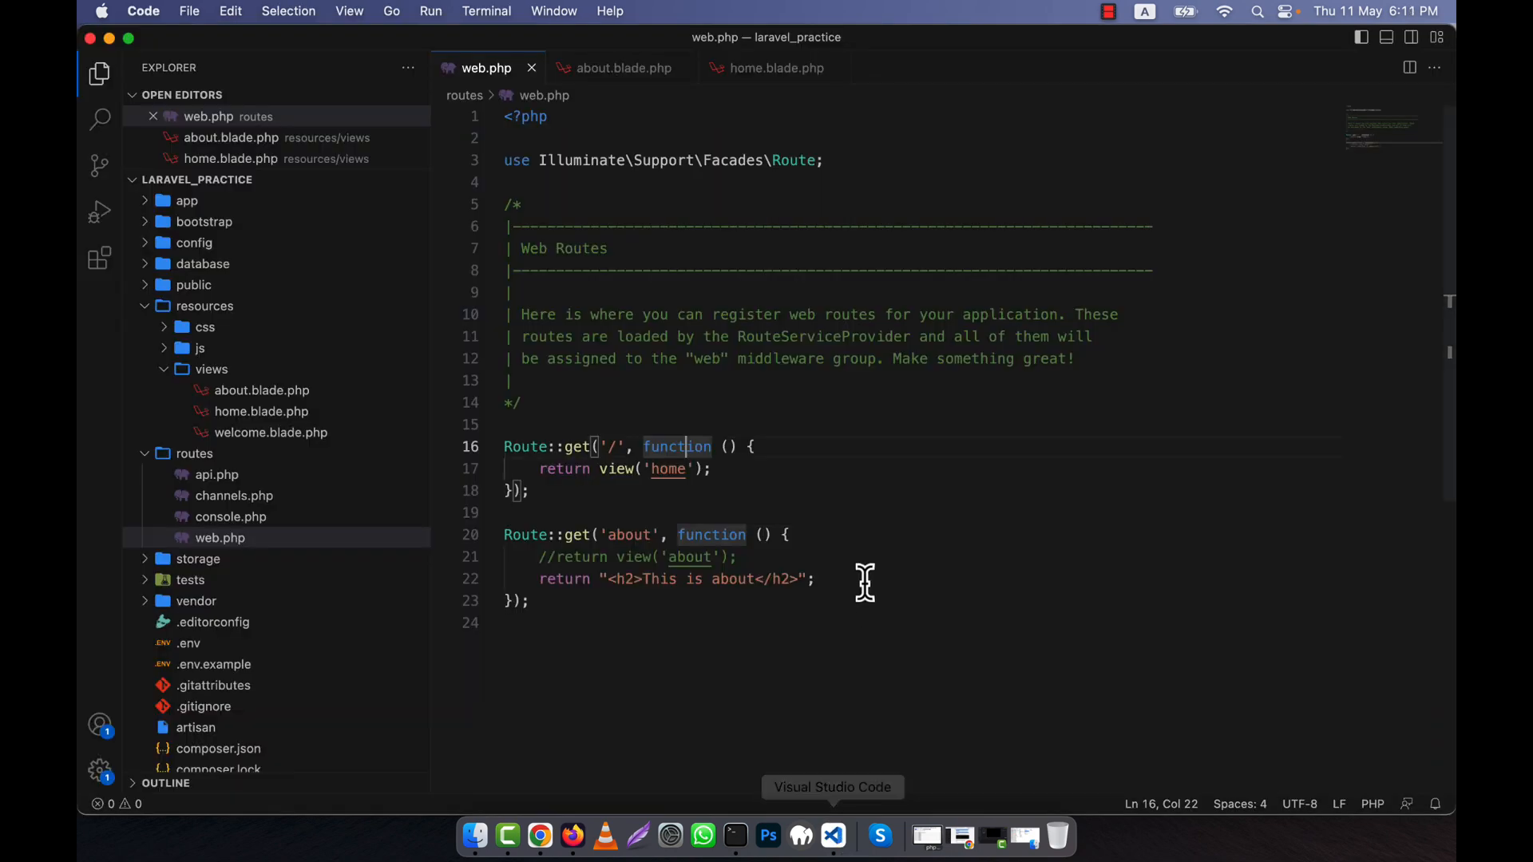